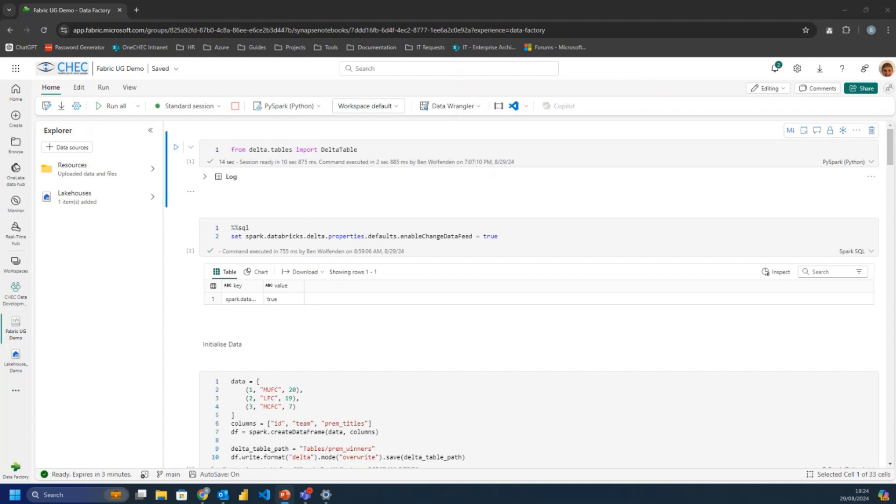
pyautogui.moveTo(164, 245)
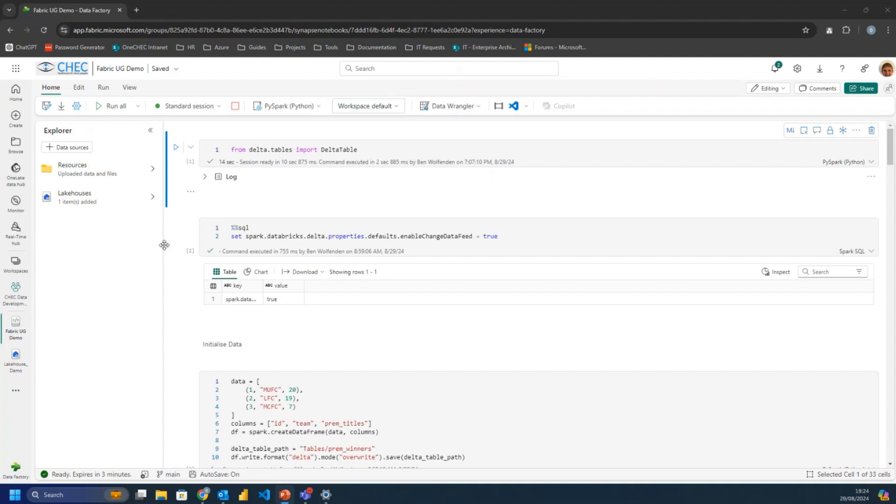
pyautogui.moveTo(138, 269)
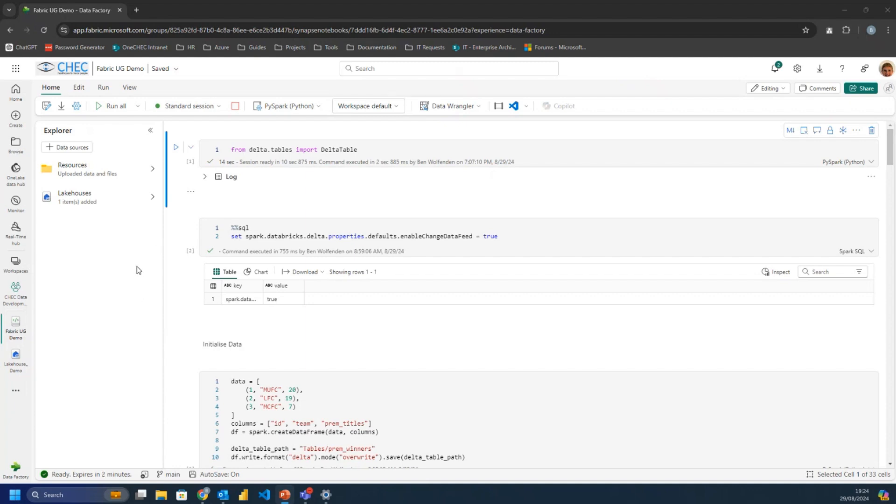
pyautogui.moveTo(156, 254)
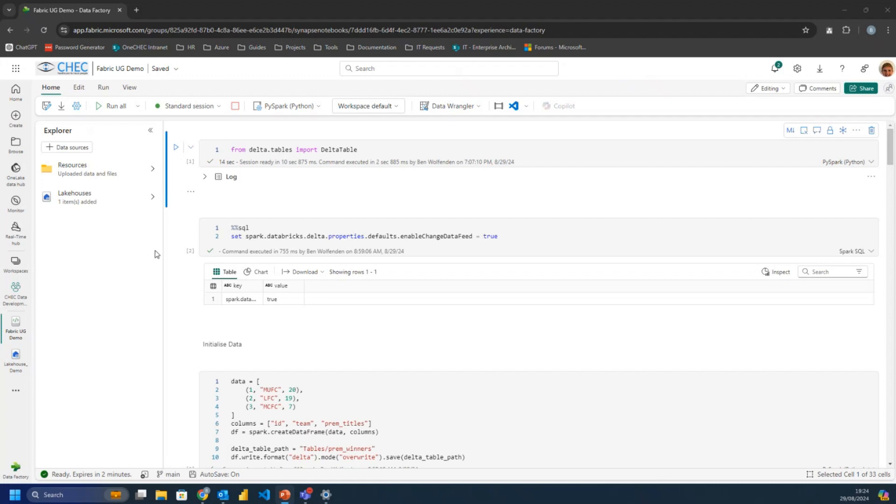
pyautogui.moveTo(128, 199)
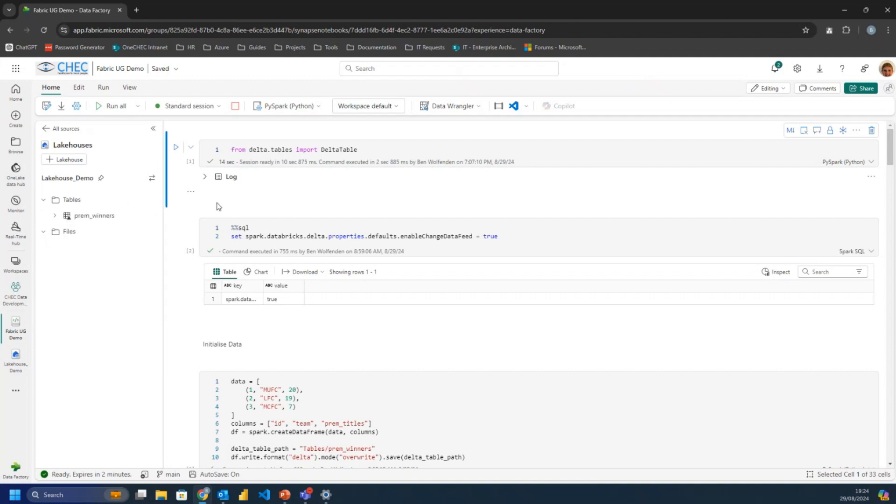
pyautogui.moveTo(297, 198)
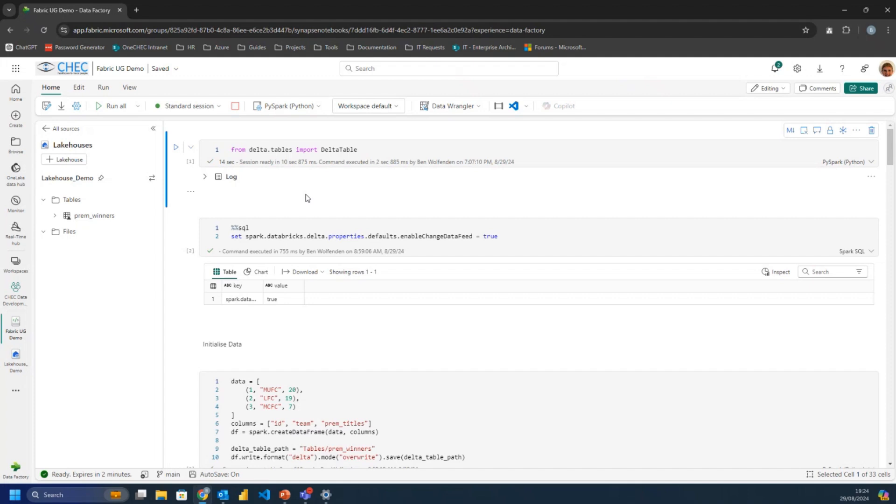
pyautogui.moveTo(371, 147)
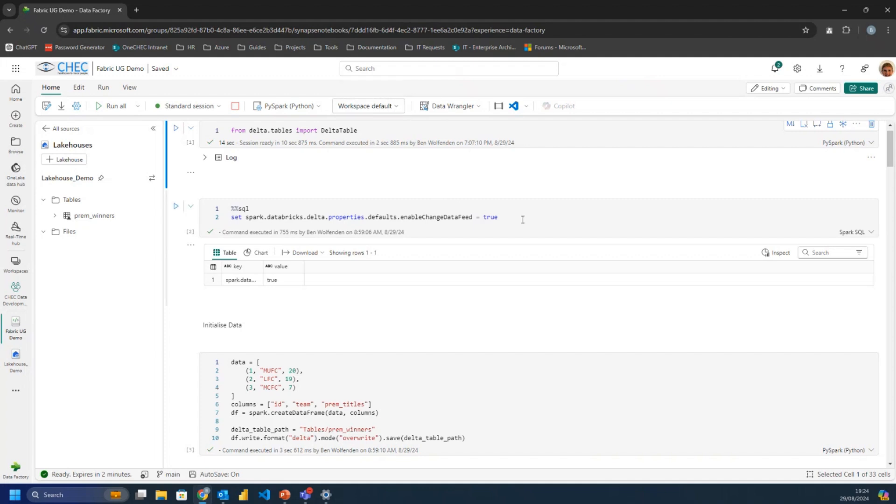
pyautogui.moveTo(530, 219)
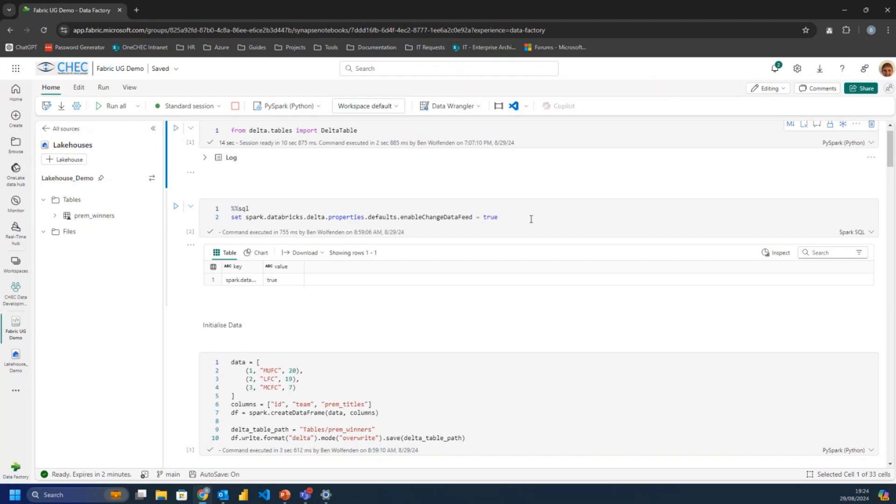
# Scroll past the Initialise Data cells to the prem_winners three-team output and failing stadium write.
pyautogui.scroll(-3)
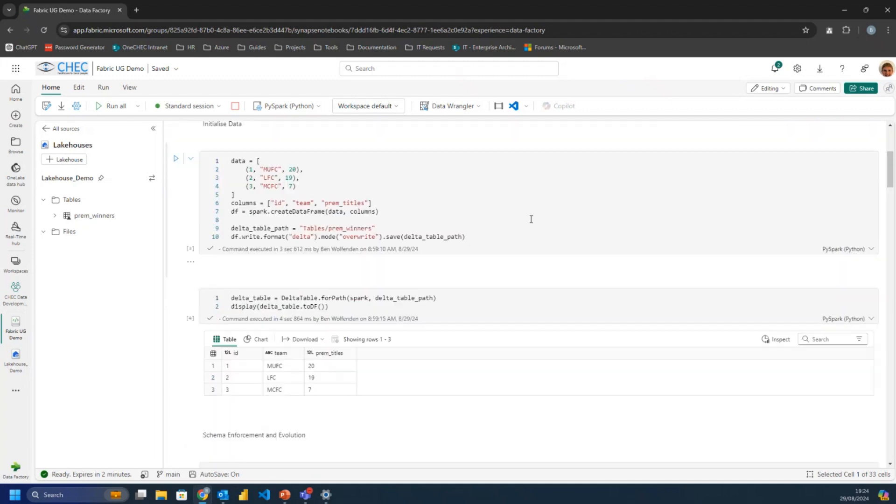
pyautogui.scroll(-3)
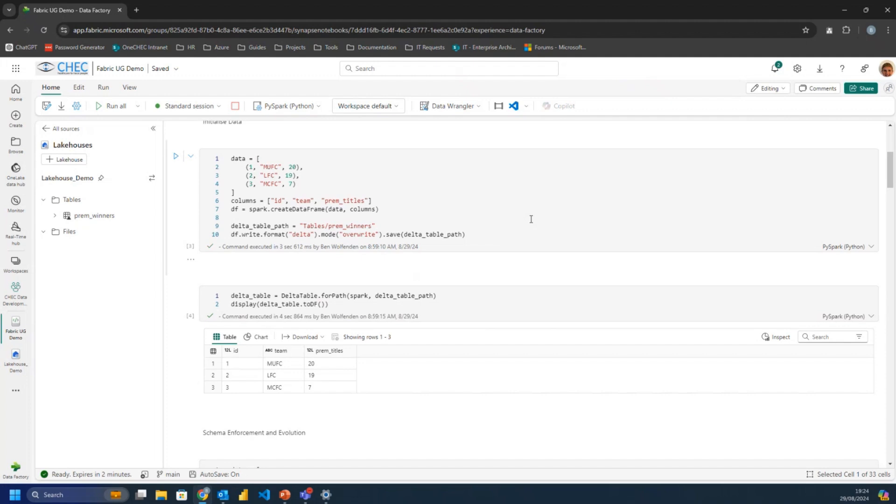
pyautogui.scroll(-3)
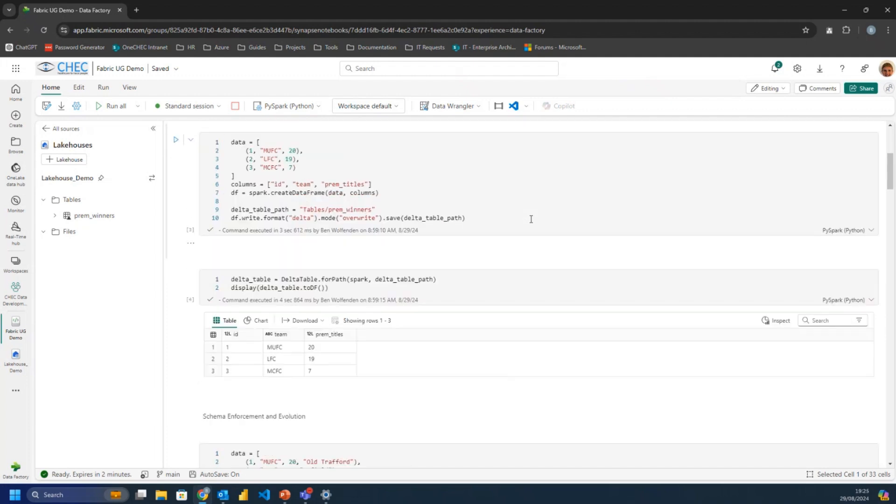
pyautogui.scroll(-3)
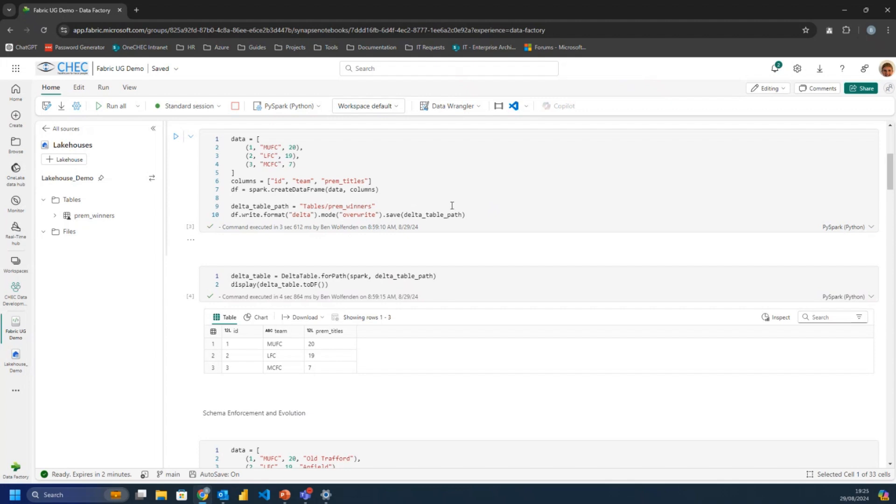
pyautogui.moveTo(490, 233)
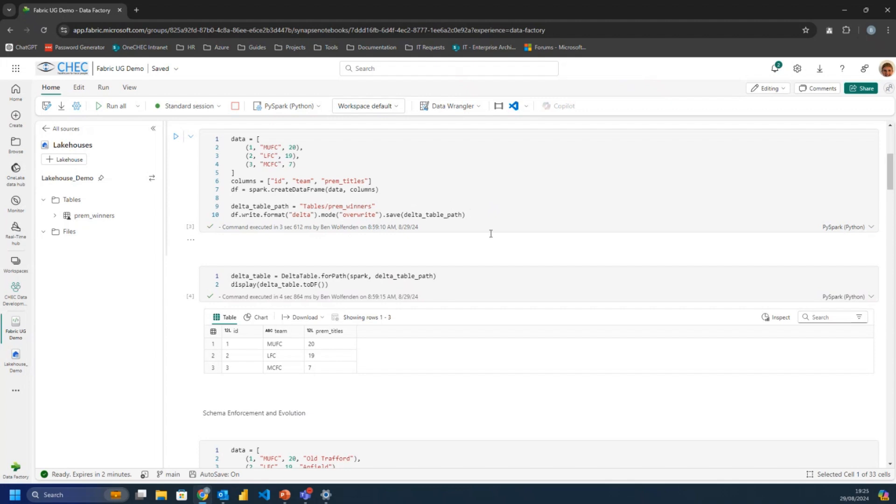
pyautogui.scroll(-3)
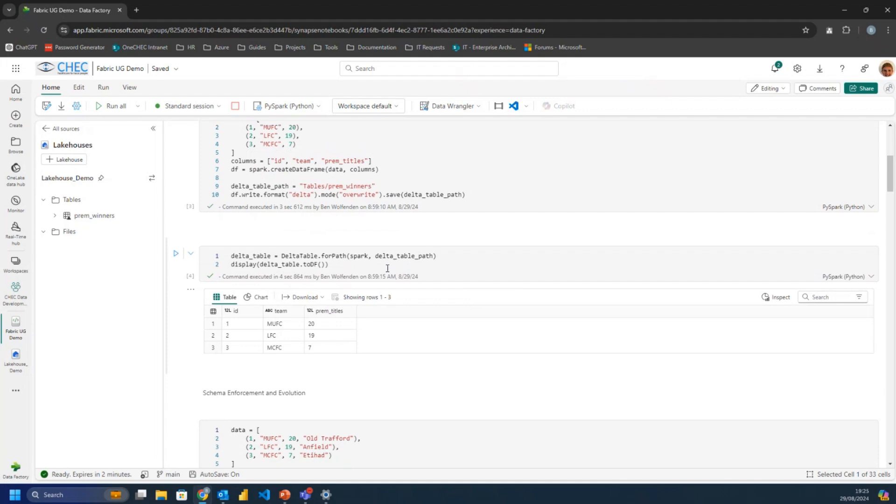
pyautogui.moveTo(361, 339)
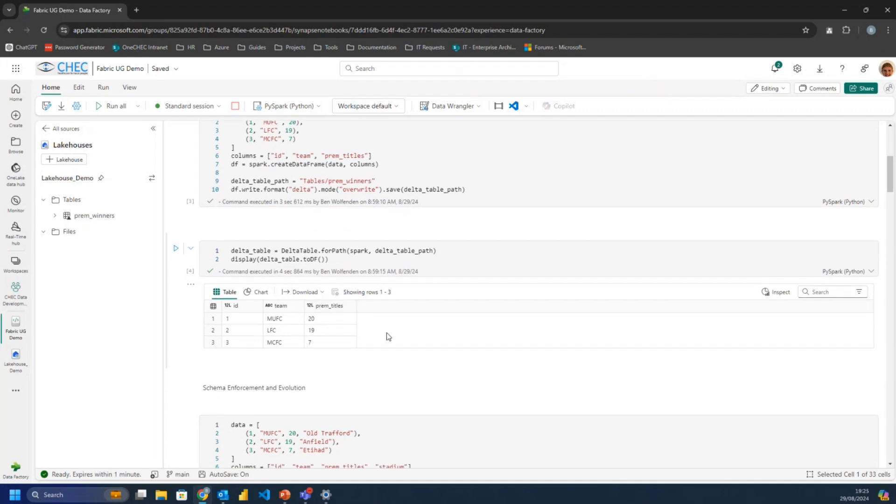
pyautogui.scroll(-3)
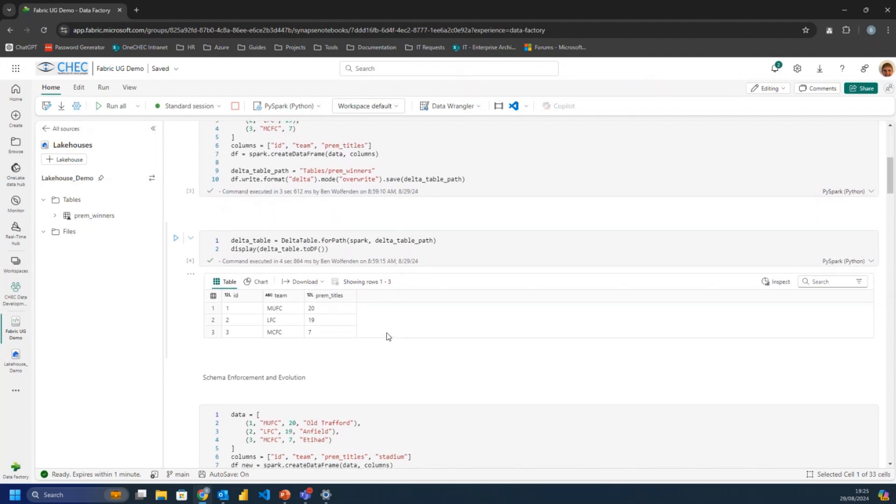
pyautogui.scroll(-3)
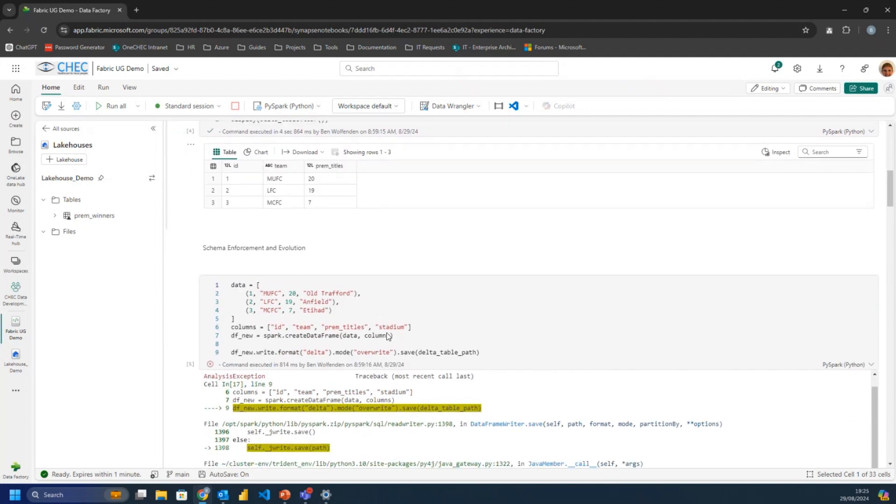
# Scroll through the AnalysisException to the Table/Data schema mismatch and the mergeSchema overwrite cell.
pyautogui.scroll(-3)
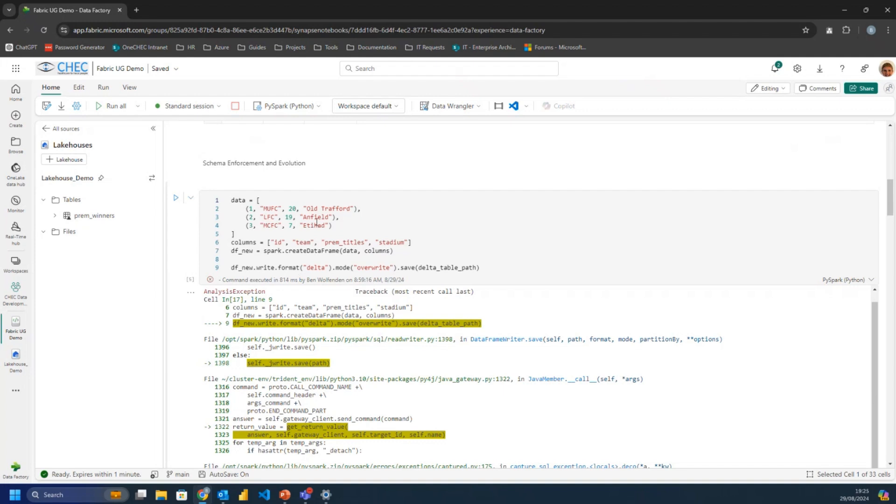
pyautogui.moveTo(377, 226)
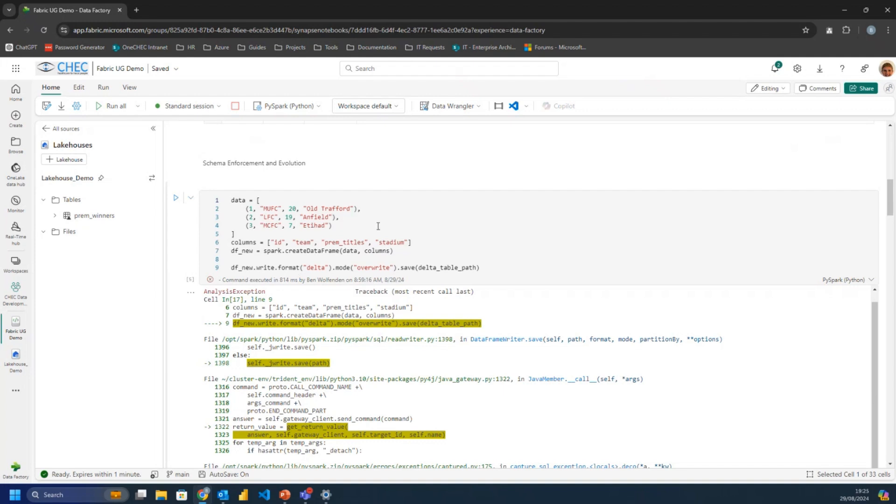
pyautogui.moveTo(400, 247)
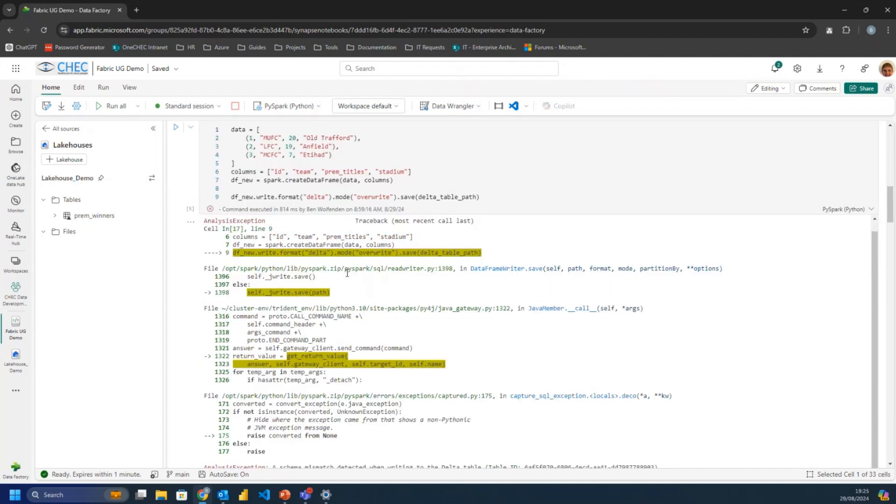
pyautogui.scroll(-3)
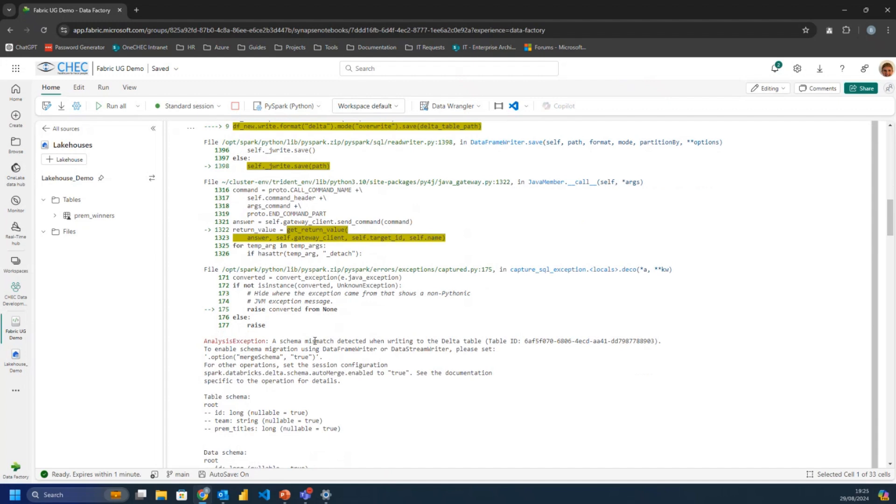
pyautogui.moveTo(376, 356)
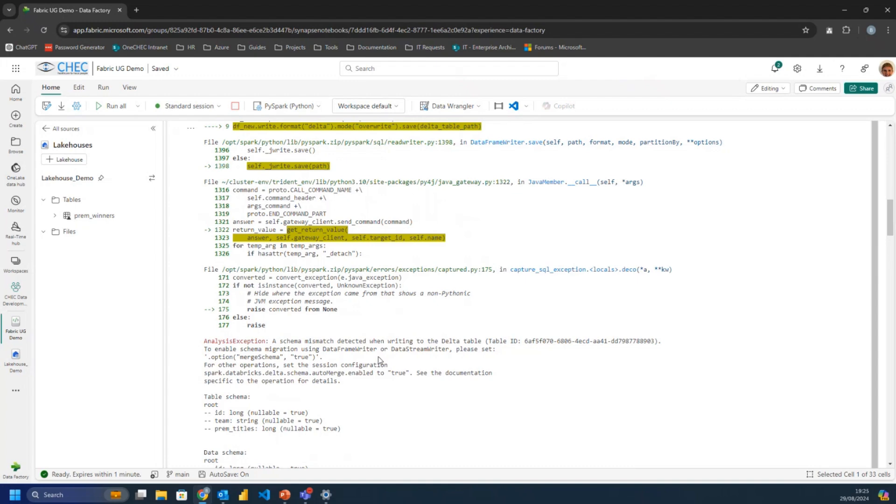
pyautogui.scroll(-3)
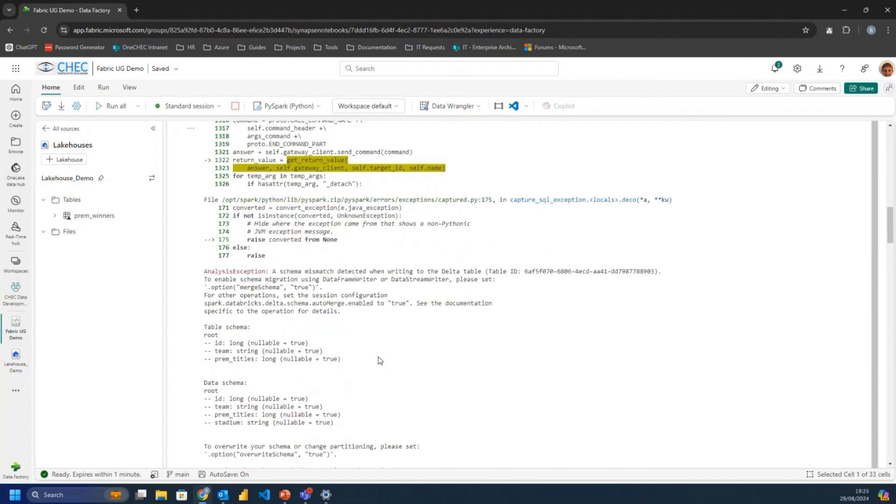
pyautogui.scroll(-3)
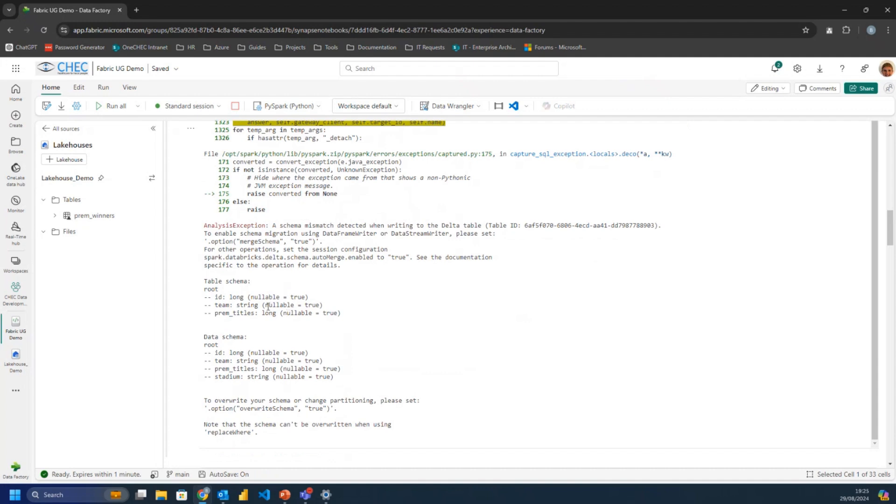
pyautogui.scroll(-3)
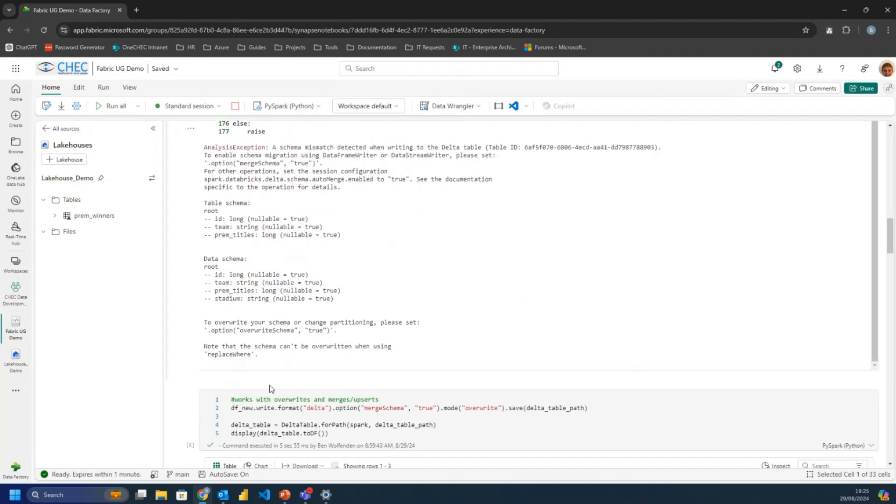
pyautogui.scroll(3)
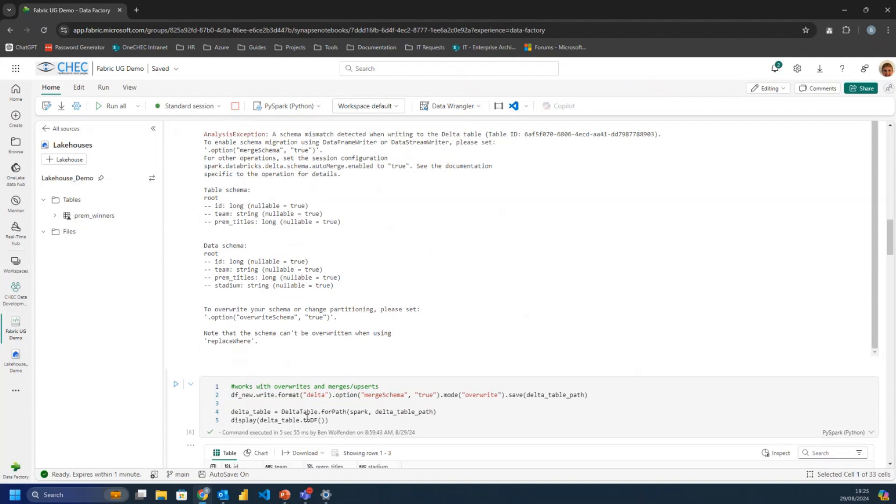
pyautogui.scroll(-3)
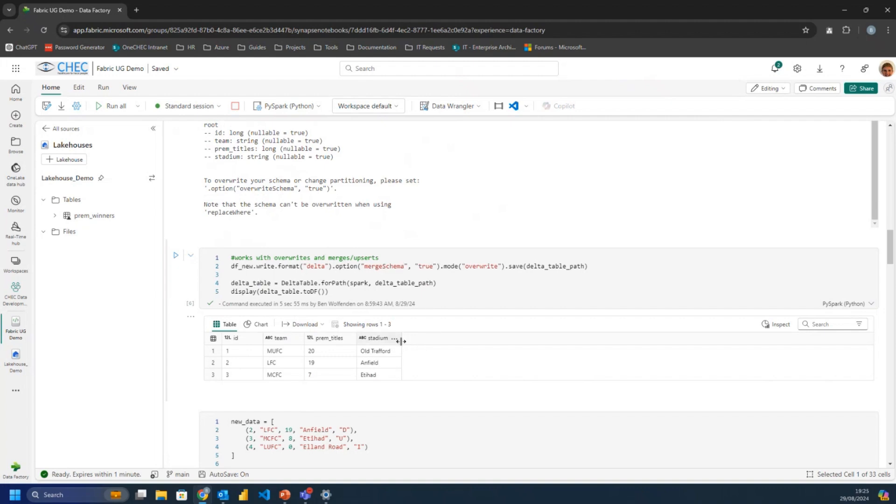
pyautogui.moveTo(428, 341)
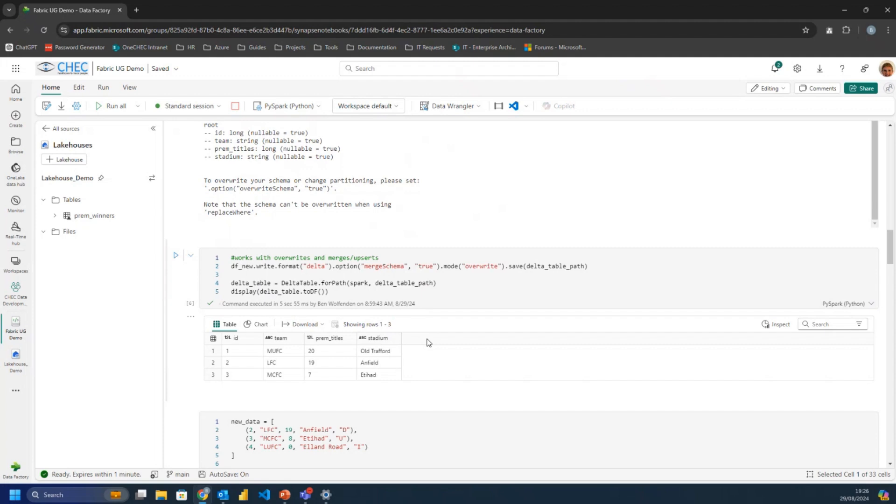
pyautogui.scroll(-3)
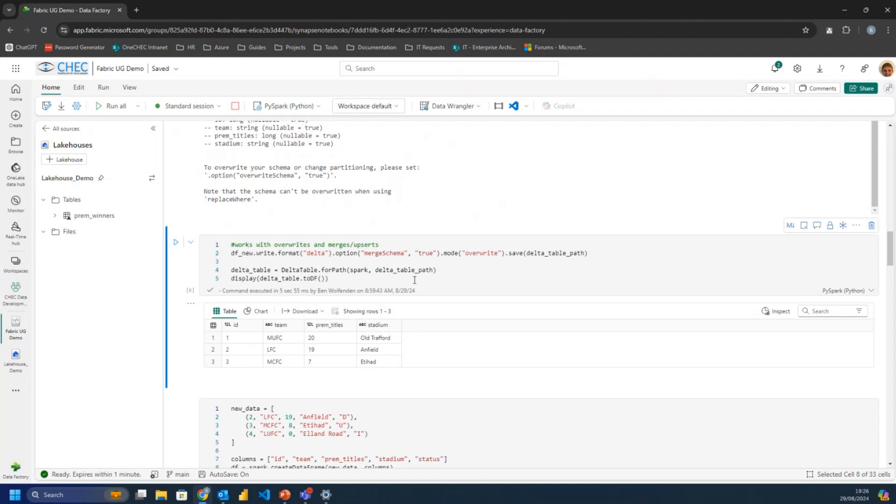
pyautogui.moveTo(463, 319)
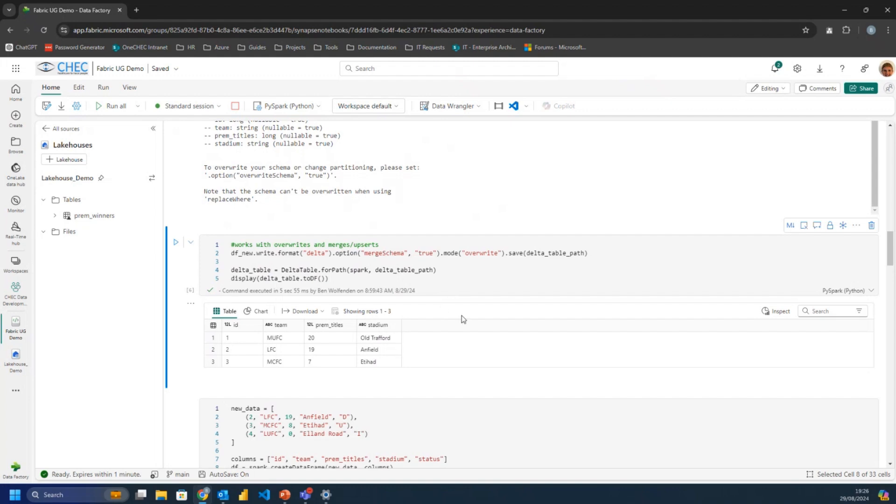
pyautogui.scroll(-3)
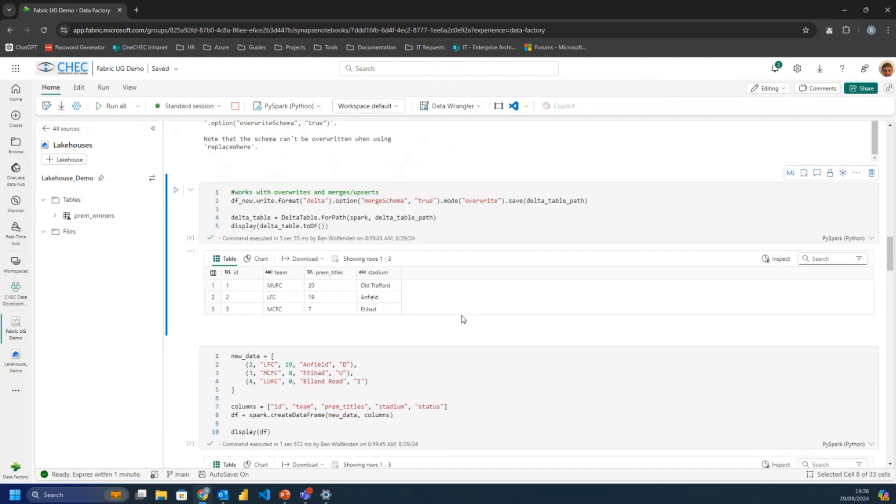
pyautogui.scroll(3)
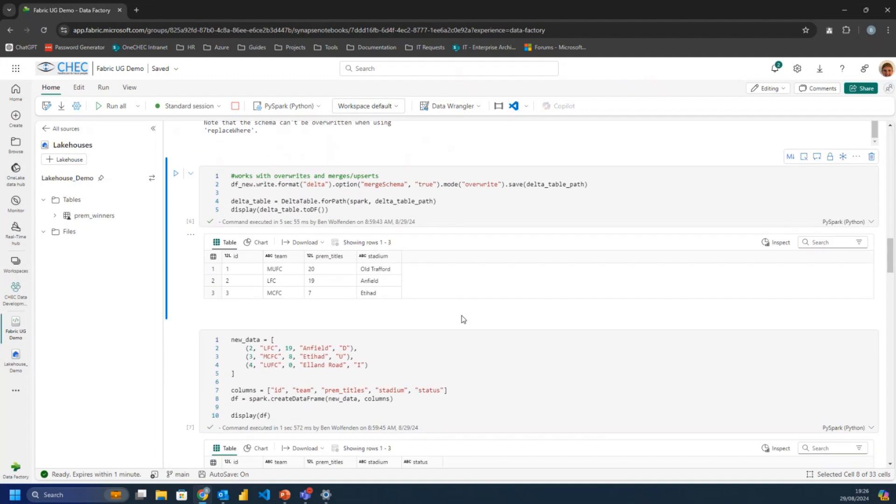
pyautogui.scroll(3)
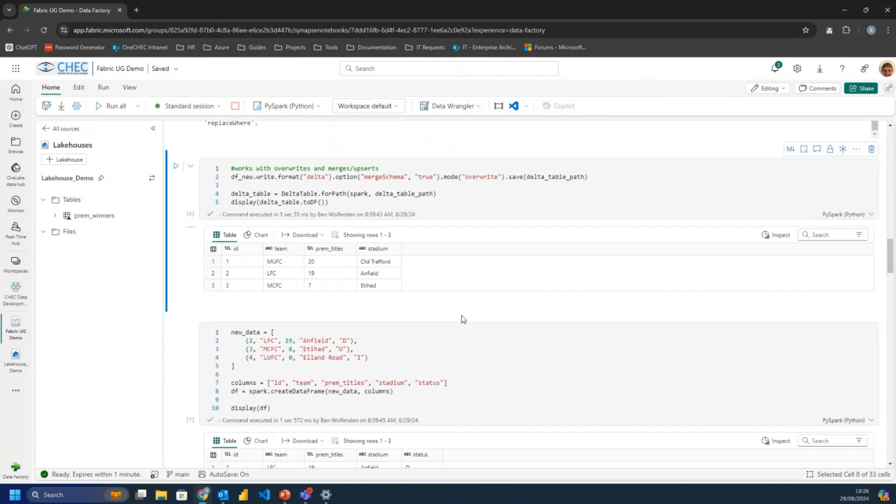
pyautogui.moveTo(97, 199)
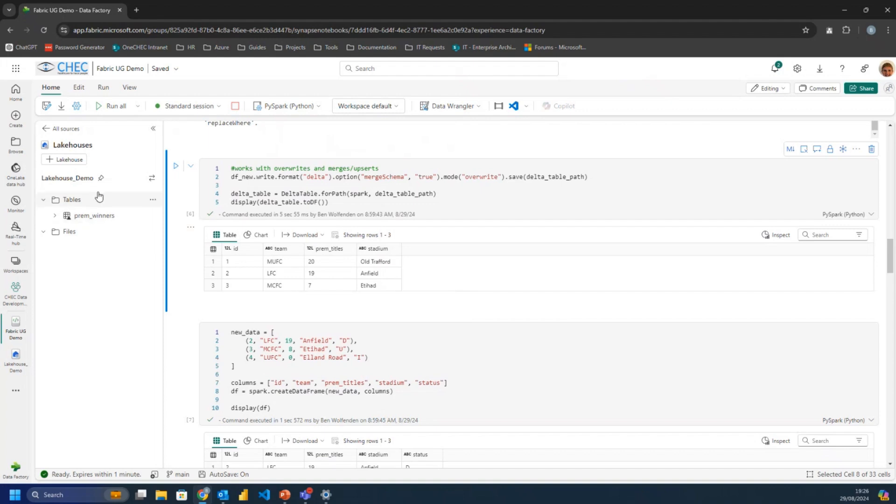
pyautogui.moveTo(83, 190)
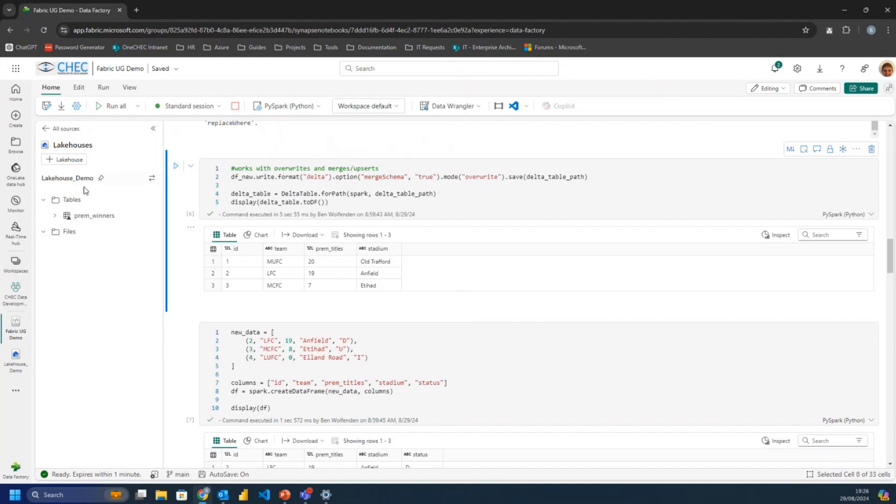
pyautogui.moveTo(105, 204)
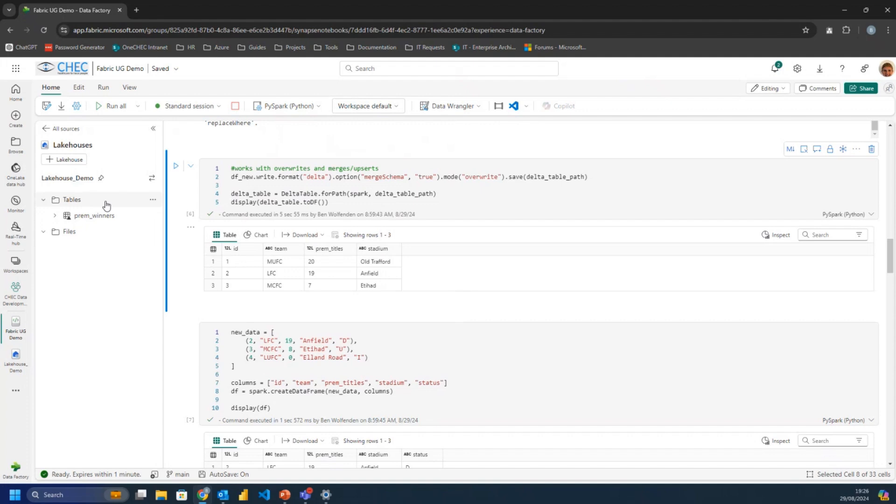
pyautogui.moveTo(58, 215)
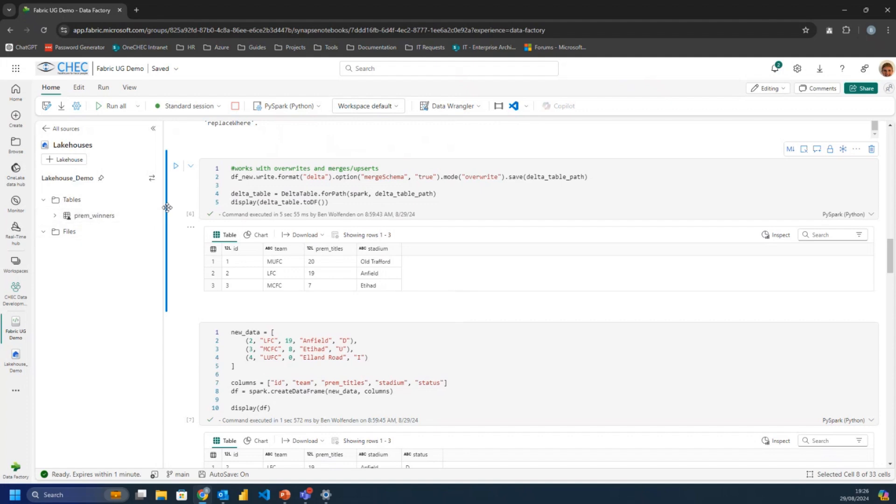
pyautogui.scroll(-3)
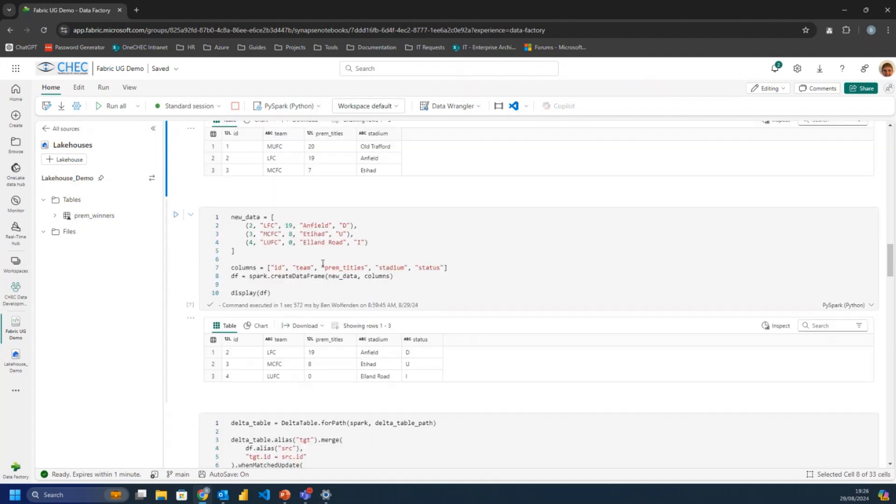
pyautogui.moveTo(292, 251)
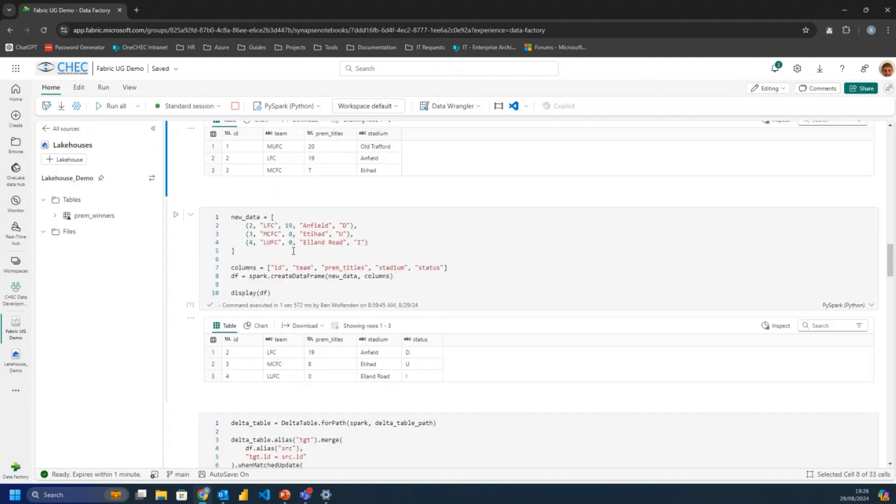
pyautogui.click(354, 225)
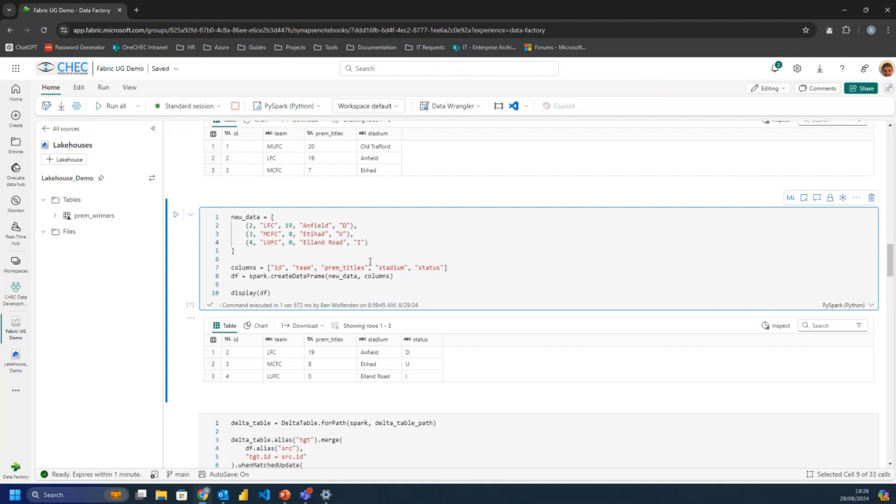
pyautogui.moveTo(461, 268)
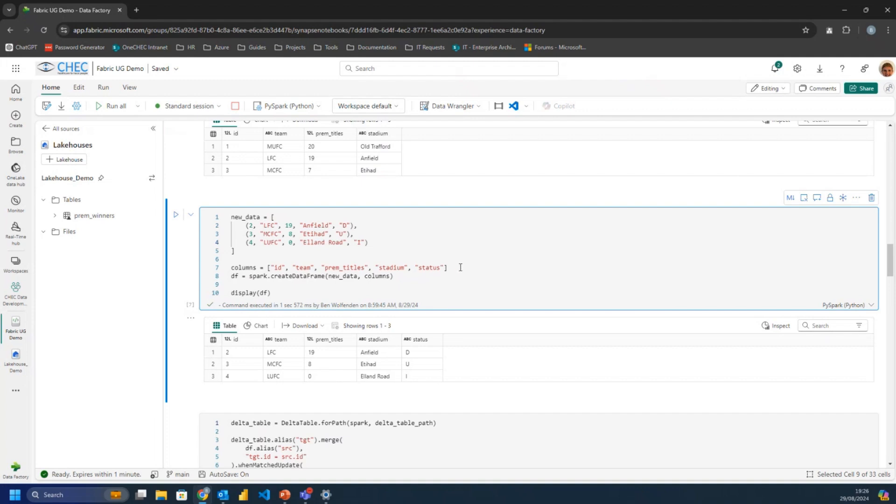
pyautogui.moveTo(302, 332)
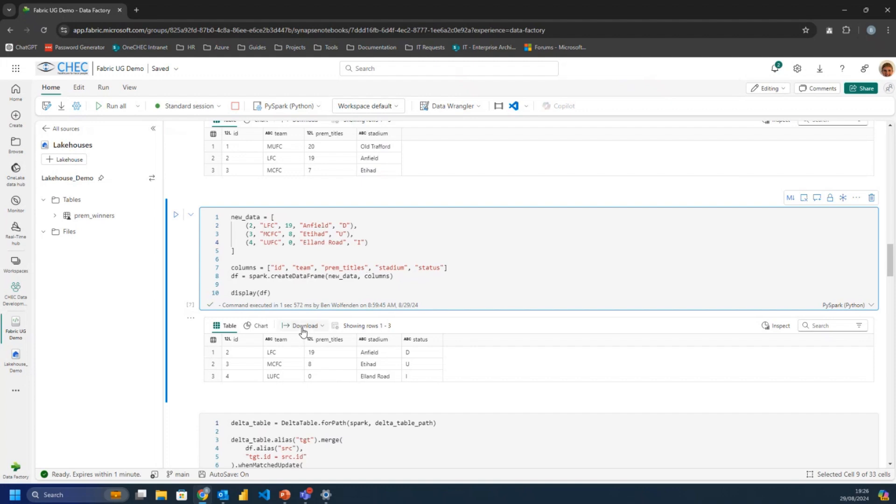
pyautogui.scroll(-3)
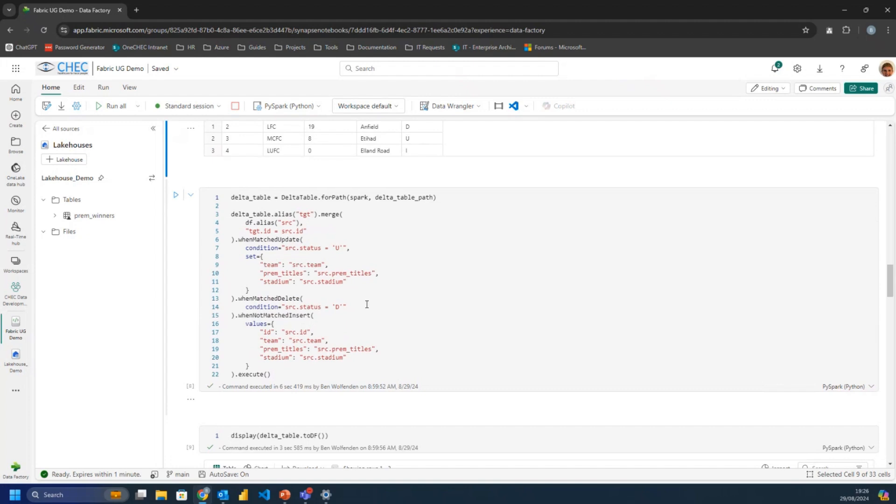
pyautogui.moveTo(293, 258)
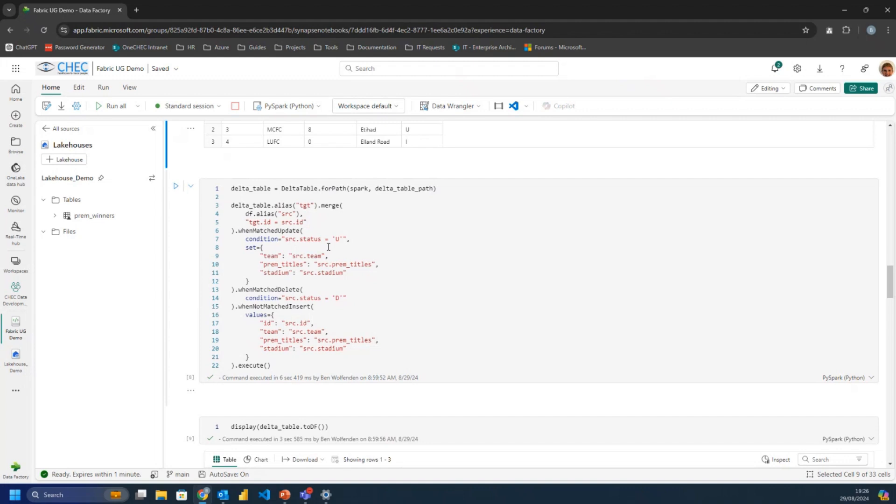
pyautogui.scroll(3)
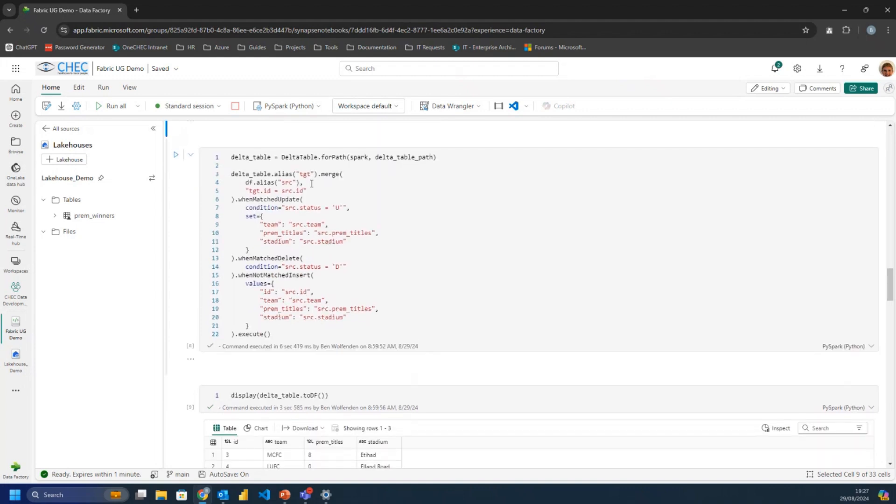
pyautogui.moveTo(339, 184)
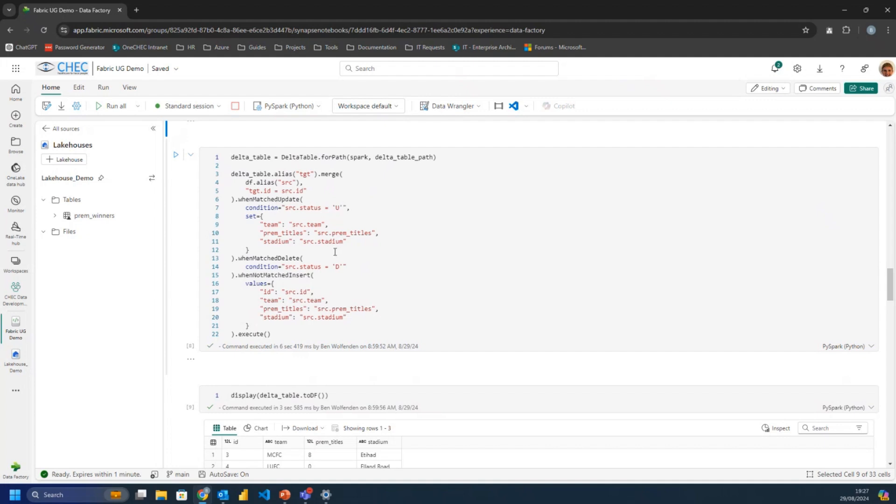
pyautogui.scroll(-3)
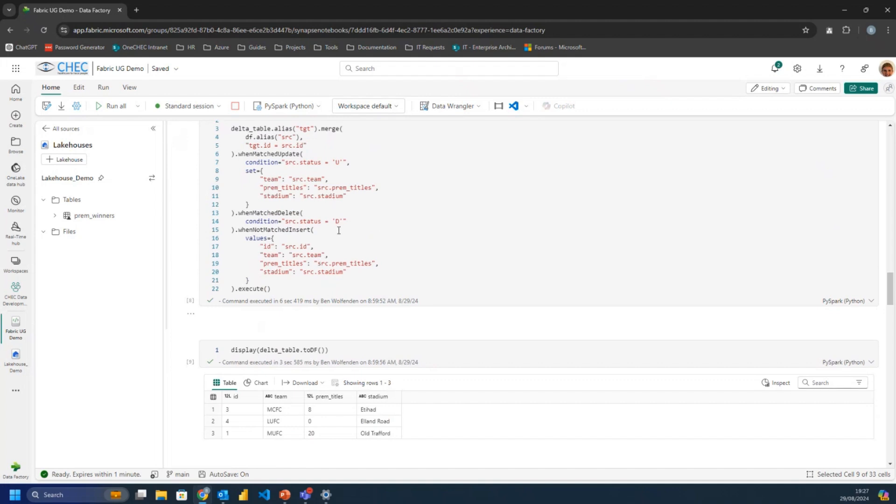
pyautogui.moveTo(369, 266)
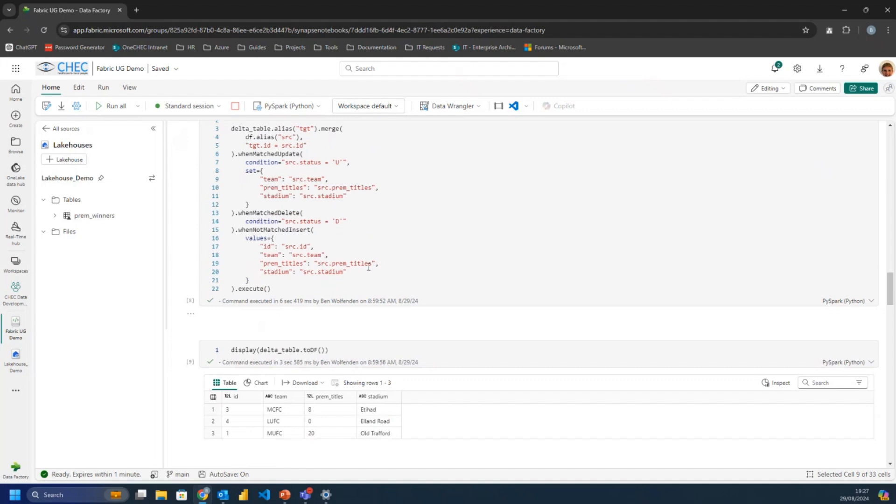
pyautogui.scroll(3)
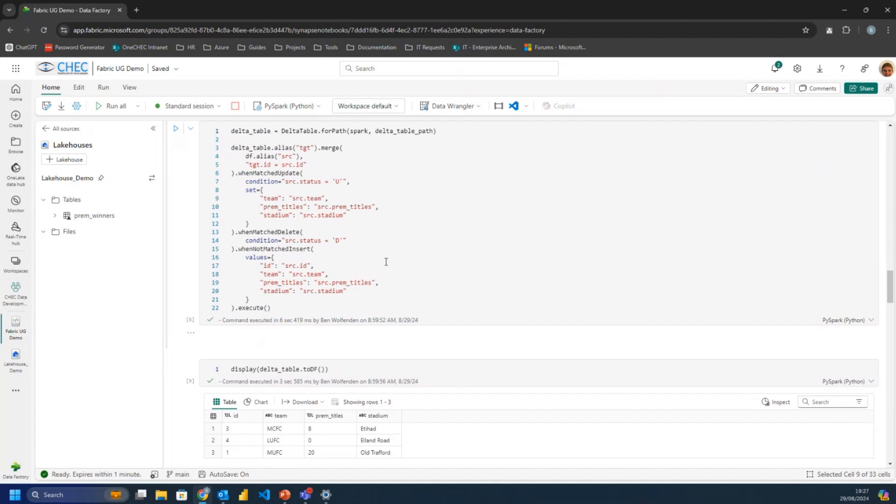
pyautogui.scroll(-3)
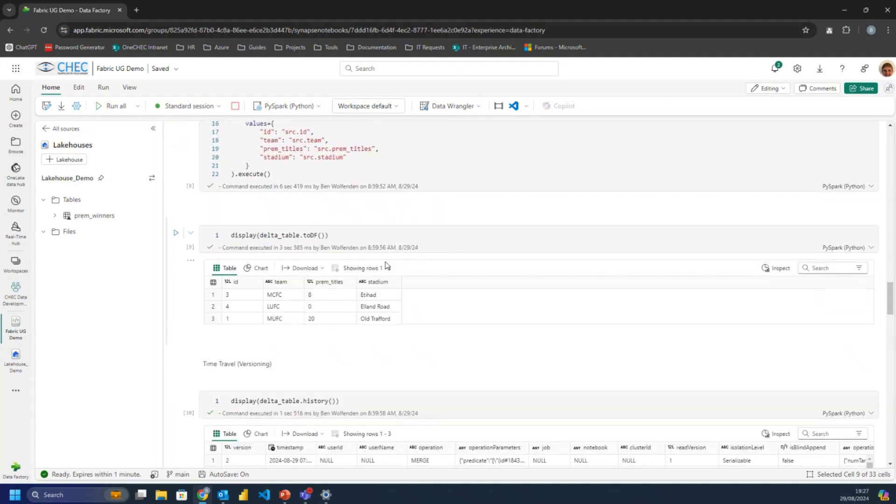
pyautogui.moveTo(429, 324)
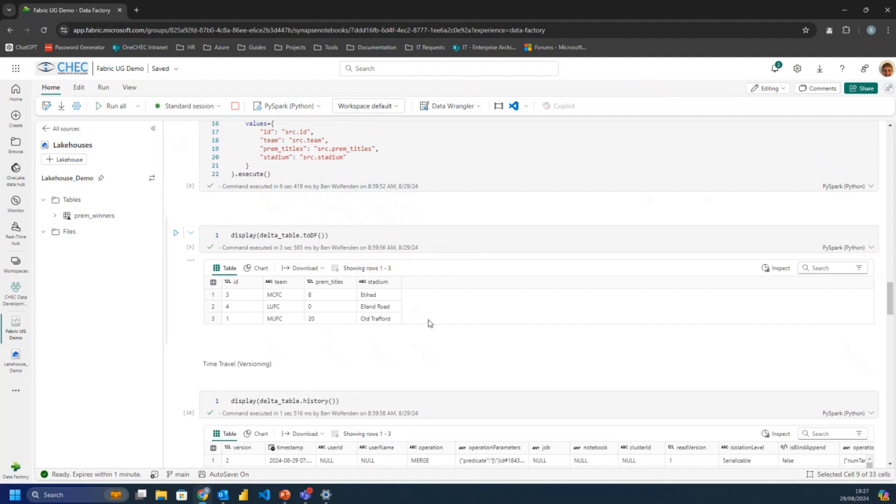
pyautogui.moveTo(297, 318)
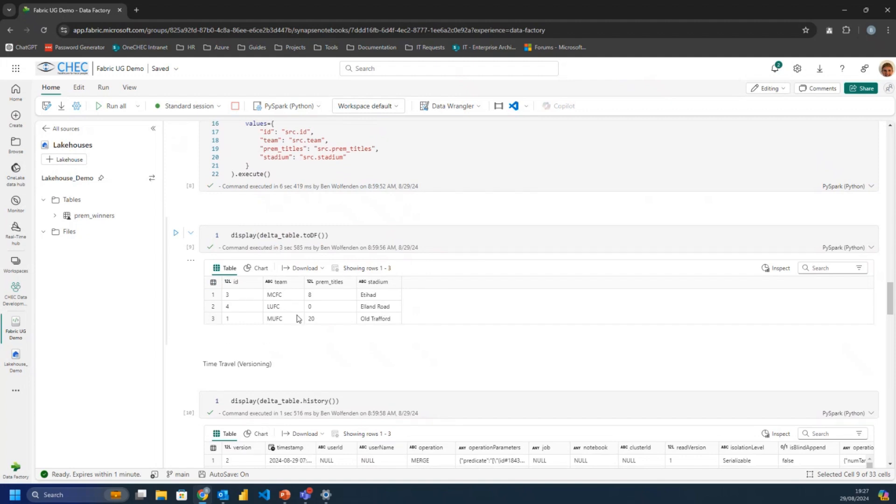
pyautogui.moveTo(380, 304)
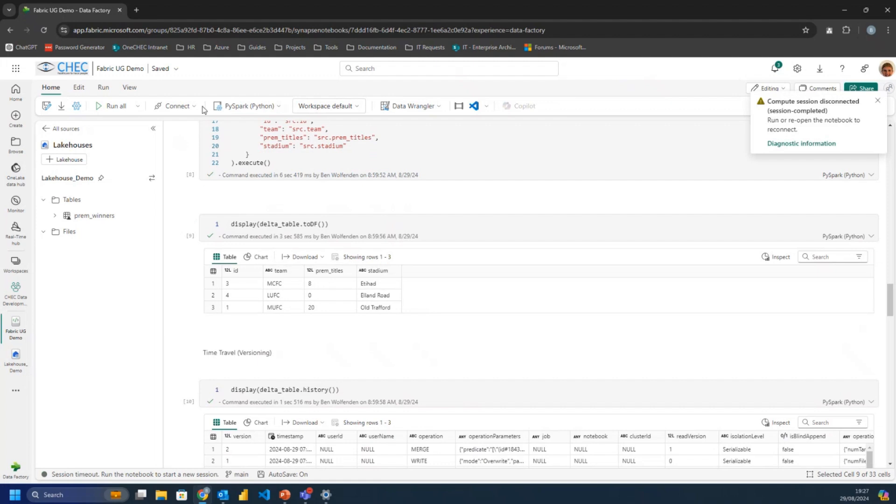
# View the capacity-limit Session error details from the status bar, then dismiss the dialog.
pyautogui.click(177, 105)
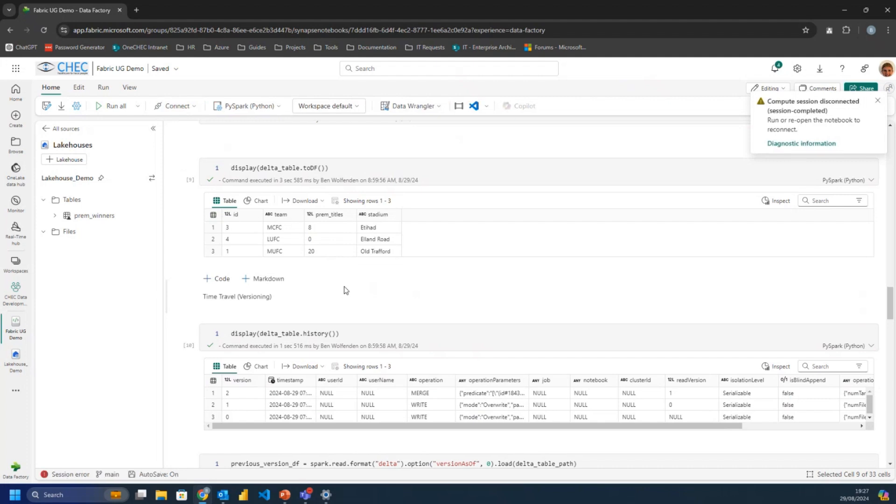
pyautogui.scroll(3)
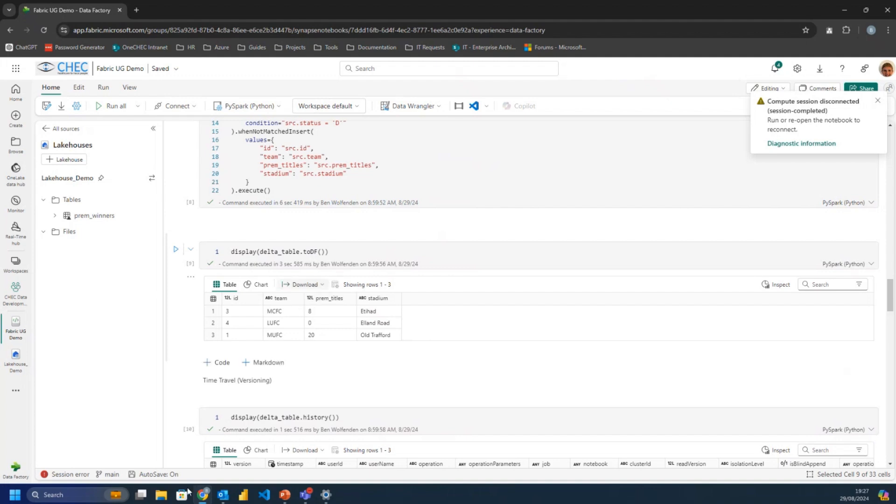
pyautogui.click(801, 144)
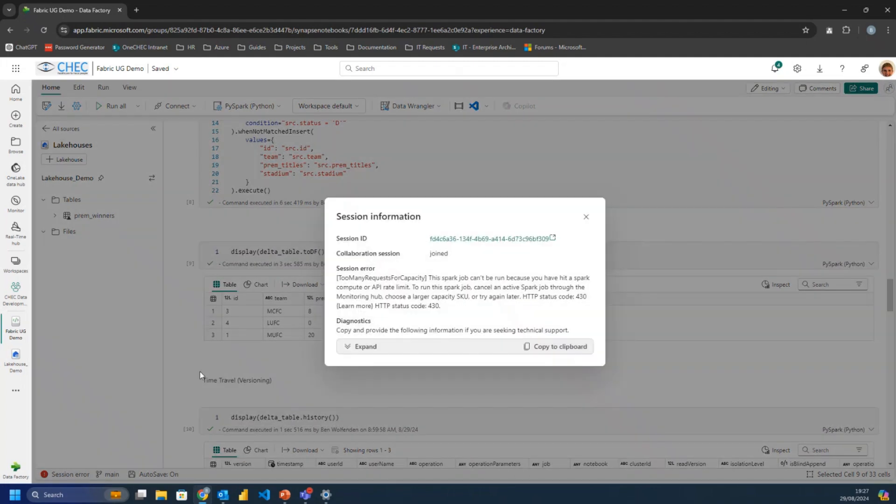
pyautogui.moveTo(291, 358)
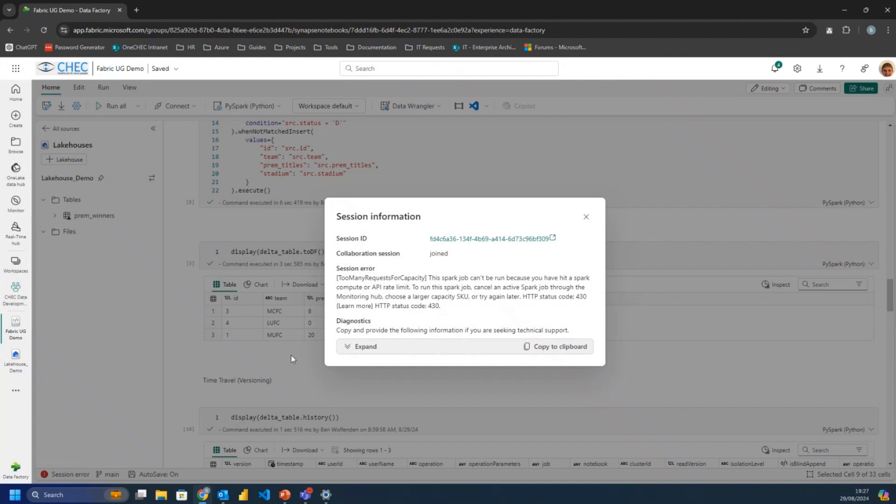
pyautogui.click(585, 216)
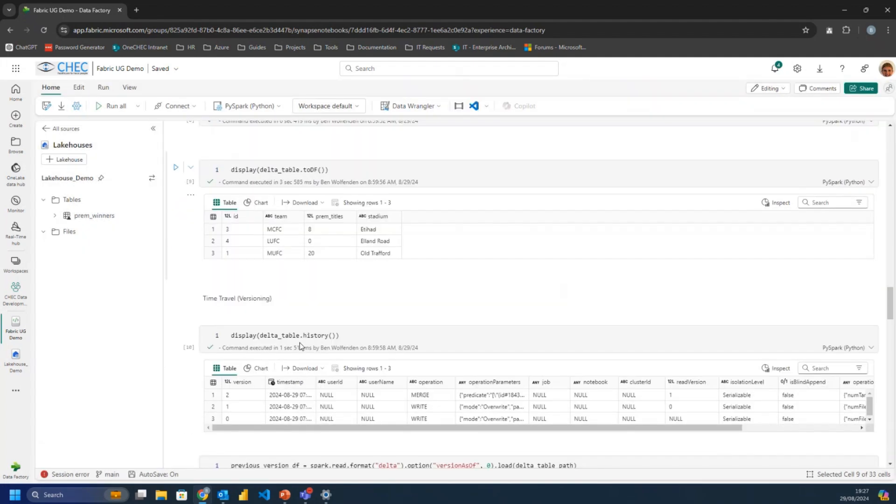
pyautogui.scroll(-3)
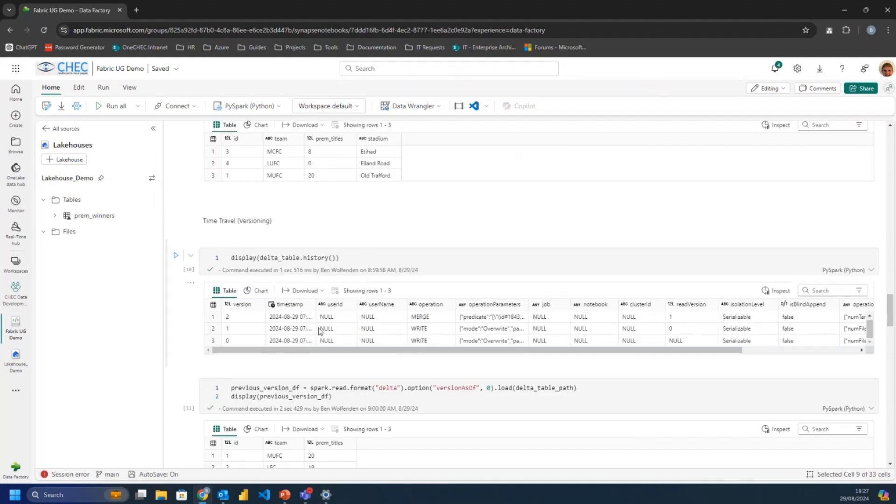
pyautogui.moveTo(246, 345)
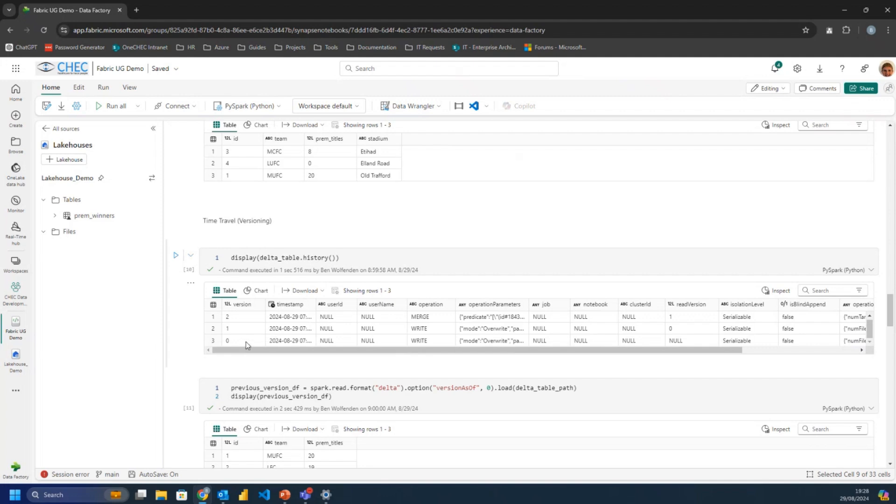
pyautogui.moveTo(315, 253)
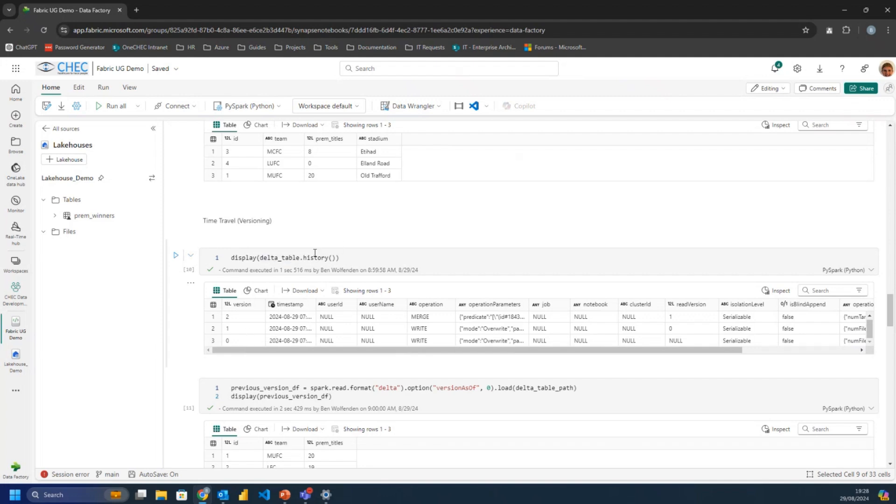
pyautogui.moveTo(260, 350)
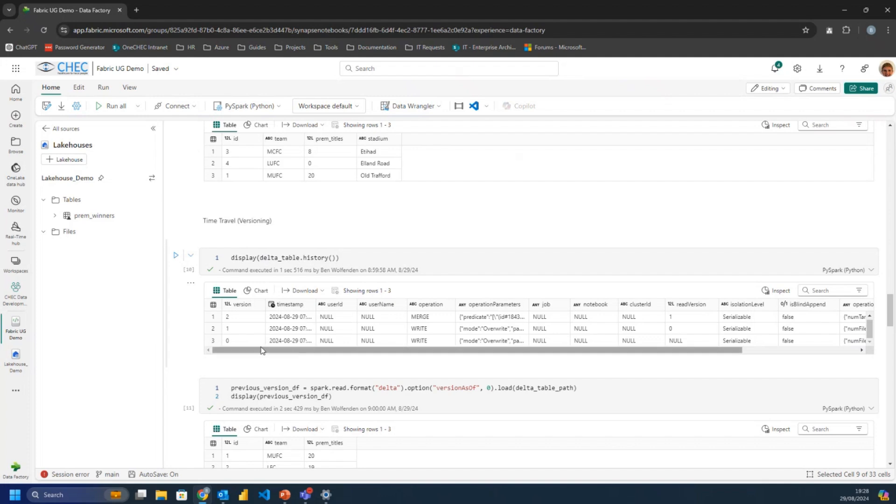
pyautogui.moveTo(437, 342)
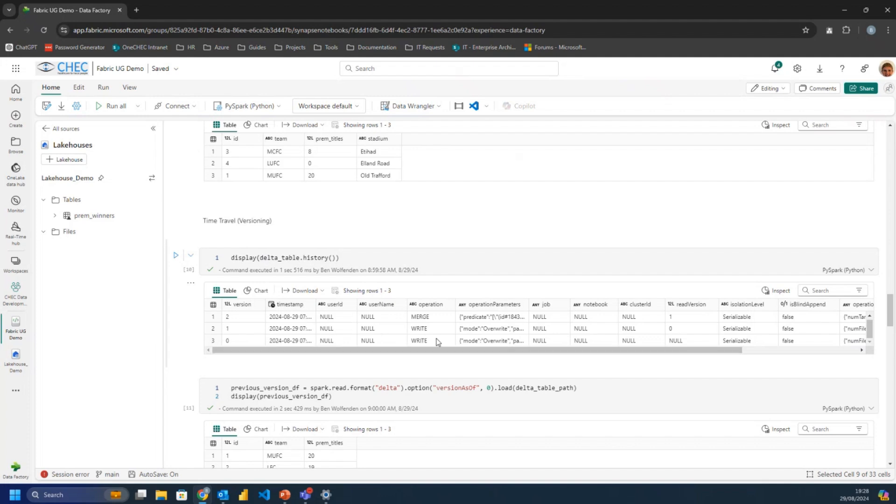
pyautogui.moveTo(430, 332)
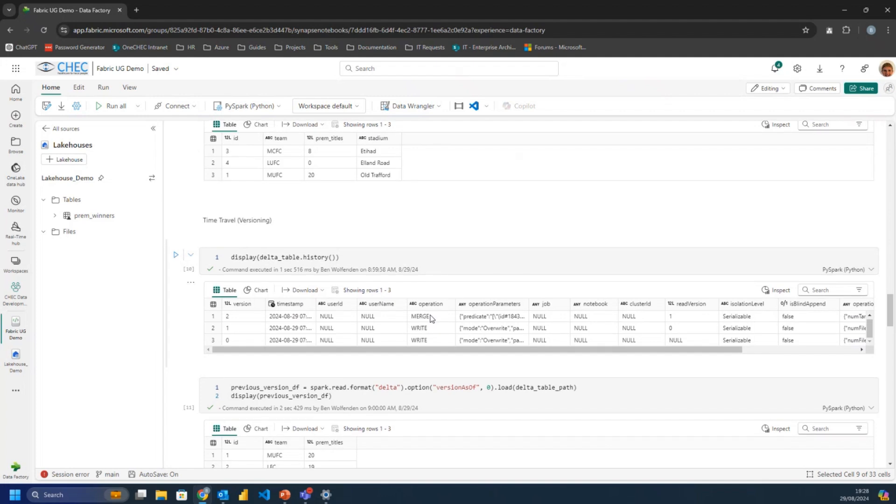
pyautogui.scroll(3)
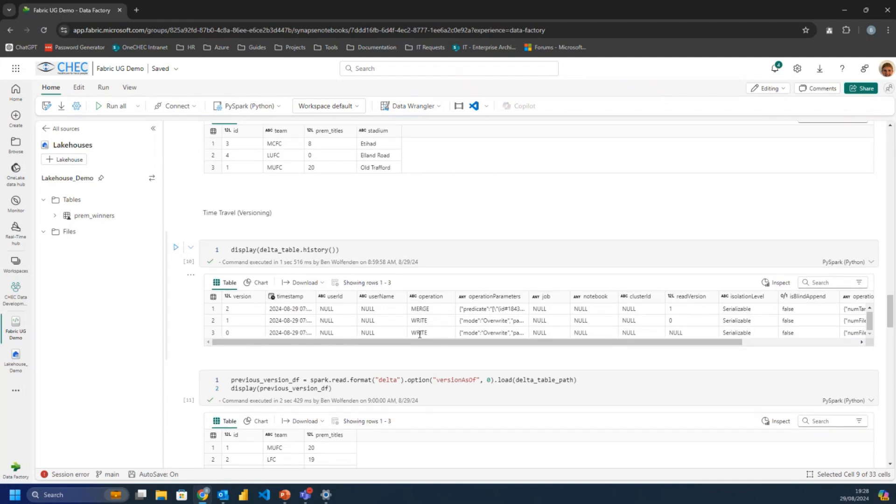
pyautogui.hscroll(3)
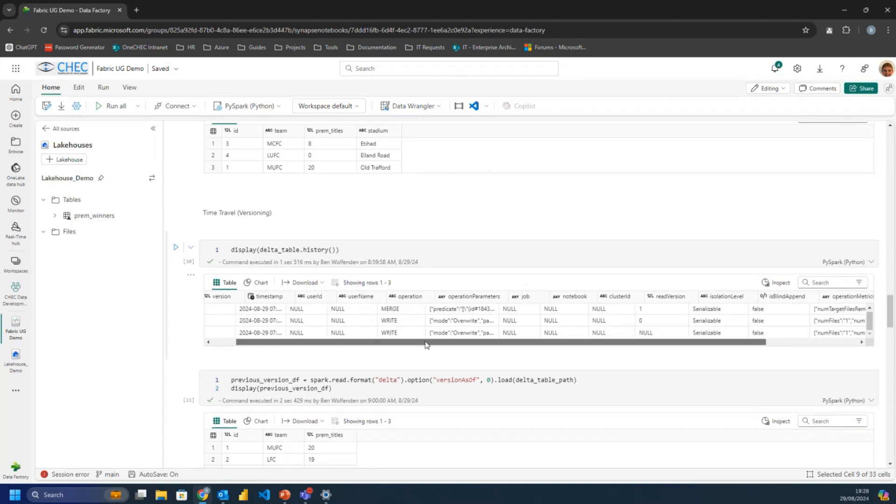
pyautogui.hscroll(3)
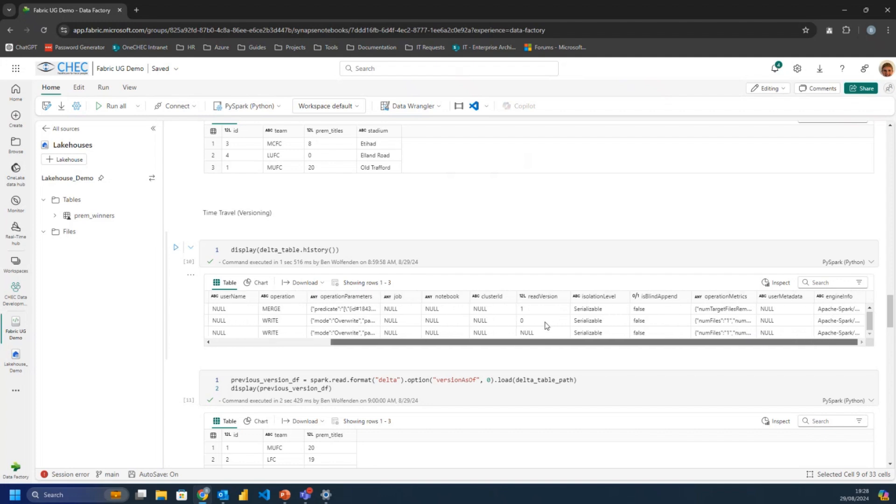
pyautogui.hscroll(-3)
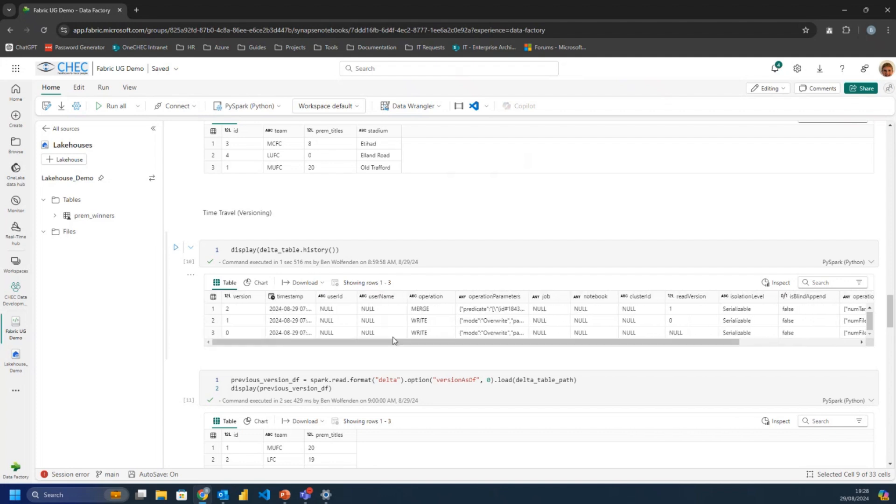
pyautogui.moveTo(378, 334)
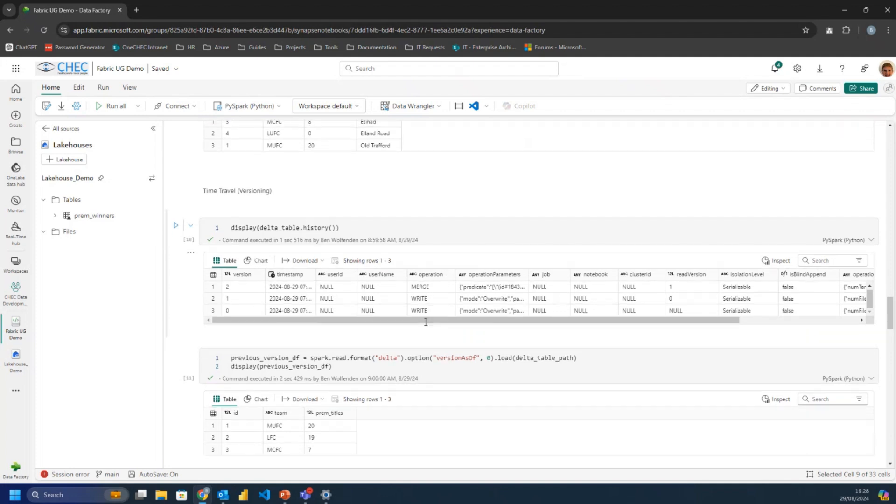
pyautogui.scroll(-3)
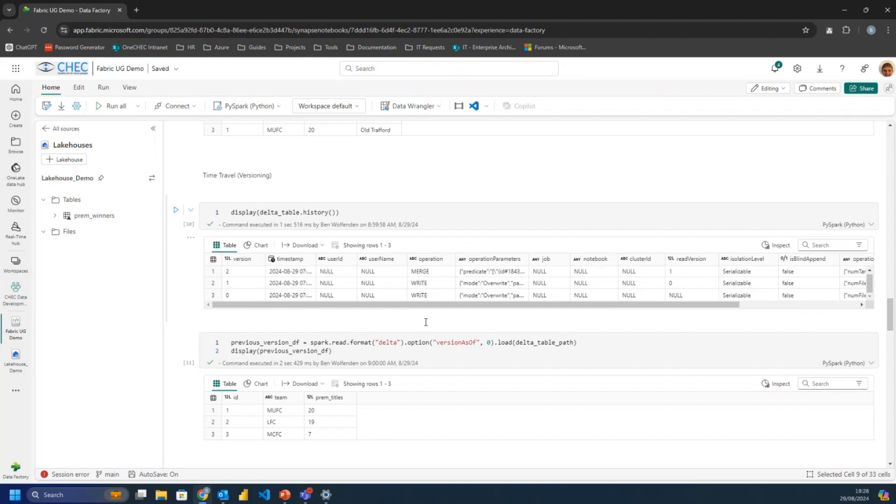
pyautogui.scroll(-3)
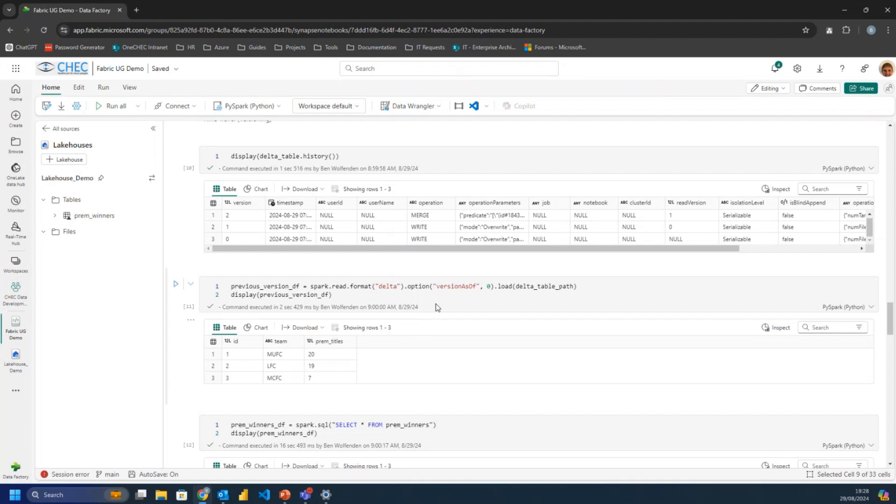
pyautogui.click(421, 290)
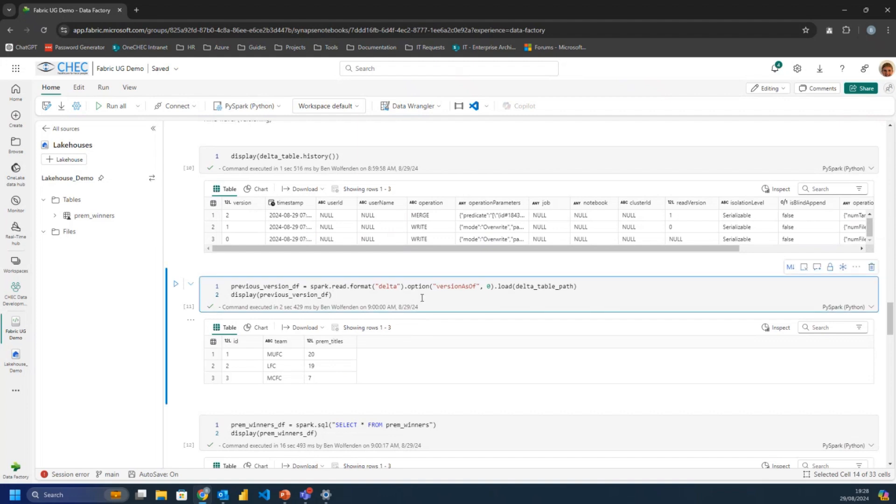
pyautogui.scroll(-3)
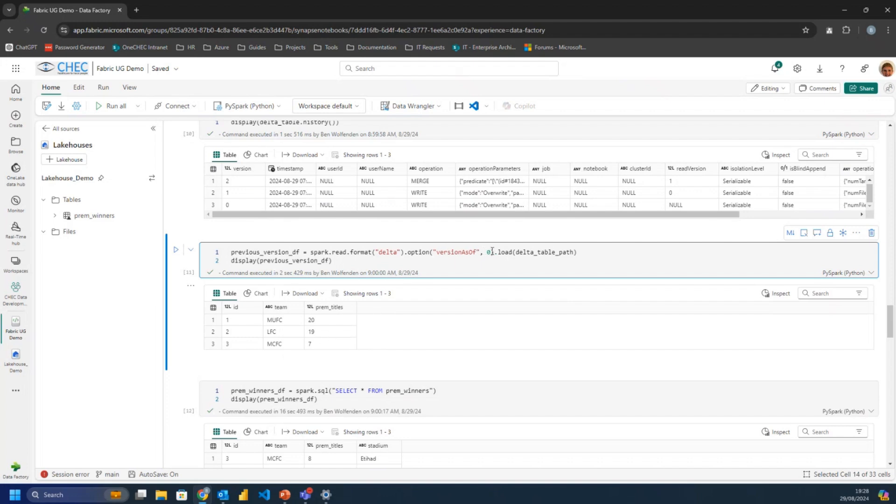
pyautogui.moveTo(496, 251)
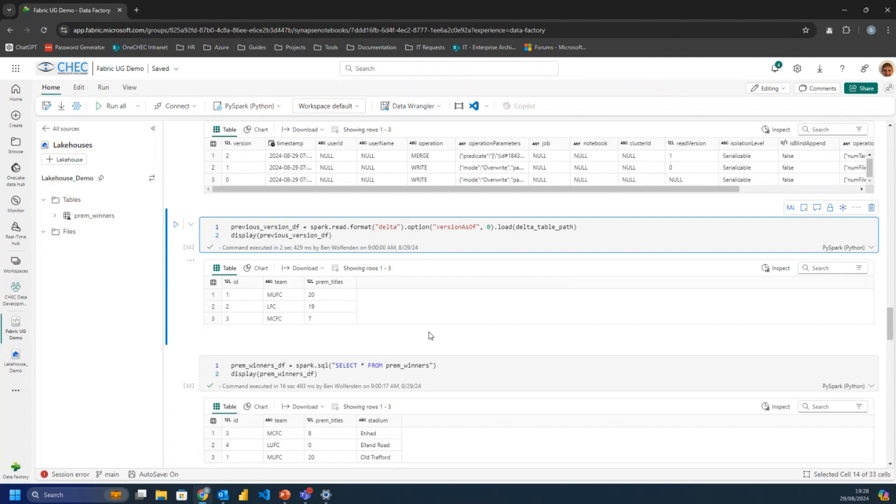
pyautogui.scroll(-3)
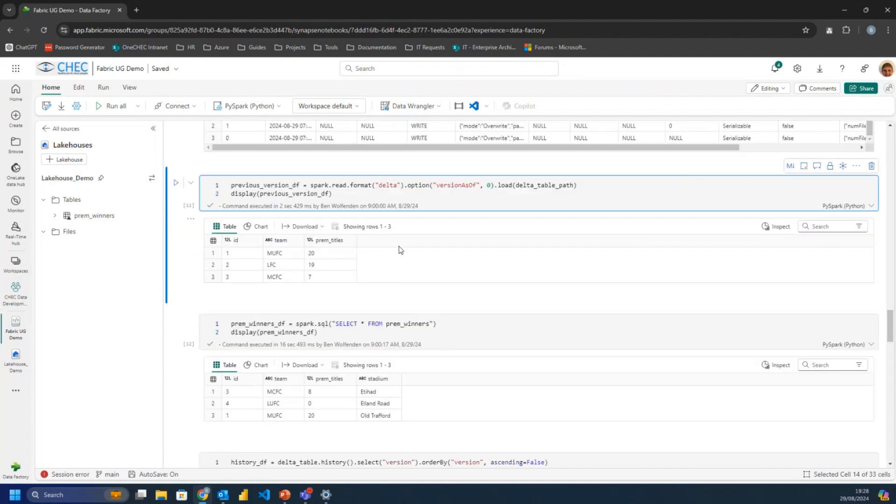
pyautogui.moveTo(418, 200)
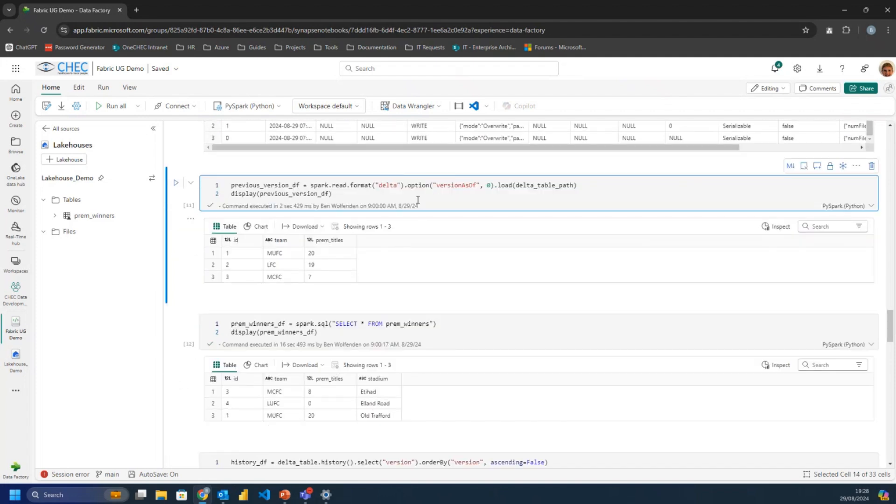
pyautogui.moveTo(444, 269)
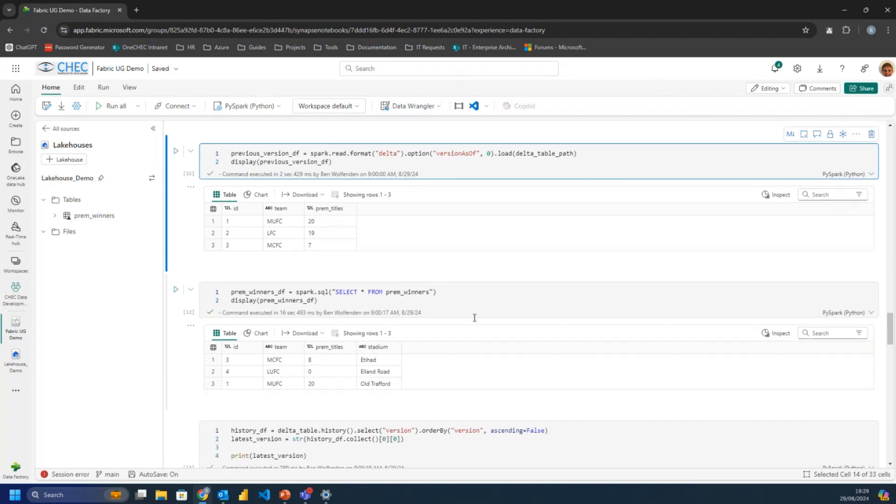
pyautogui.scroll(3)
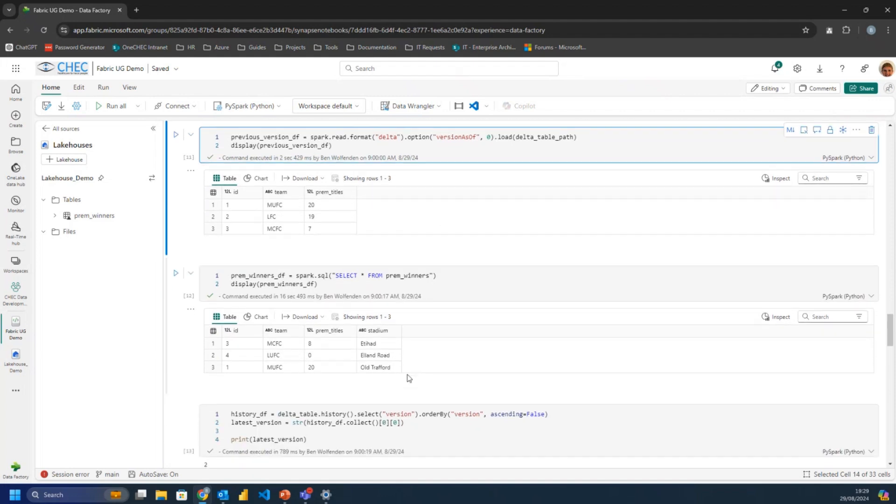
pyautogui.moveTo(287, 389)
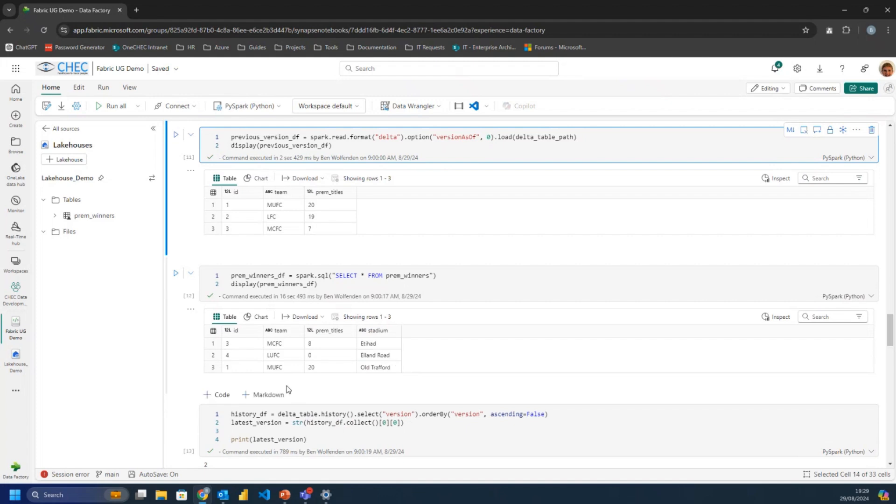
pyautogui.moveTo(384, 216)
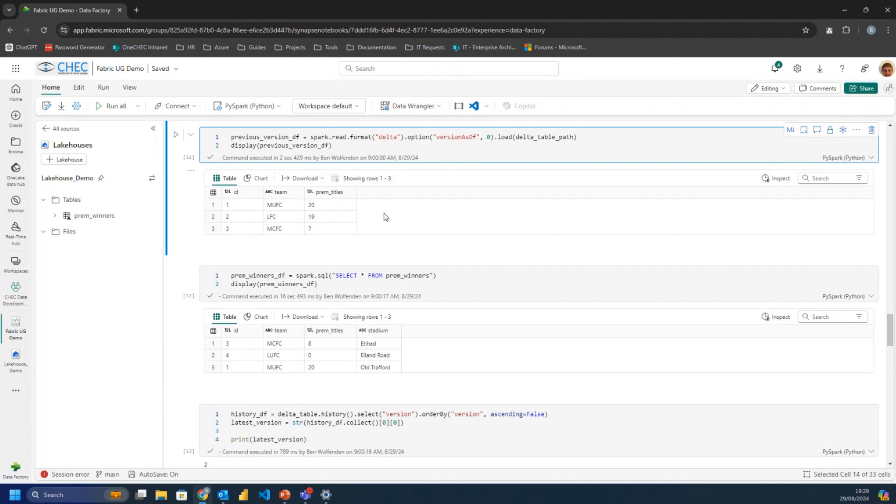
pyautogui.moveTo(396, 263)
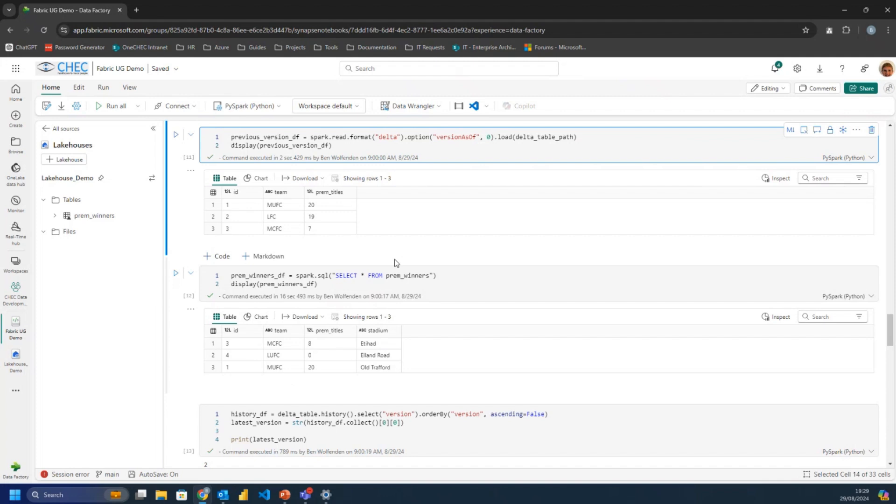
pyautogui.scroll(-3)
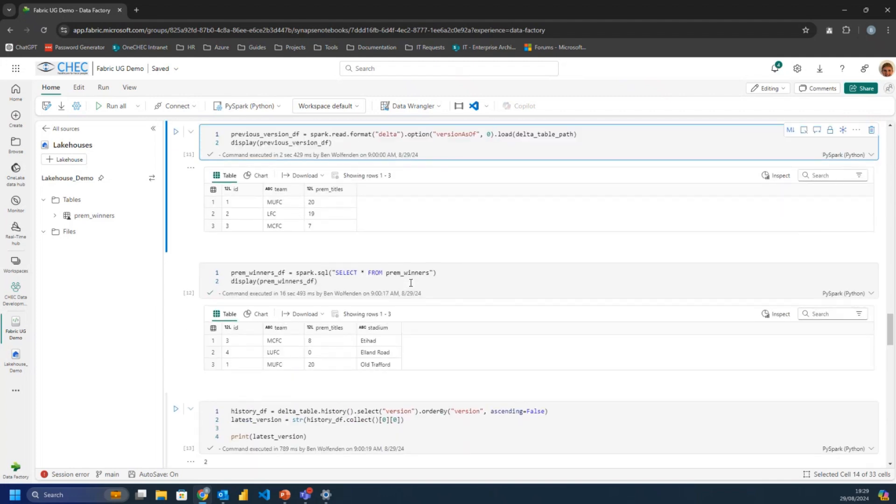
pyautogui.scroll(-3)
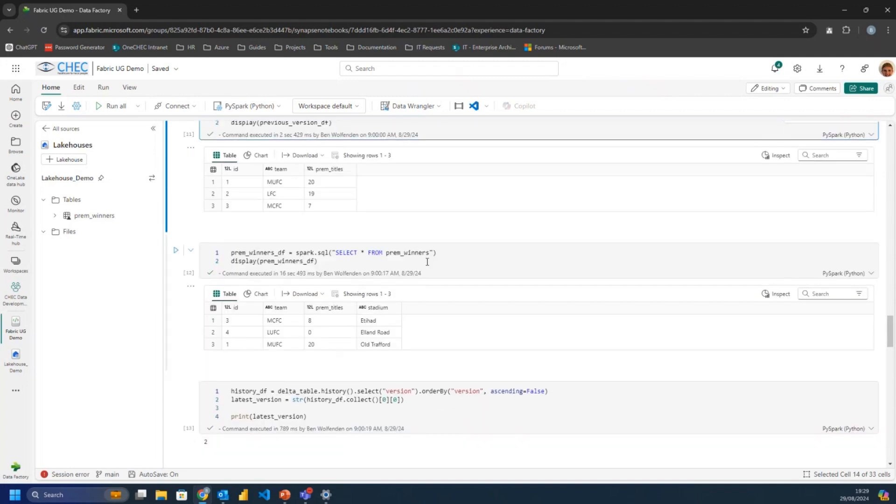
pyautogui.scroll(-3)
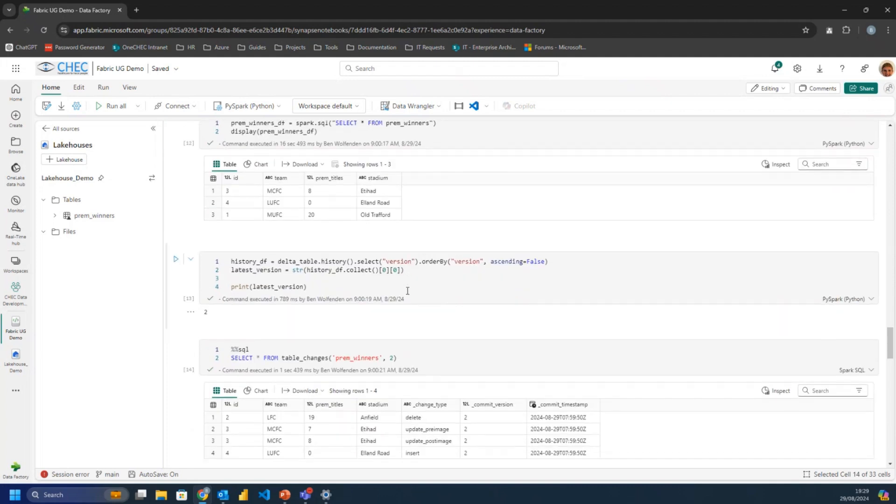
pyautogui.scroll(-3)
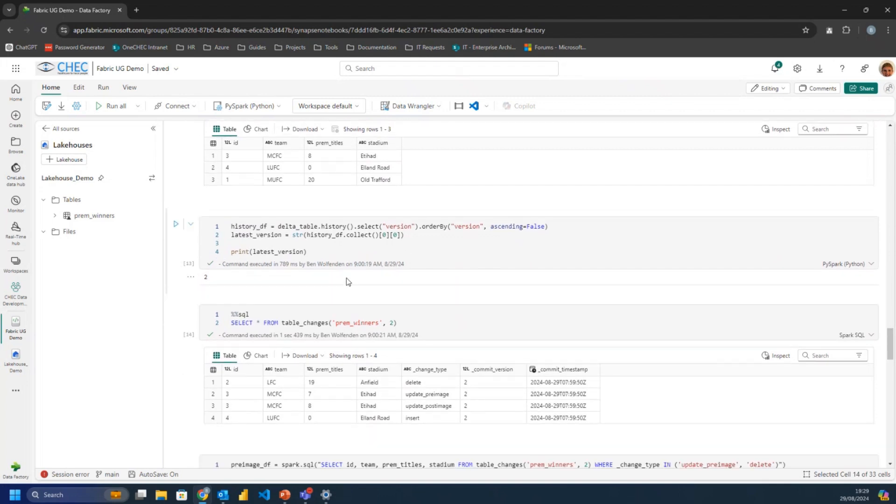
pyautogui.scroll(-3)
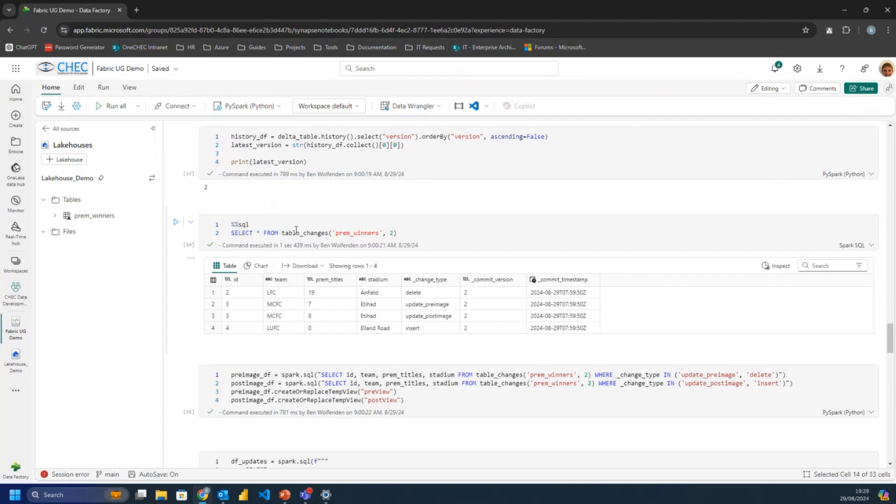
pyautogui.moveTo(396, 222)
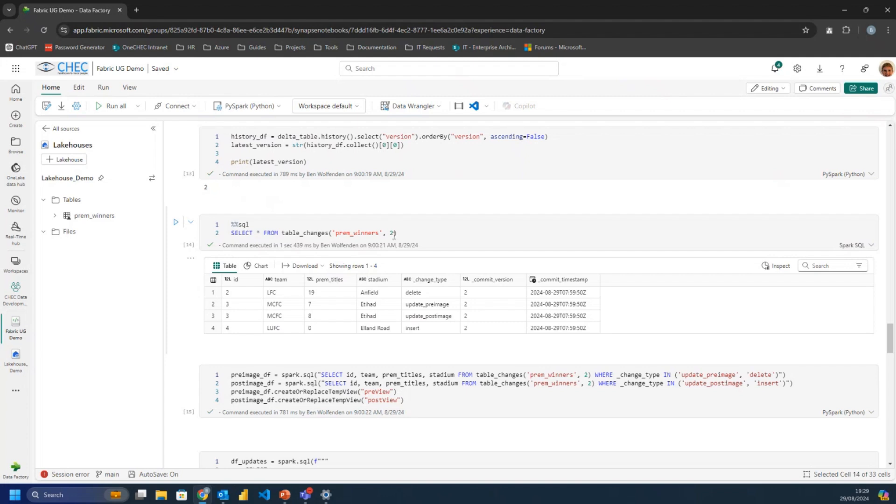
pyautogui.click(400, 232)
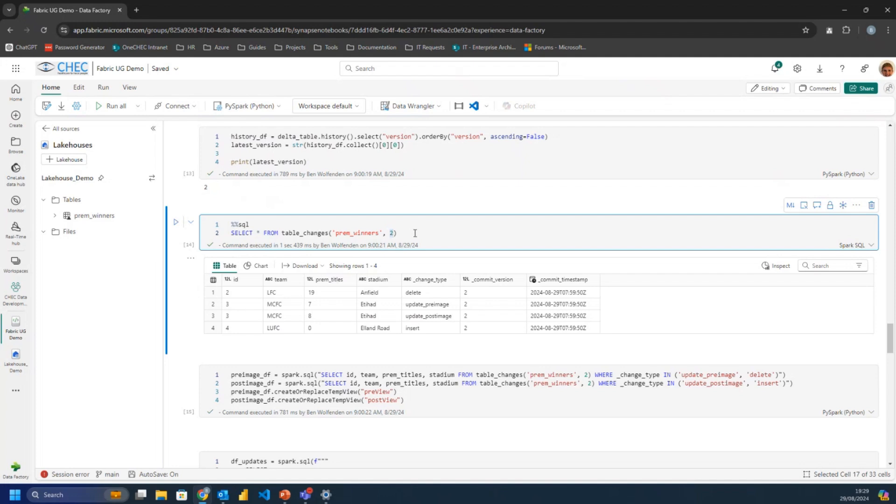
pyautogui.moveTo(288, 298)
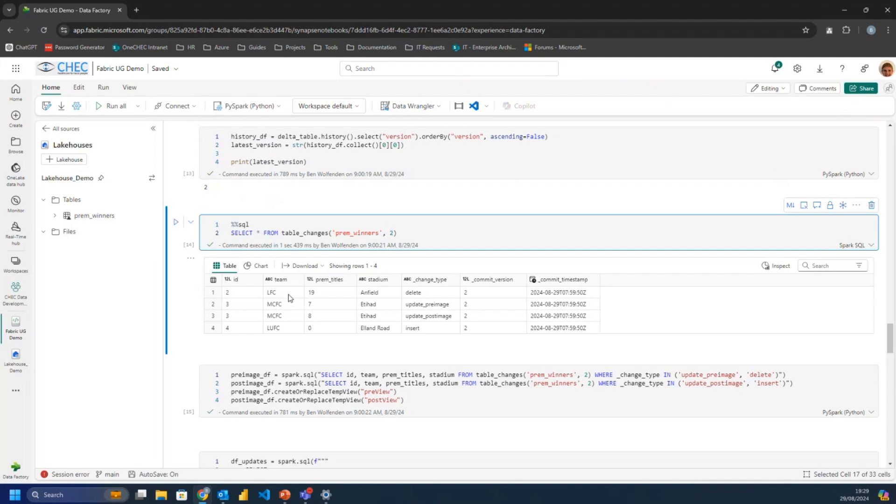
pyautogui.moveTo(418, 291)
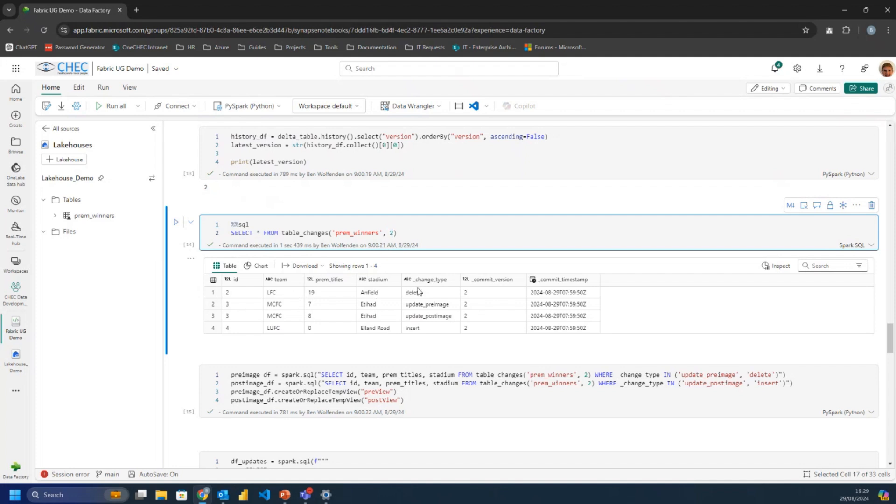
pyautogui.moveTo(420, 294)
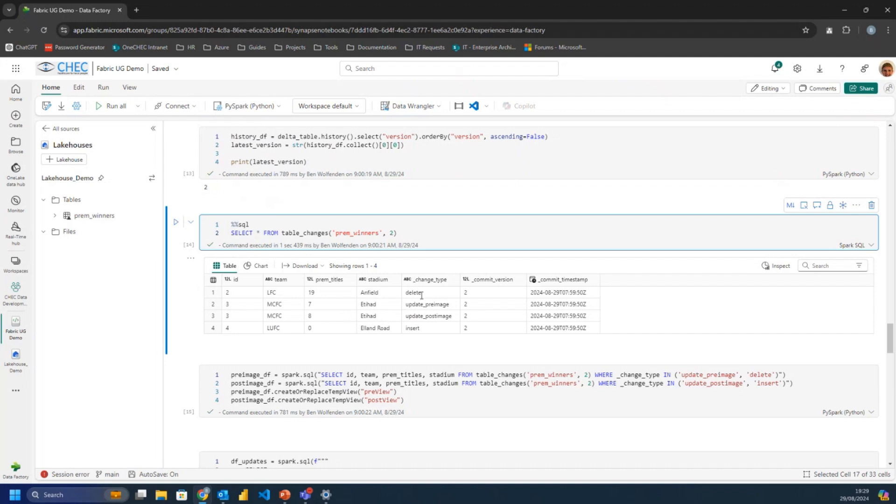
pyautogui.moveTo(446, 306)
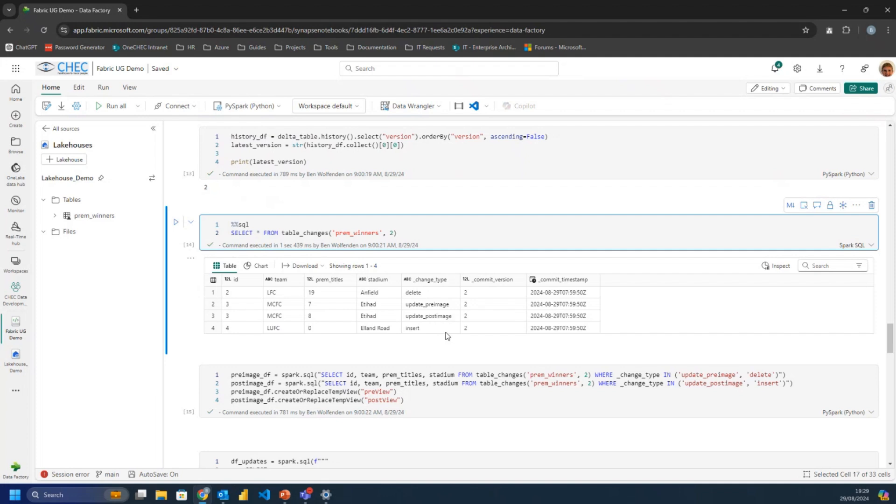
pyautogui.click(397, 234)
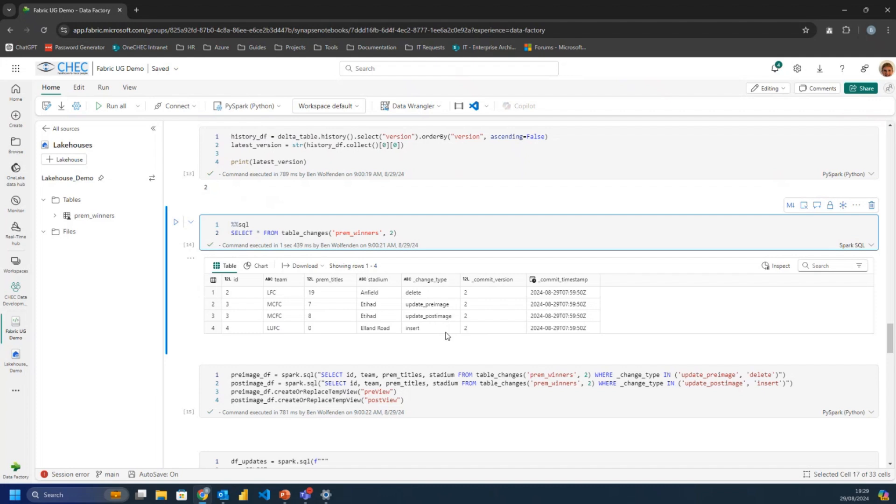
pyautogui.click(397, 234)
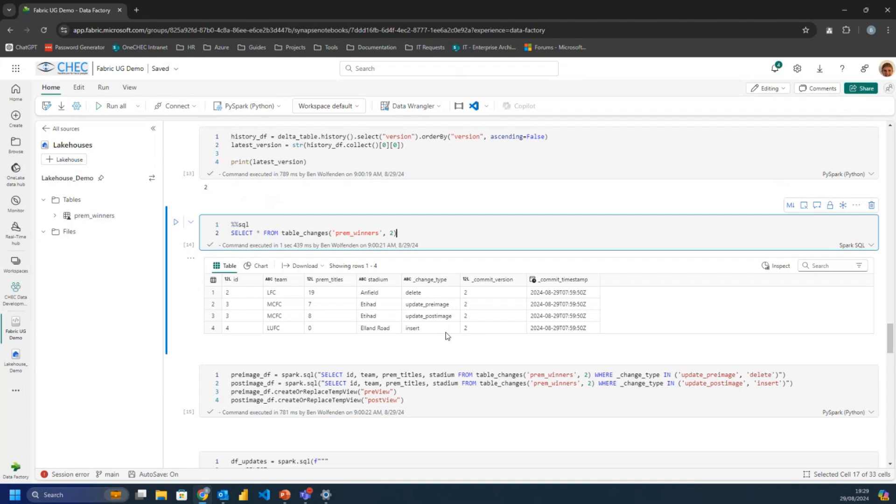
pyautogui.scroll(-3)
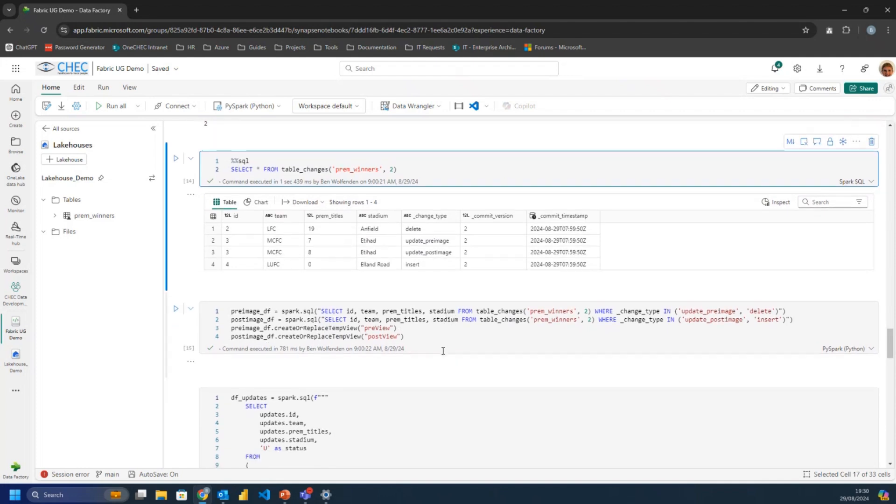
pyautogui.scroll(3)
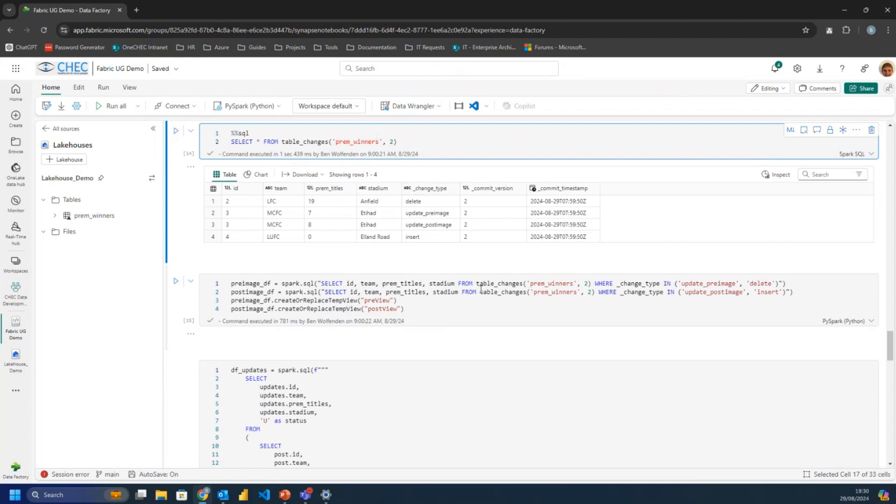
pyautogui.click(395, 141)
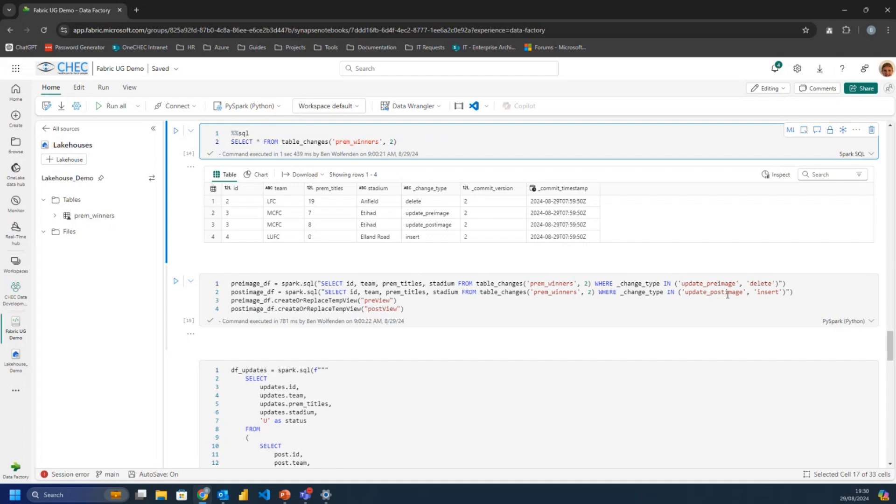
pyautogui.click(397, 141)
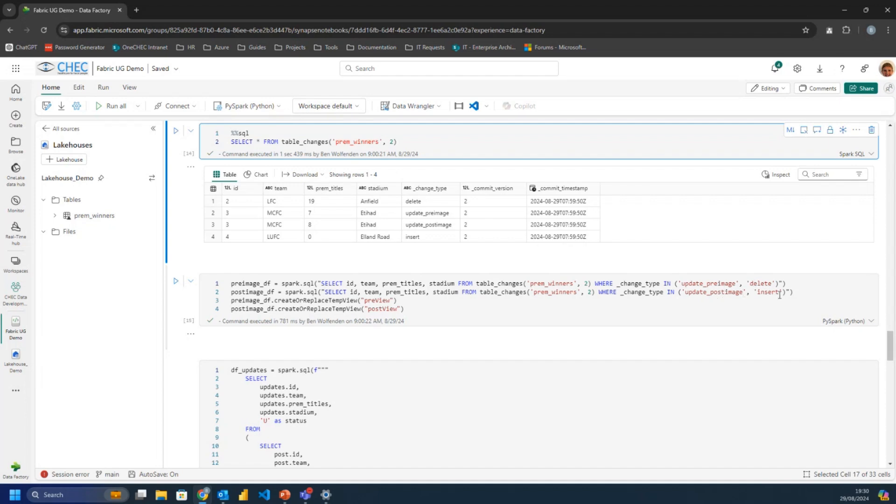
# Scroll past the updates, inserts and deletes cells to the df_changes rows MCFC U, LUFC I, LFC D.
pyautogui.scroll(-3)
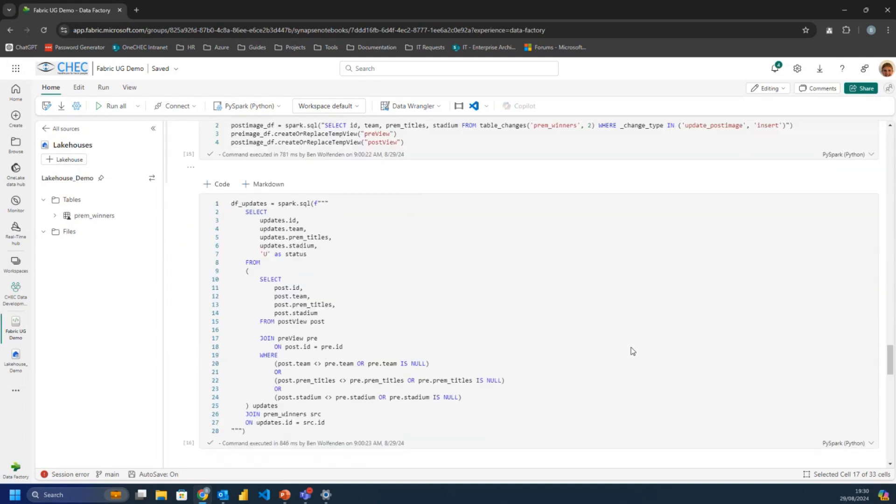
pyautogui.scroll(-3)
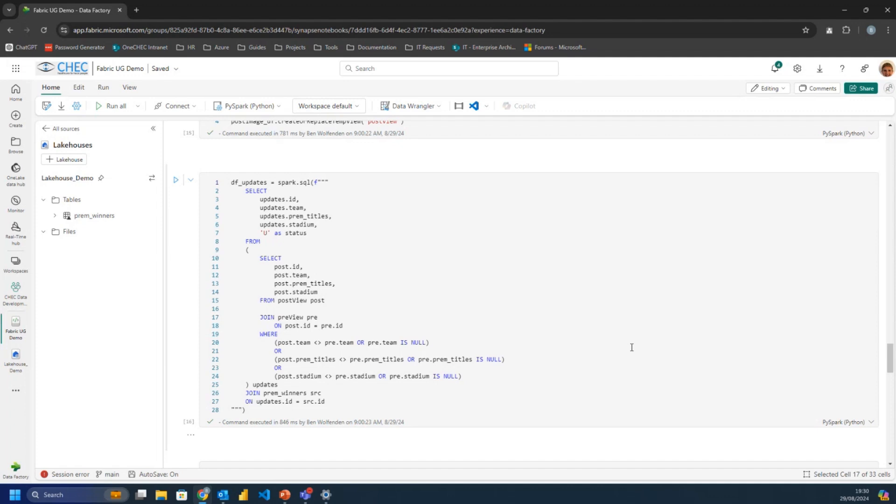
pyautogui.scroll(3)
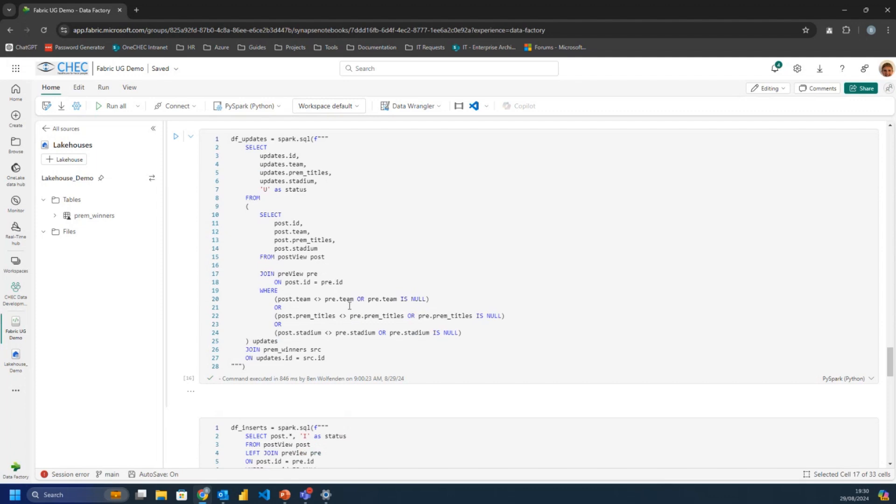
pyautogui.scroll(-3)
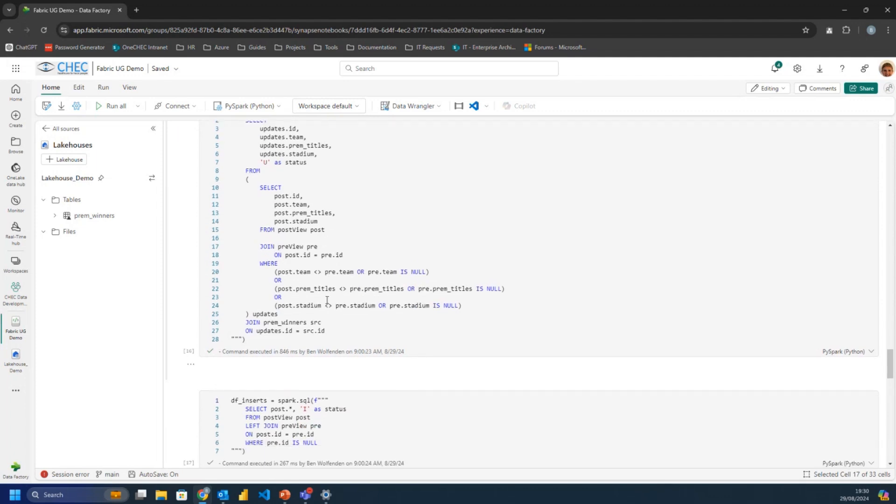
pyautogui.scroll(-3)
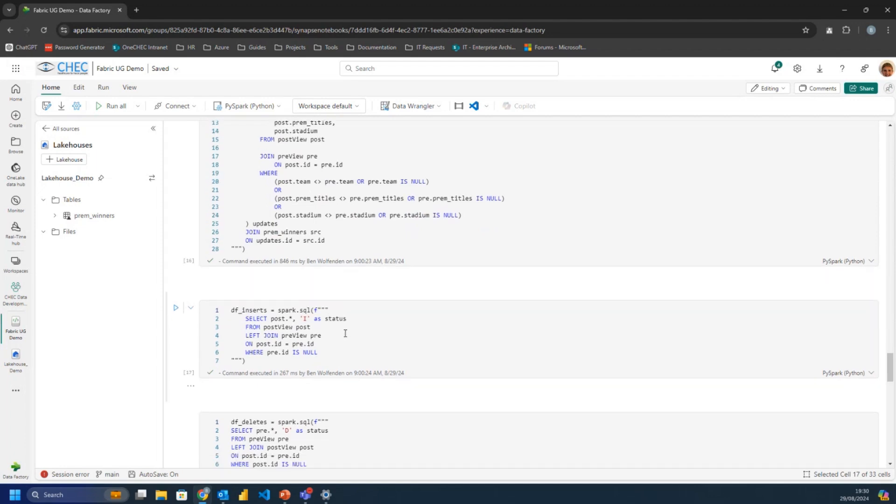
pyautogui.scroll(-3)
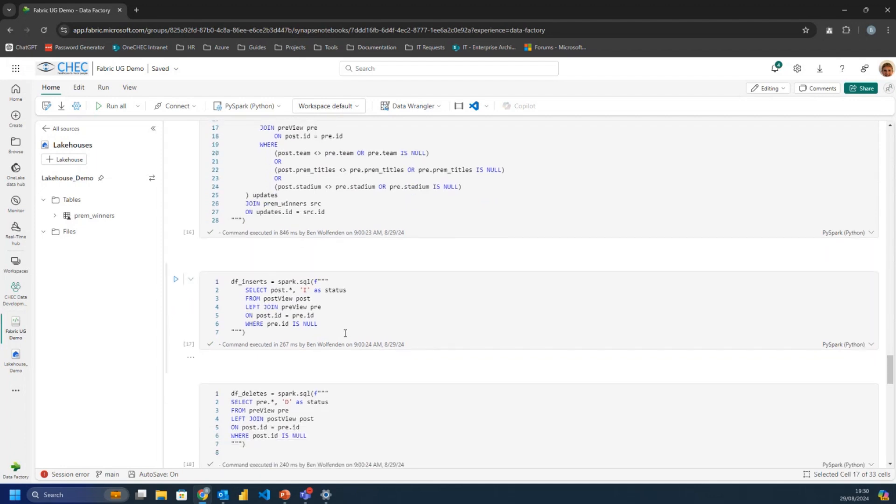
pyautogui.scroll(-3)
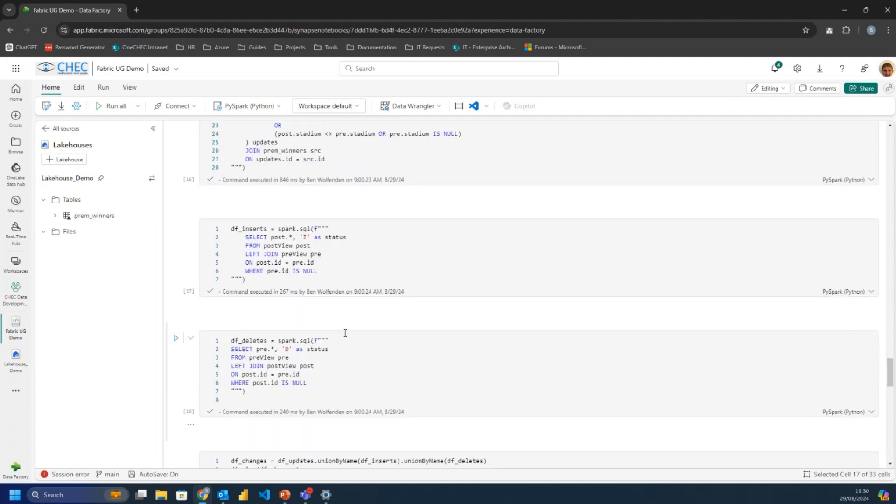
pyautogui.scroll(-3)
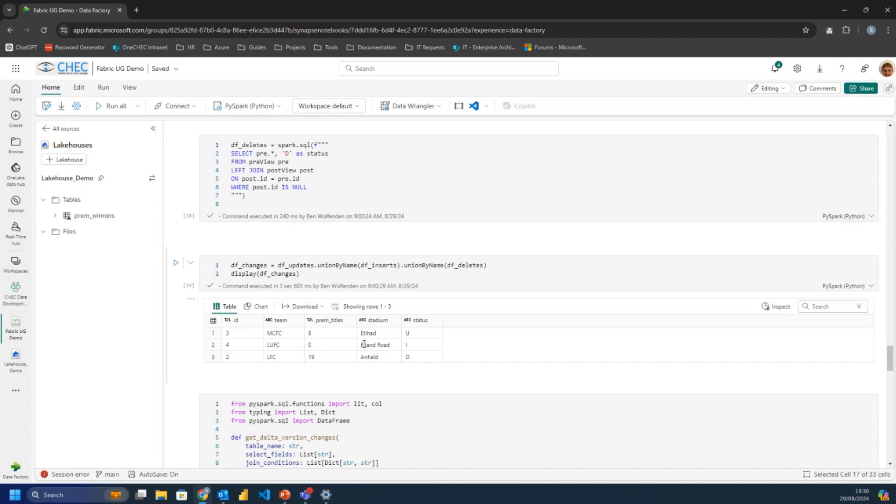
pyautogui.scroll(3)
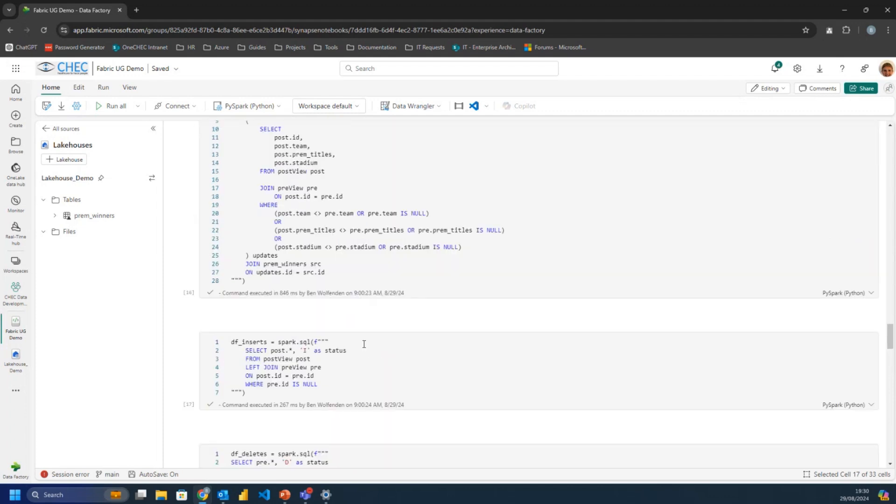
pyautogui.scroll(3)
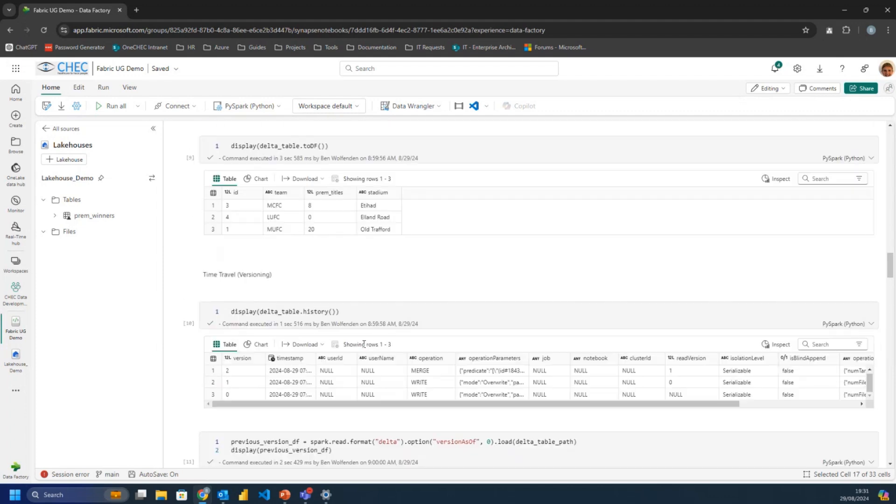
pyautogui.scroll(3)
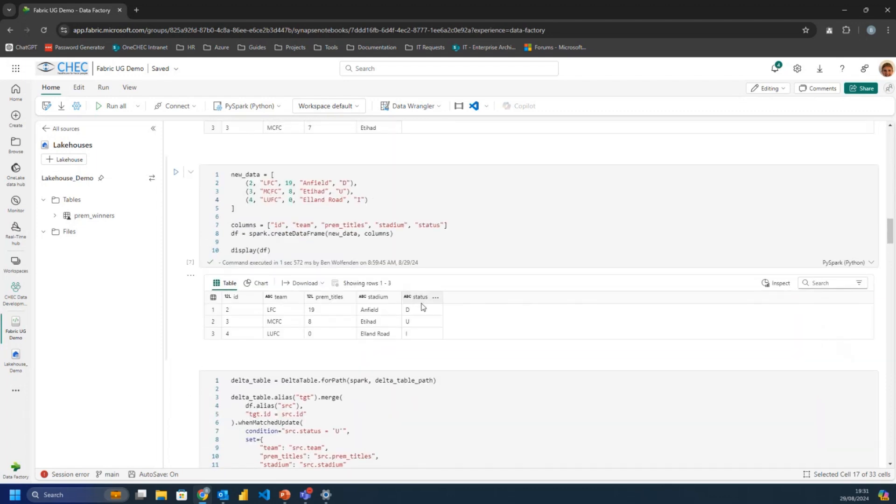
pyautogui.moveTo(424, 342)
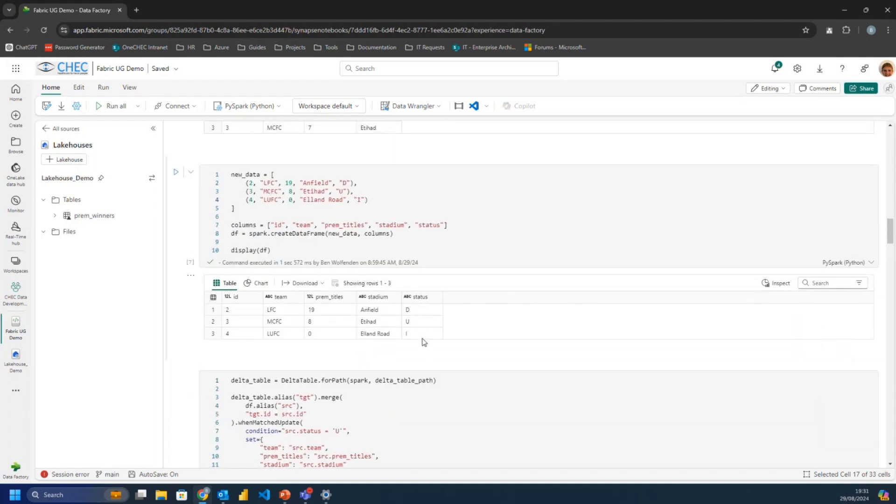
pyautogui.scroll(-3)
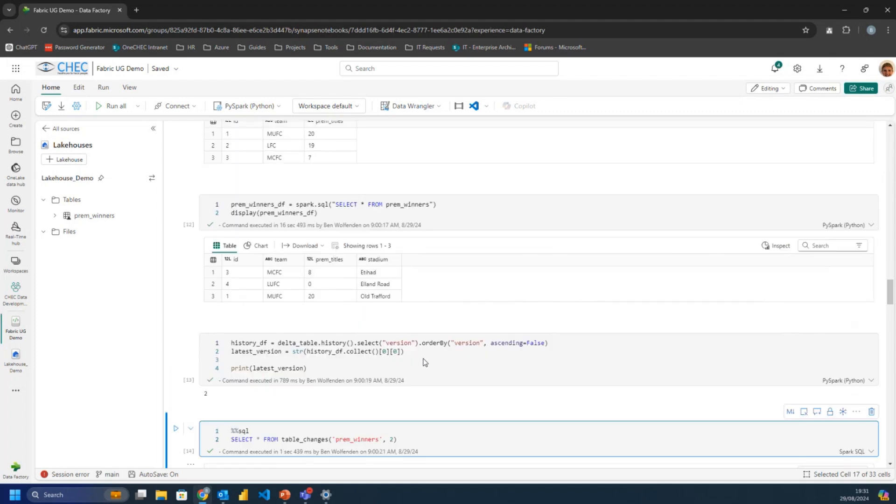
pyautogui.scroll(-3)
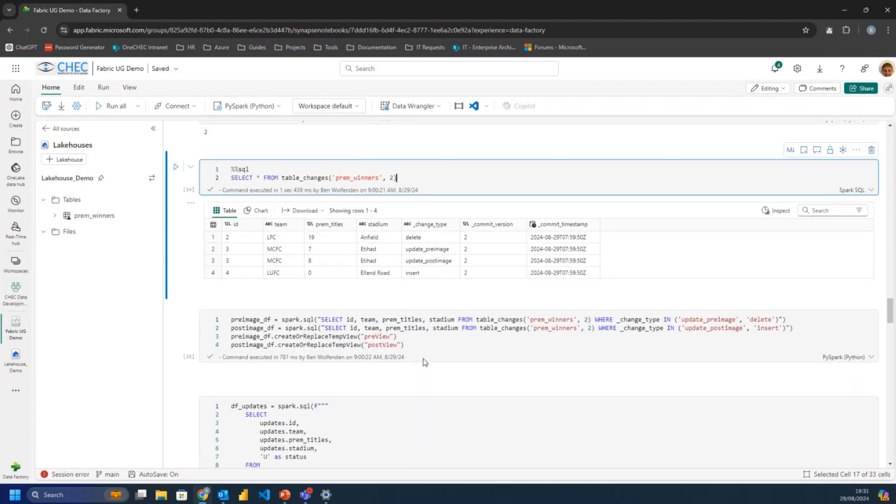
pyautogui.scroll(3)
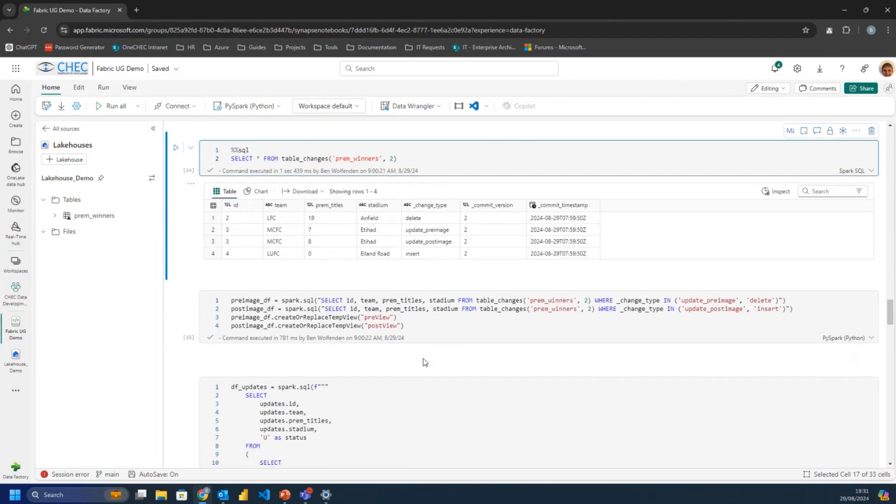
pyautogui.click(399, 159)
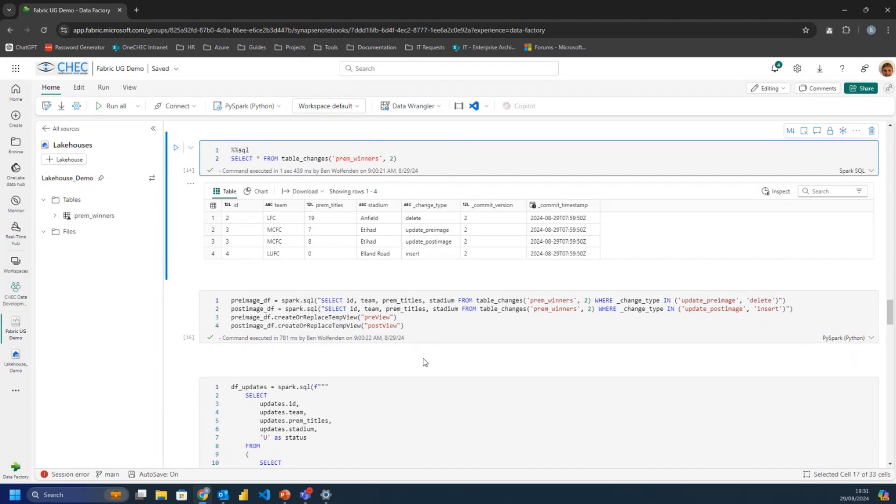
pyautogui.click(397, 159)
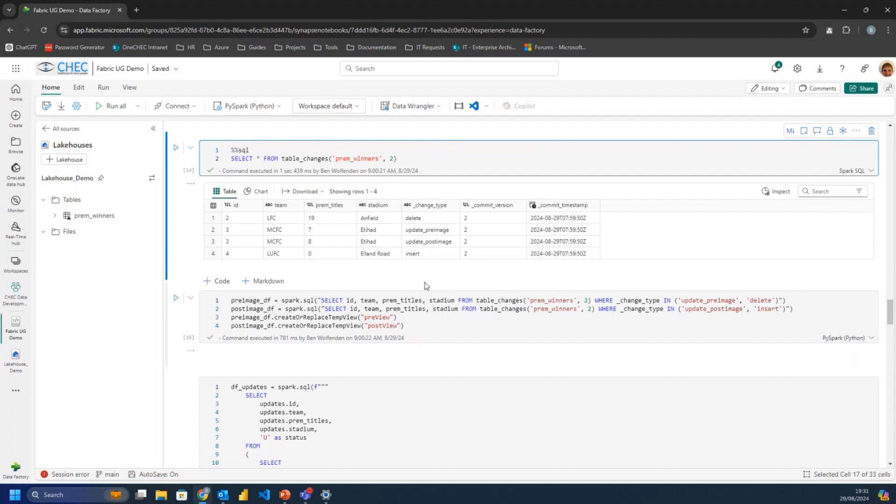
pyautogui.moveTo(427, 277)
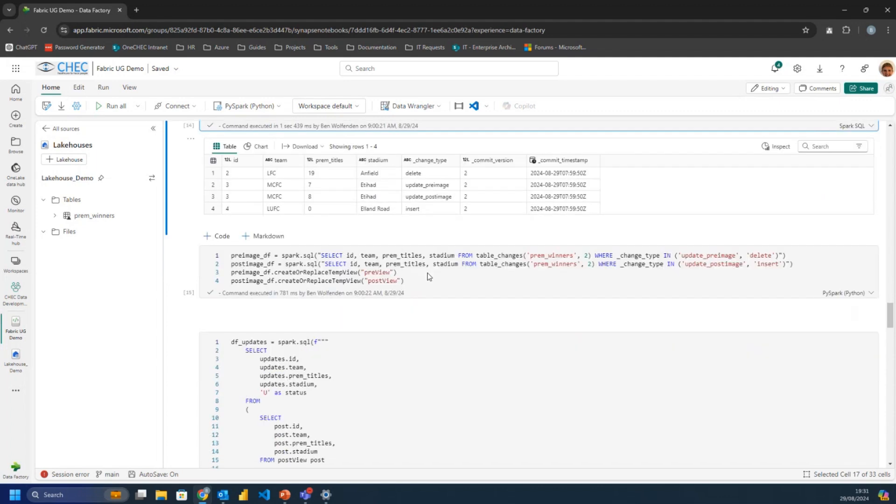
pyautogui.scroll(-3)
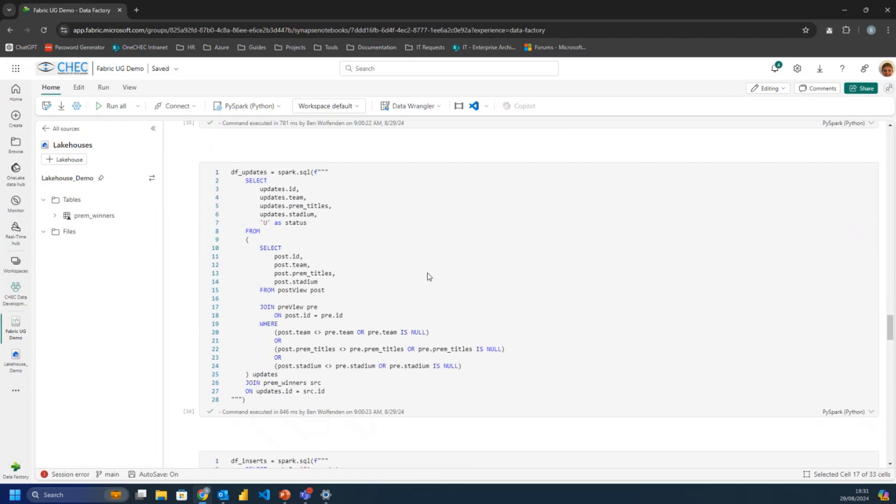
pyautogui.scroll(-3)
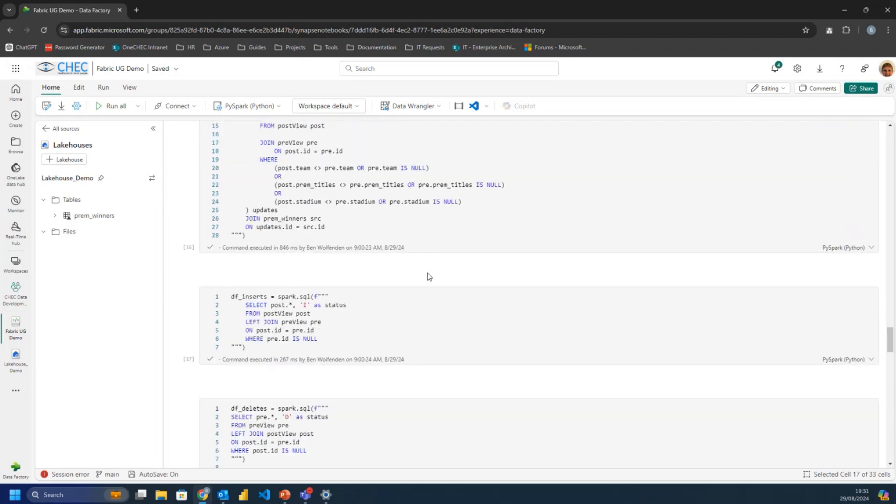
# Read through the get_delta_version_changes function cell and its call on prem_winners.
pyautogui.scroll(-3)
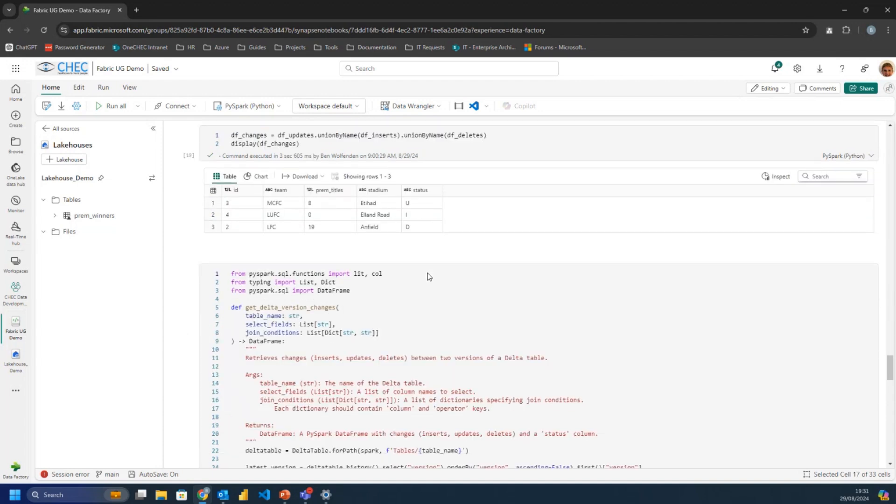
pyautogui.scroll(3)
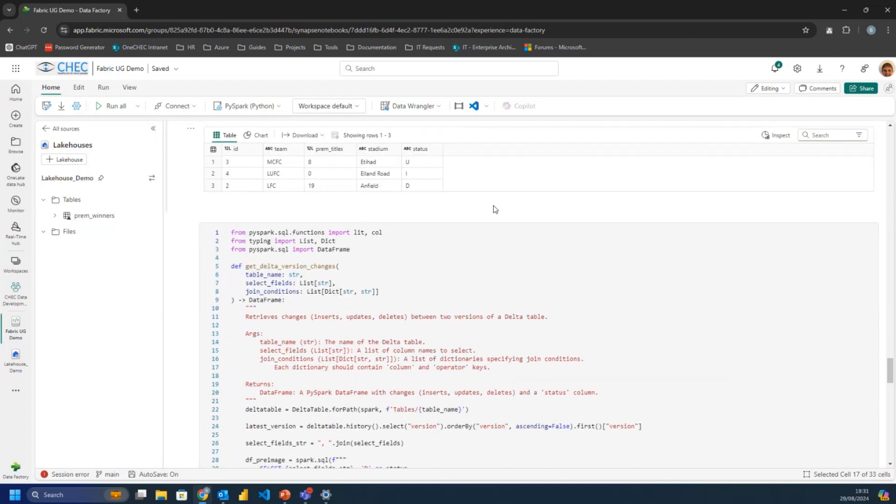
pyautogui.scroll(-3)
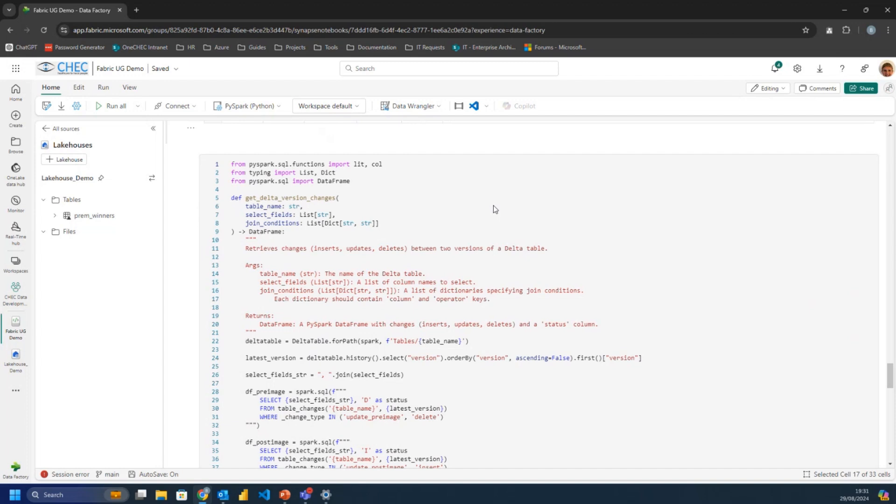
pyautogui.scroll(3)
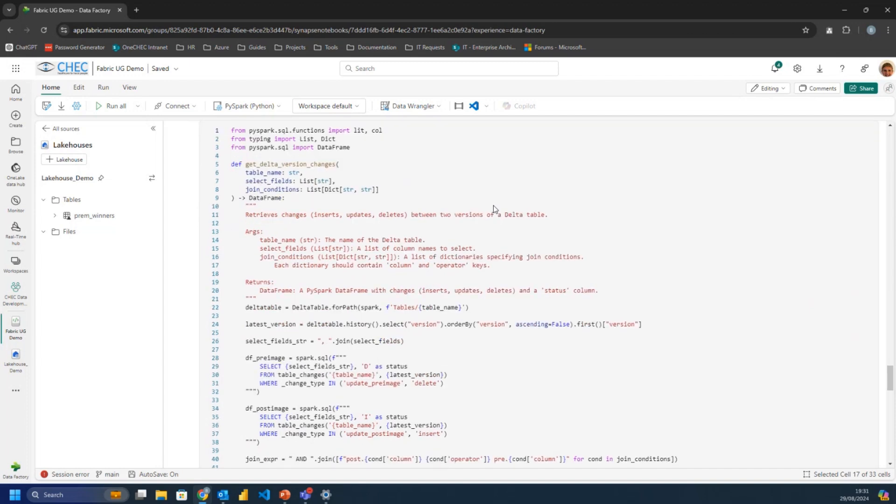
pyautogui.scroll(3)
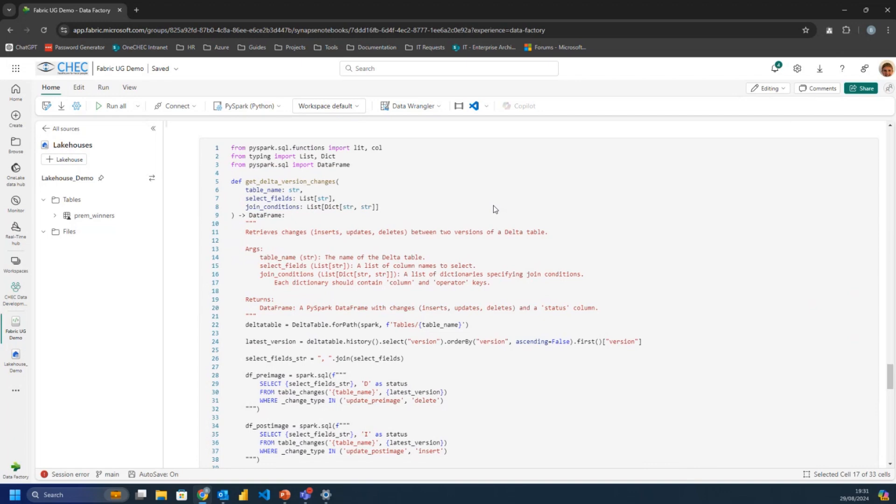
pyautogui.scroll(-3)
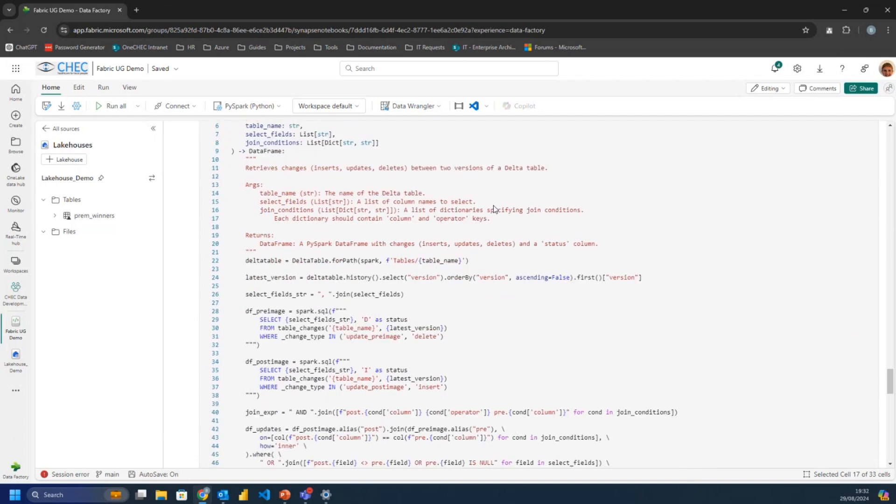
pyautogui.scroll(-3)
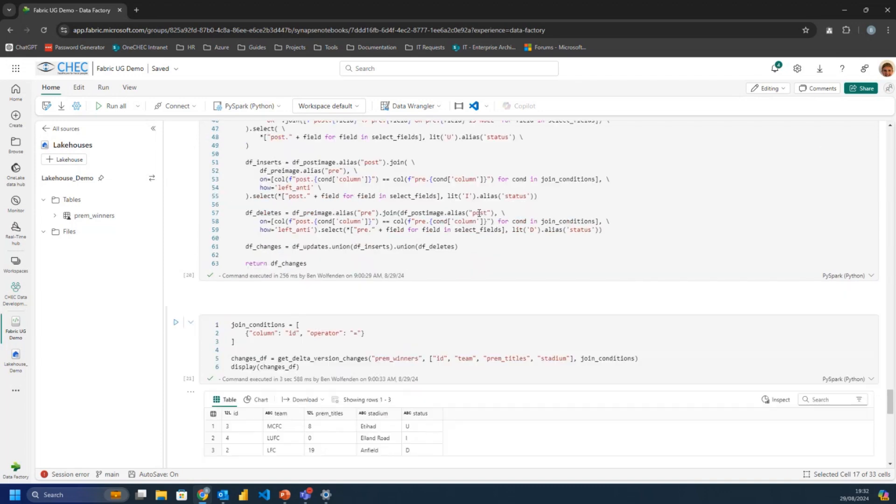
pyautogui.scroll(-3)
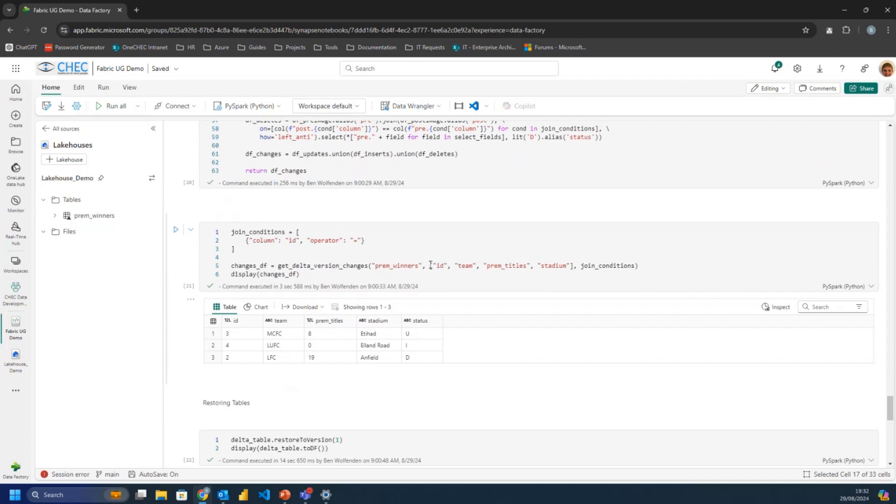
pyautogui.moveTo(505, 266)
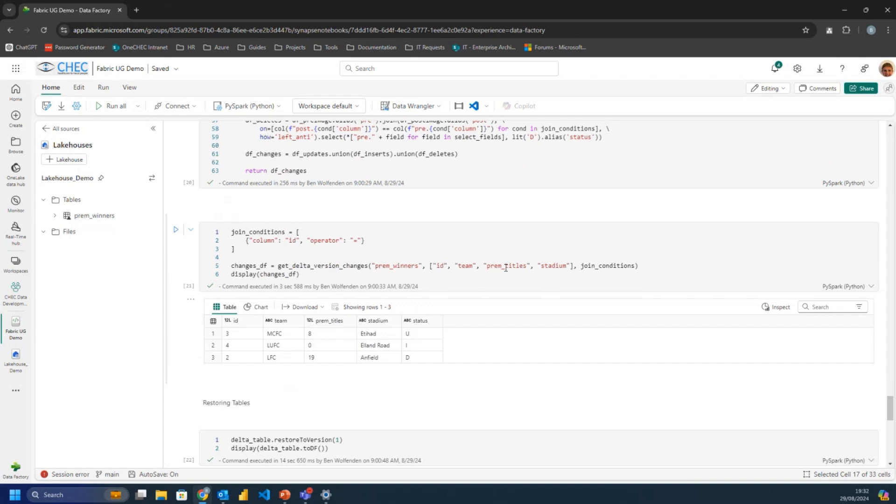
pyautogui.scroll(3)
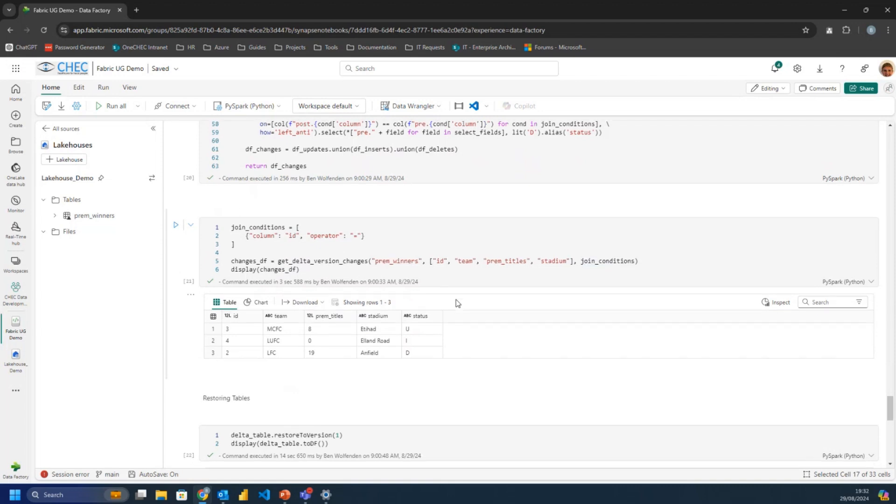
pyautogui.scroll(-3)
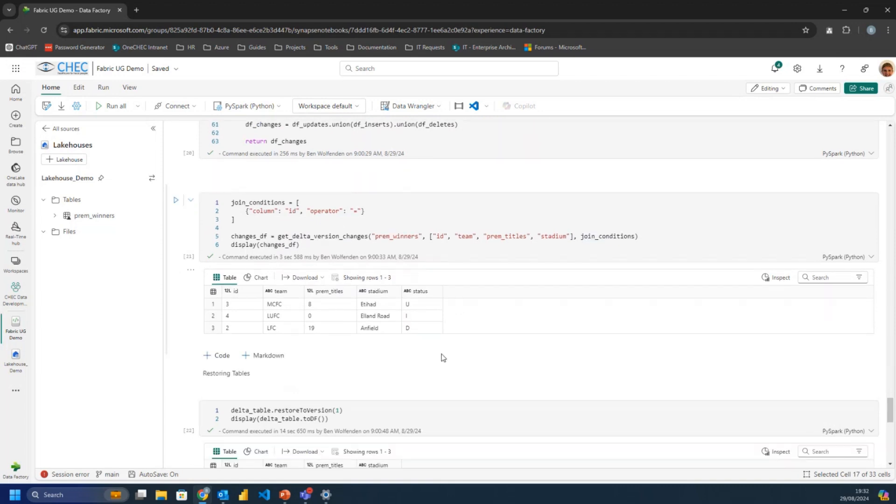
pyautogui.scroll(3)
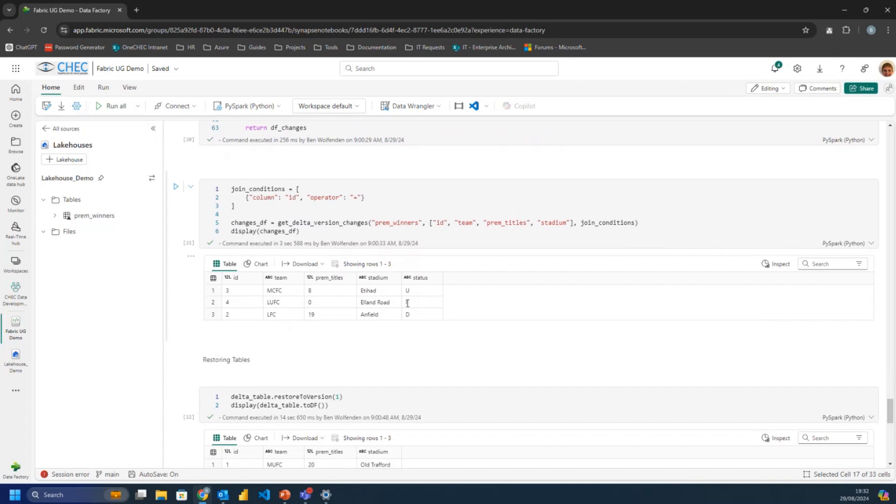
pyautogui.moveTo(456, 291)
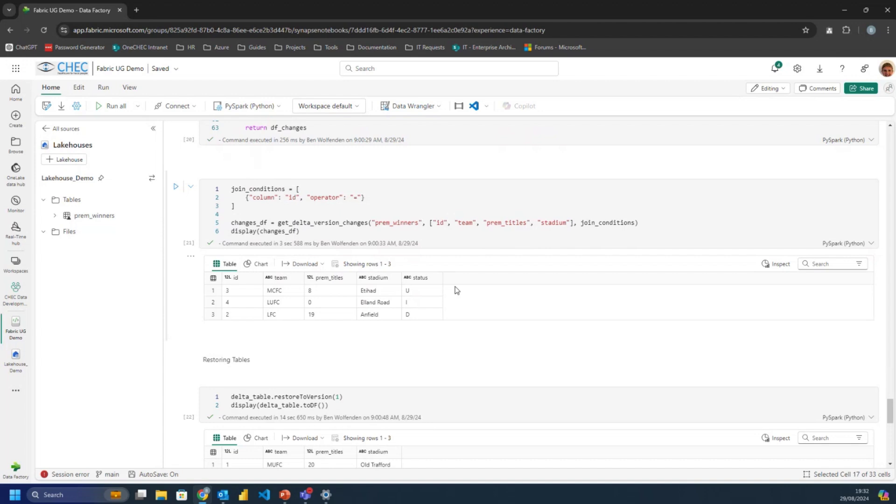
# Scroll down to the Optimising Tables section with retention-check and compaction cells.
pyautogui.scroll(-3)
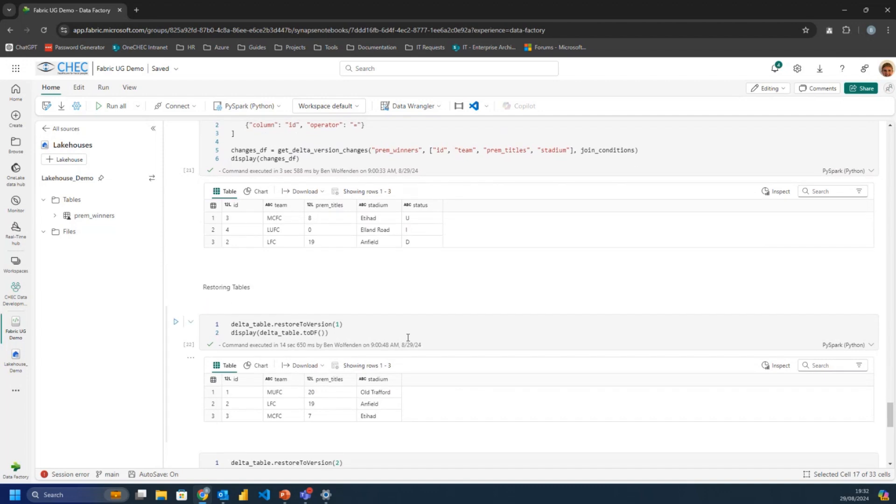
pyautogui.scroll(-3)
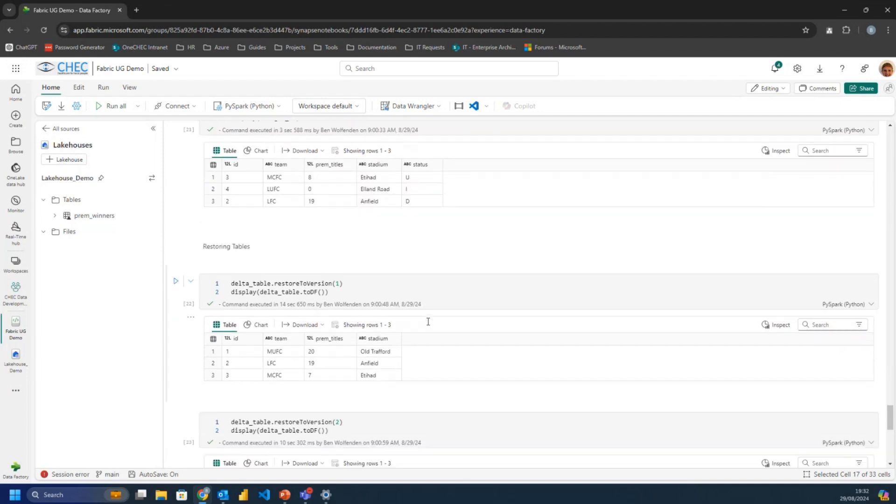
pyautogui.scroll(-3)
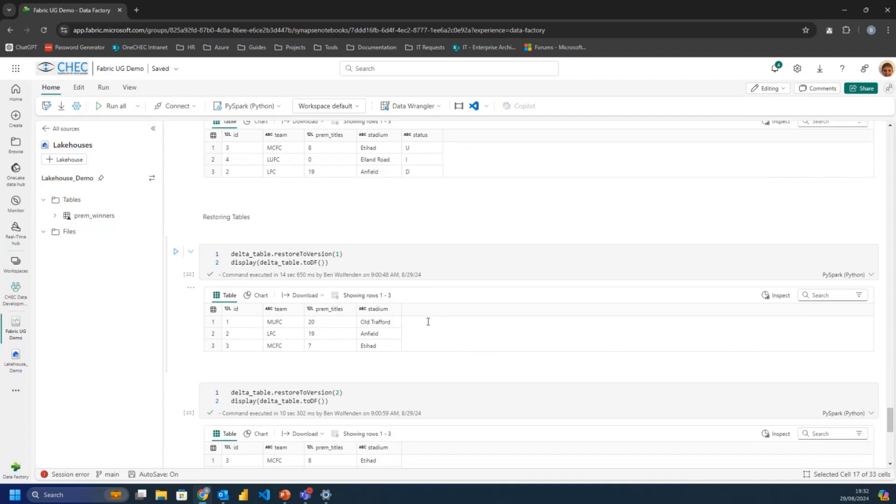
pyautogui.scroll(-3)
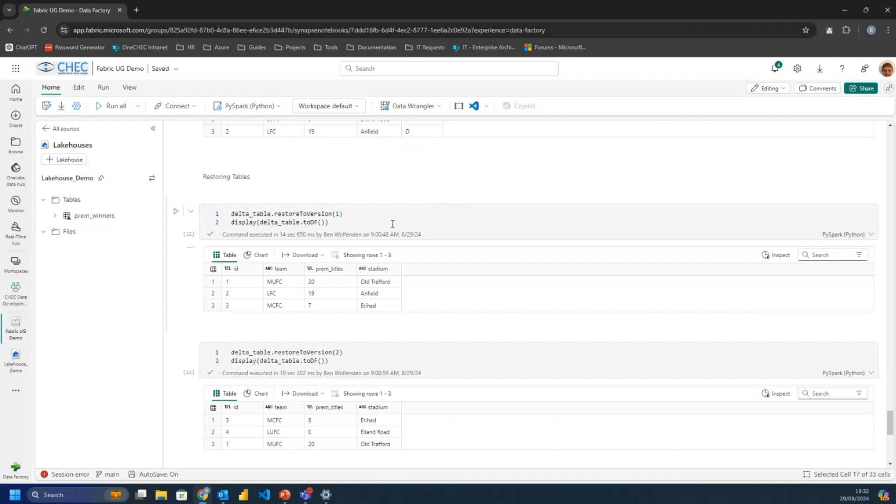
pyautogui.scroll(3)
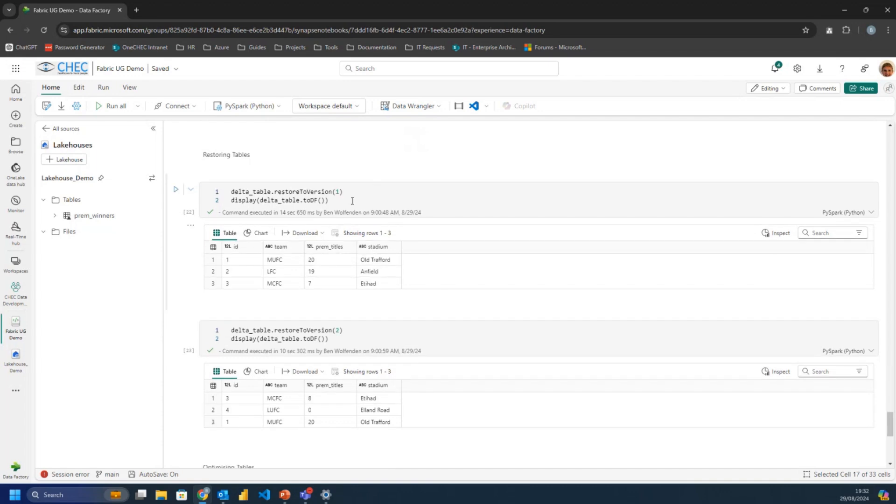
# Start a New standard session from the Connect dropdown so the notebook is attached and ready.
pyautogui.click(177, 105)
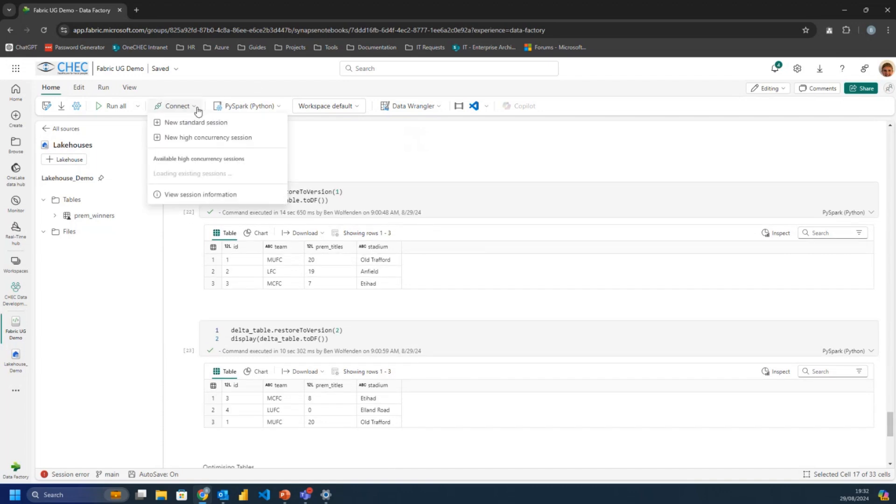
pyautogui.click(195, 123)
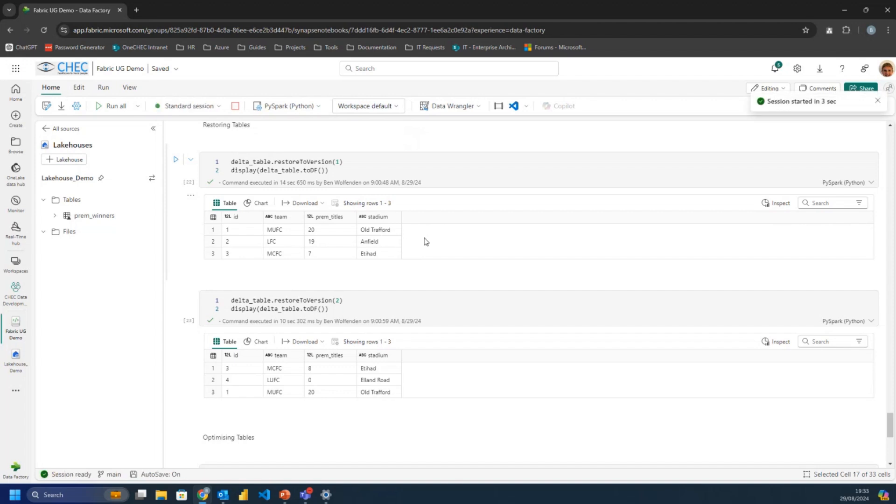
pyautogui.scroll(-3)
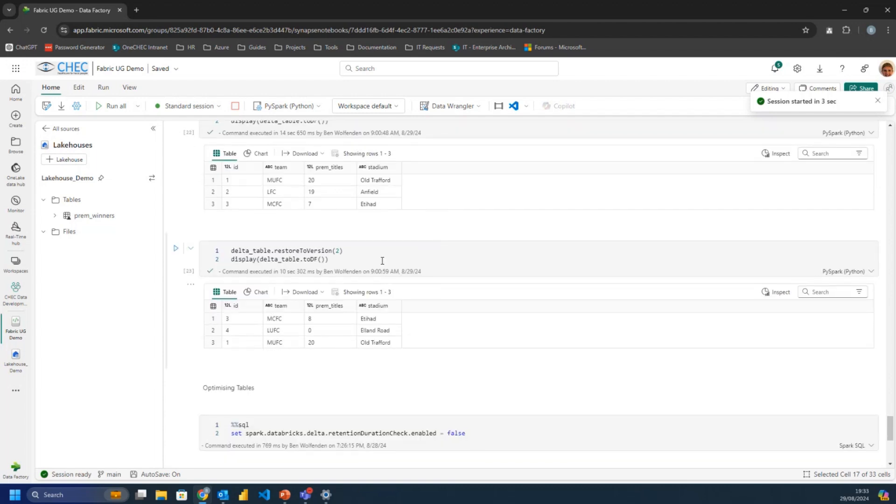
pyautogui.scroll(-3)
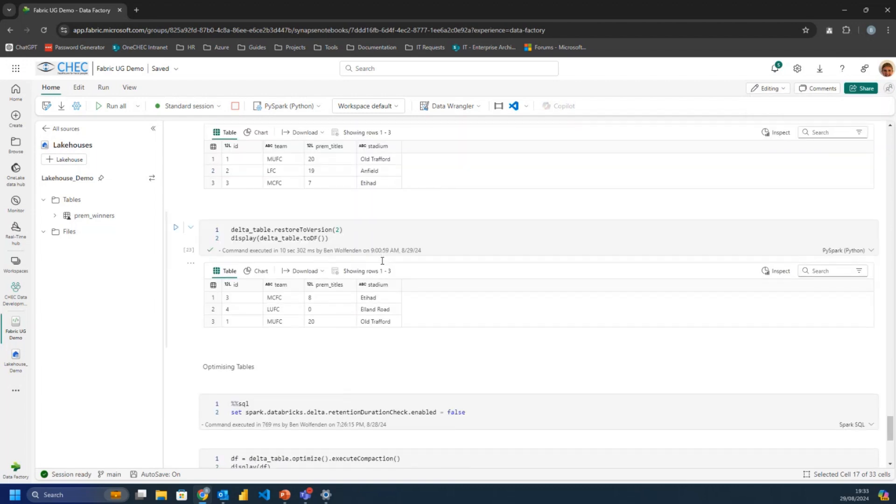
pyautogui.scroll(-3)
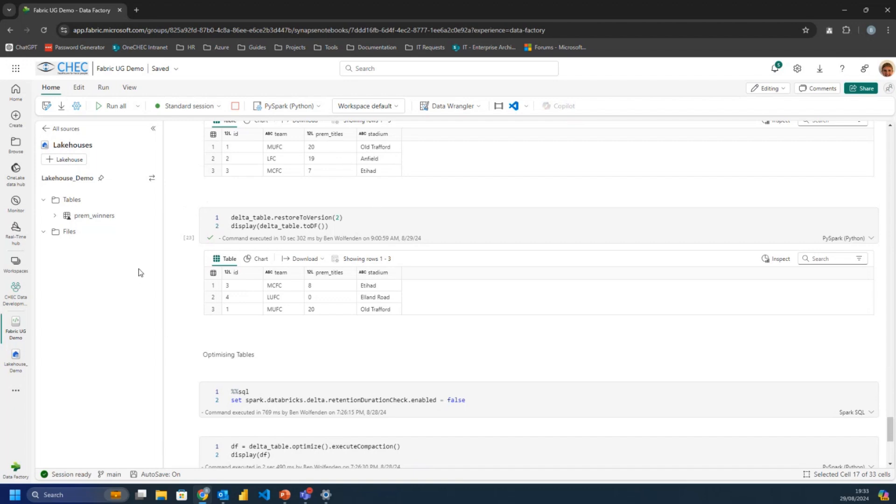
pyautogui.moveTo(70, 376)
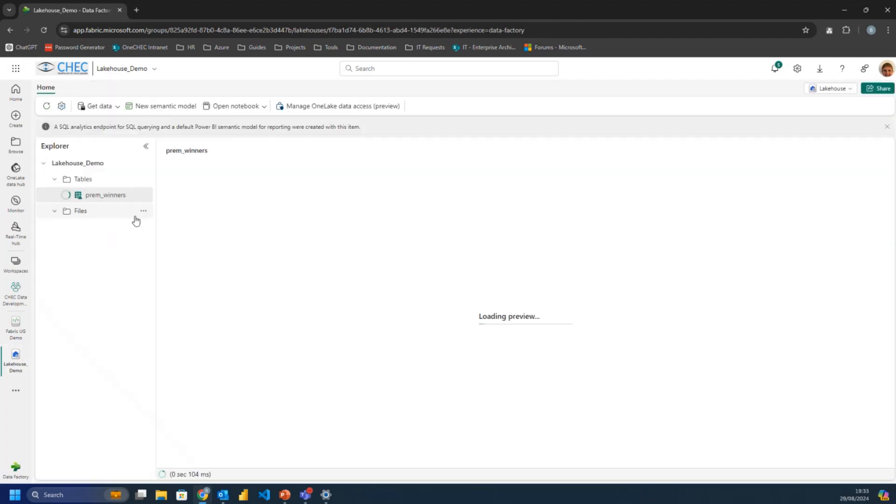
pyautogui.moveTo(144, 195)
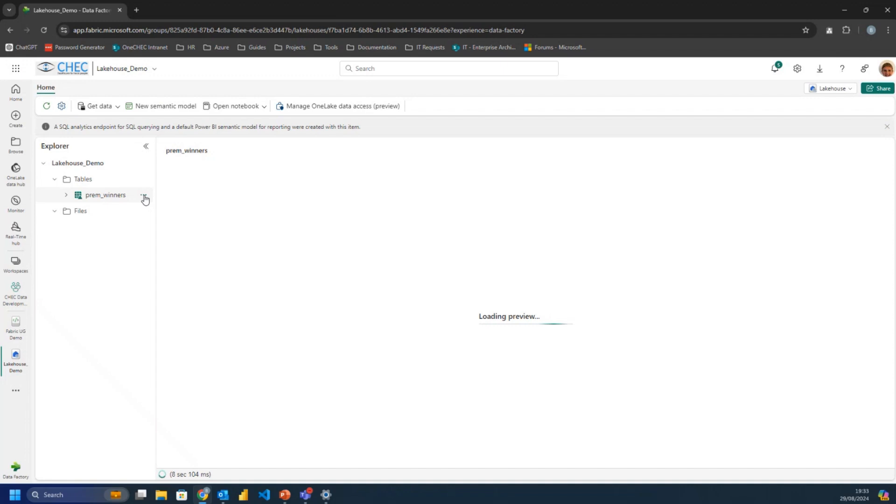
# Show the prem_winners table's underlying files via its View files action in Lakehouse_Demo.
pyautogui.click(144, 195)
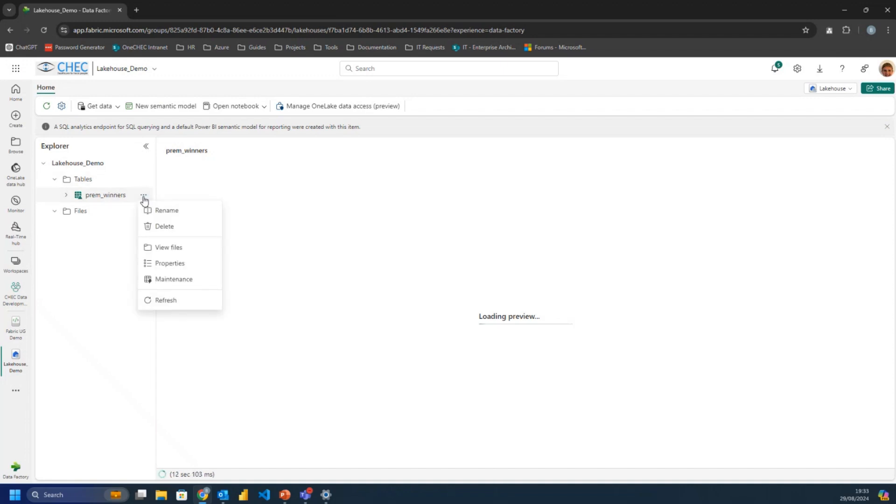
pyautogui.moveTo(169, 246)
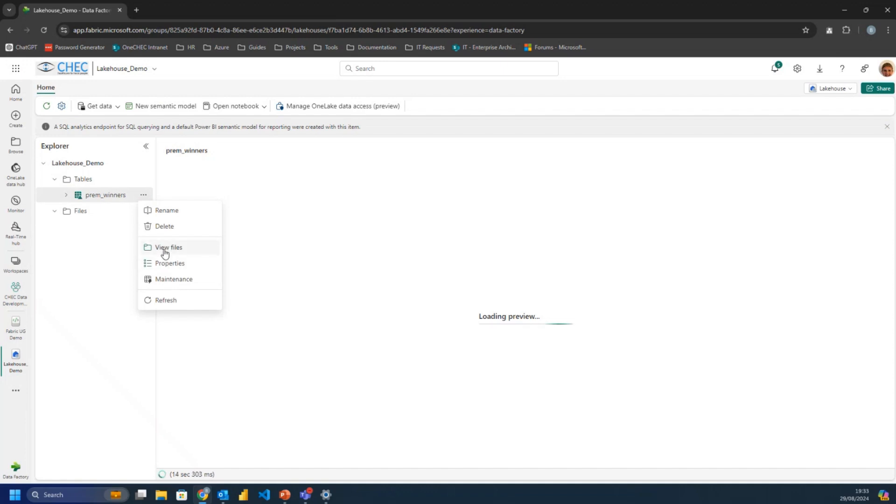
pyautogui.click(169, 247)
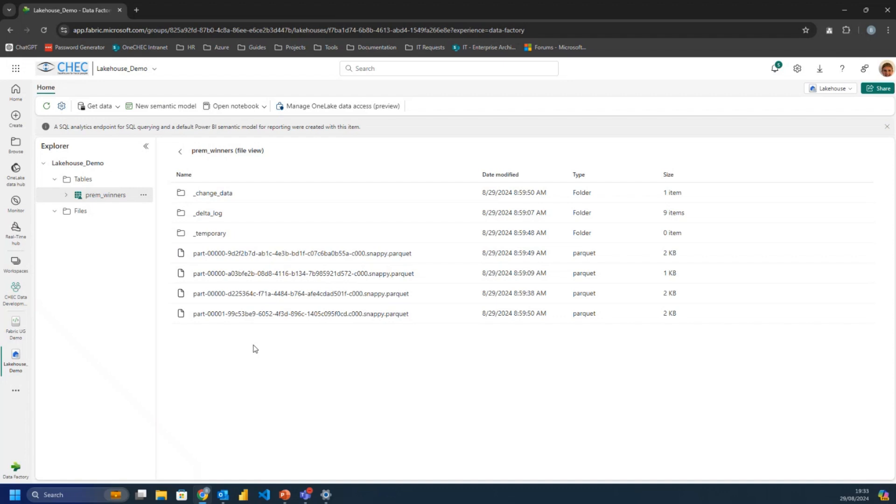
pyautogui.moveTo(106, 195)
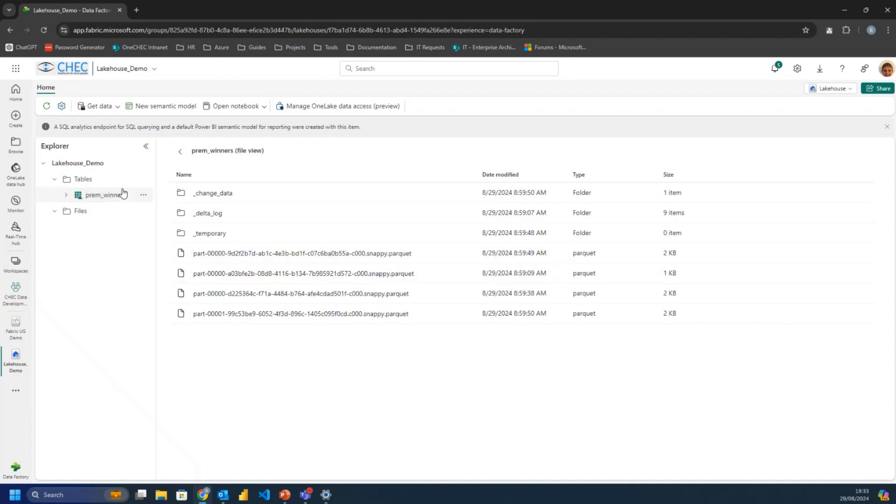
pyautogui.click(143, 194)
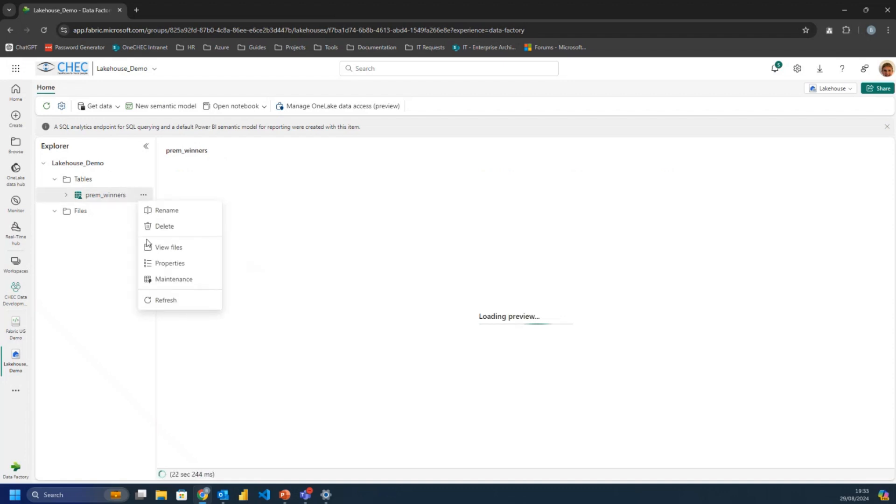
pyautogui.click(169, 246)
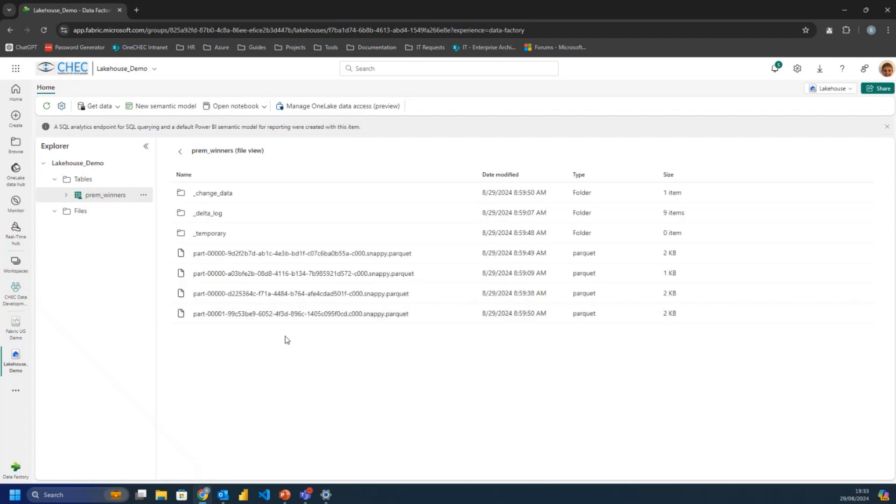
pyautogui.moveTo(262, 235)
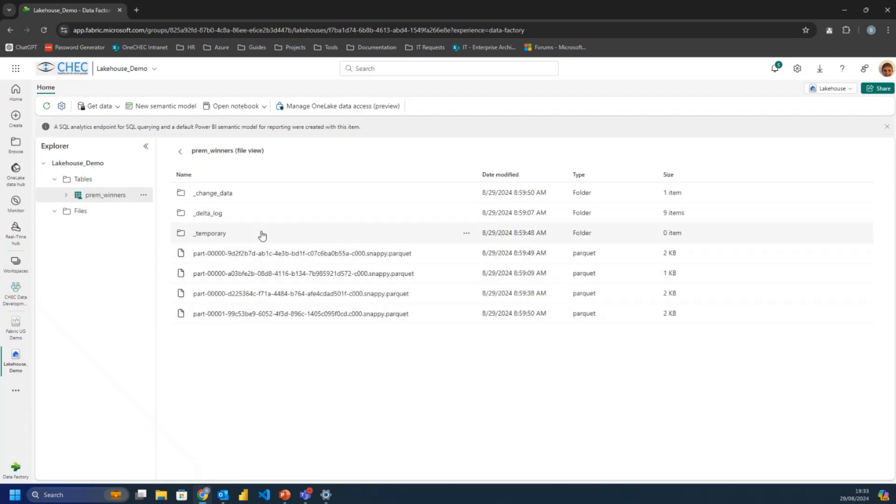
# Browse the _delta_log and _change_data folders, then return via the breadcrumb.
pyautogui.doubleClick(207, 213)
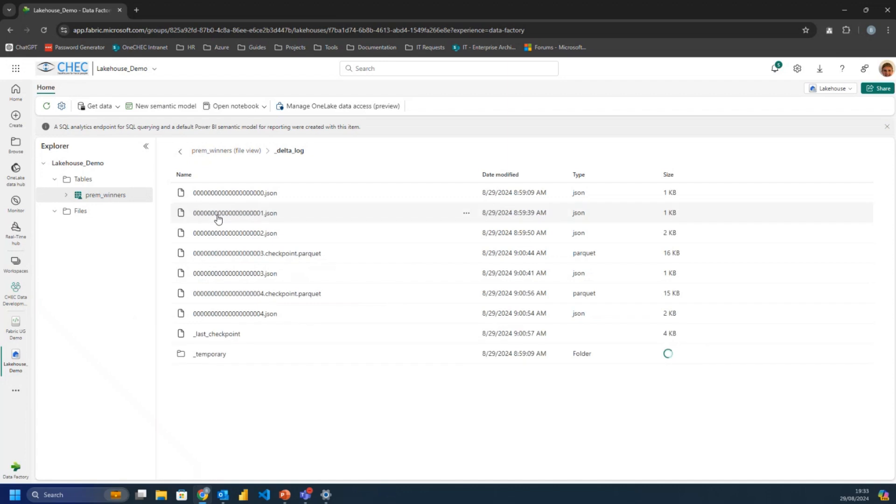
pyautogui.moveTo(288, 293)
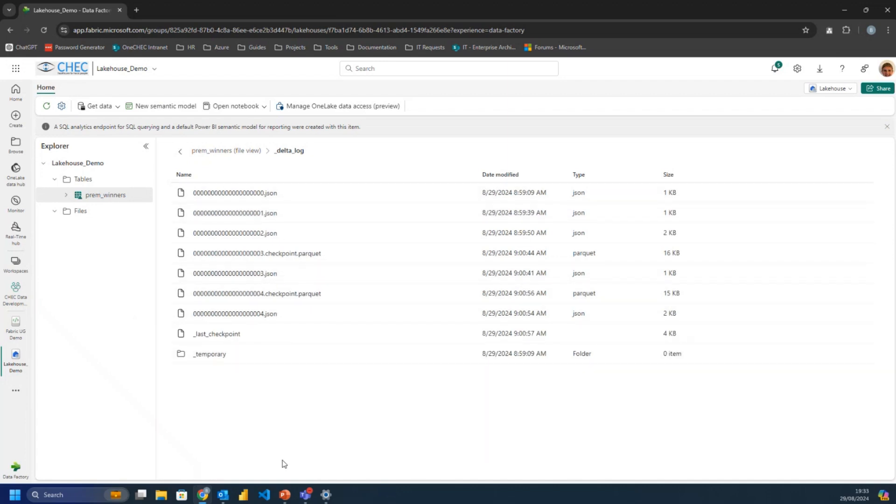
pyautogui.moveTo(226, 293)
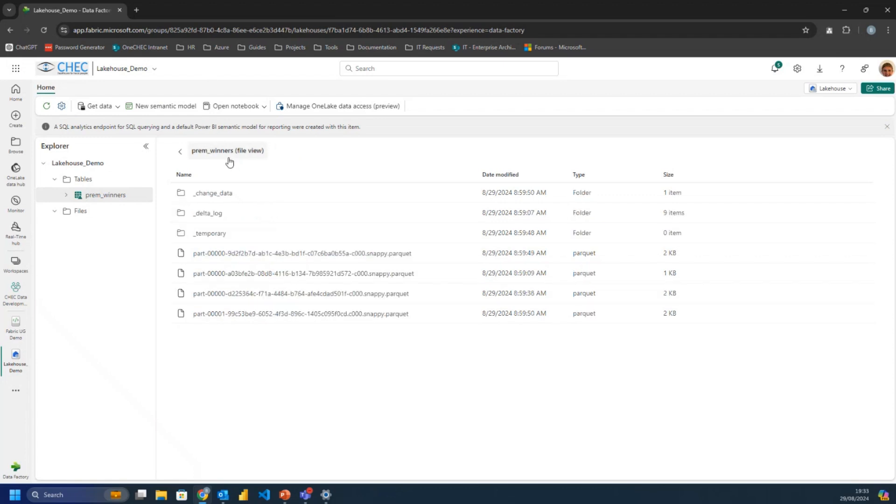
pyautogui.doubleClick(213, 192)
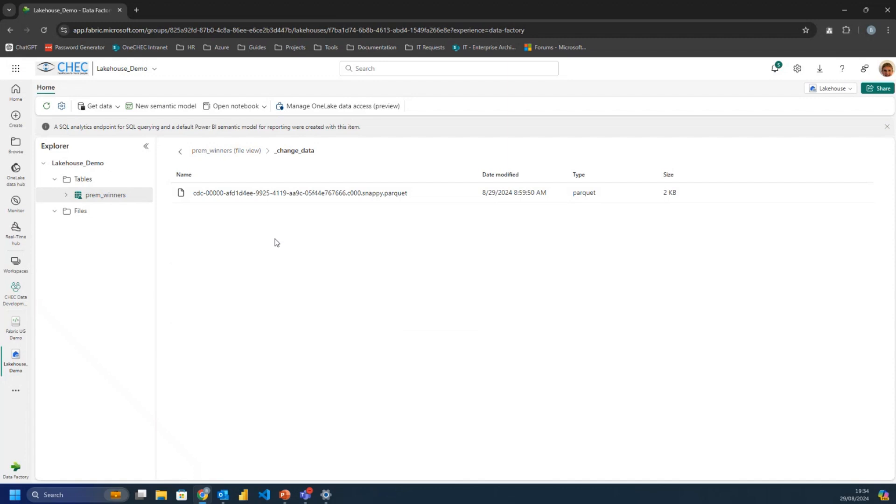
pyautogui.moveTo(240, 152)
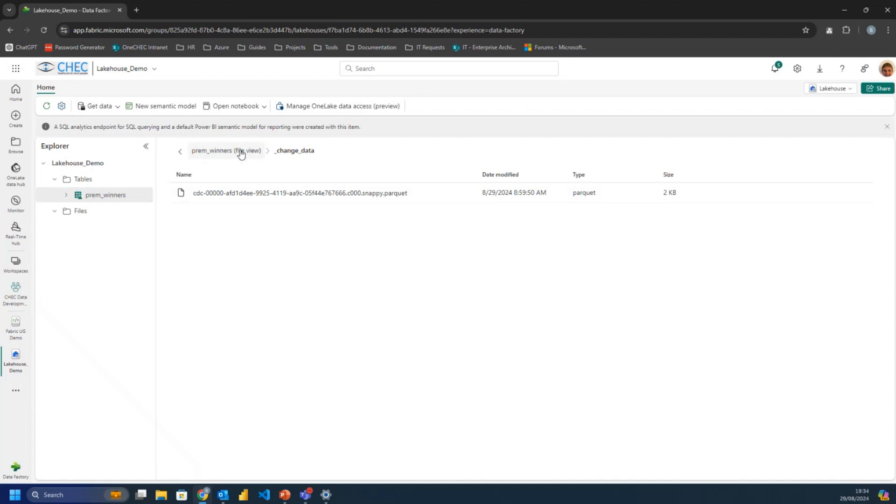
pyautogui.click(181, 151)
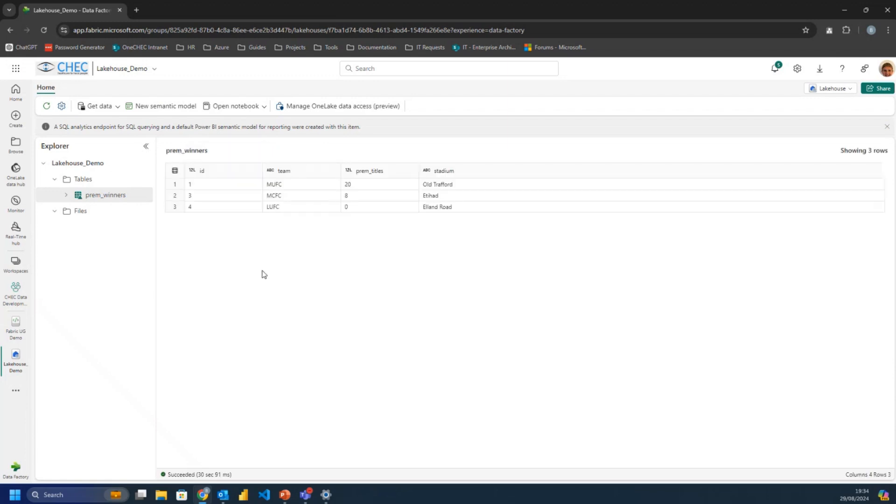
pyautogui.moveTo(384, 236)
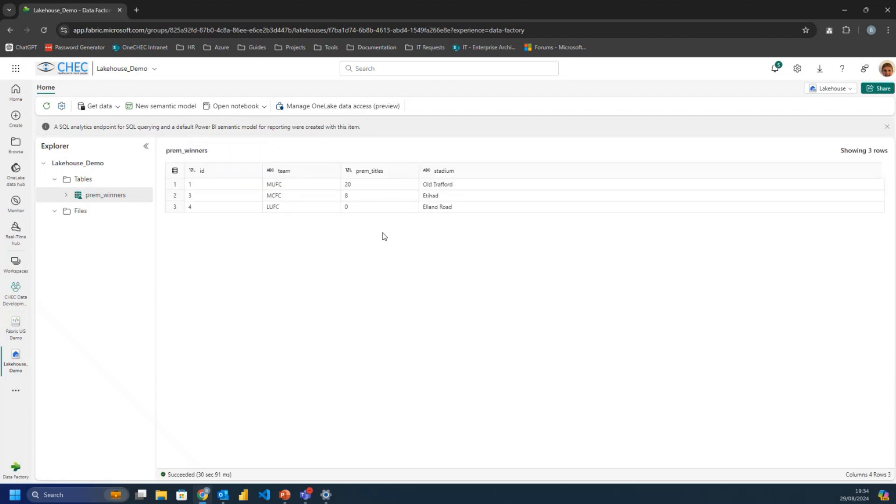
pyautogui.moveTo(320, 229)
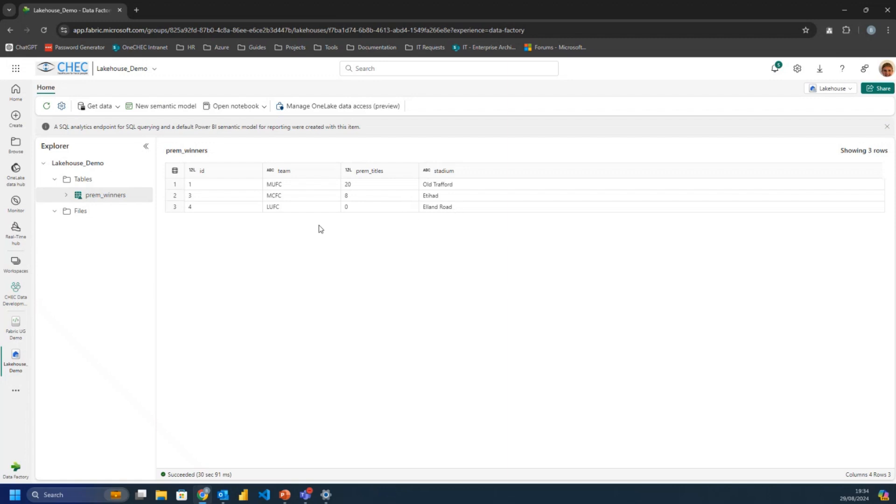
pyautogui.moveTo(359, 212)
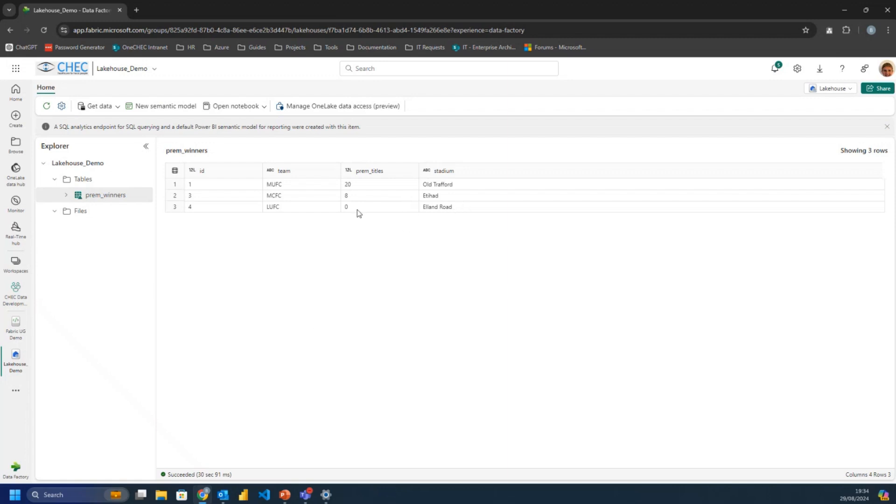
pyautogui.moveTo(37, 360)
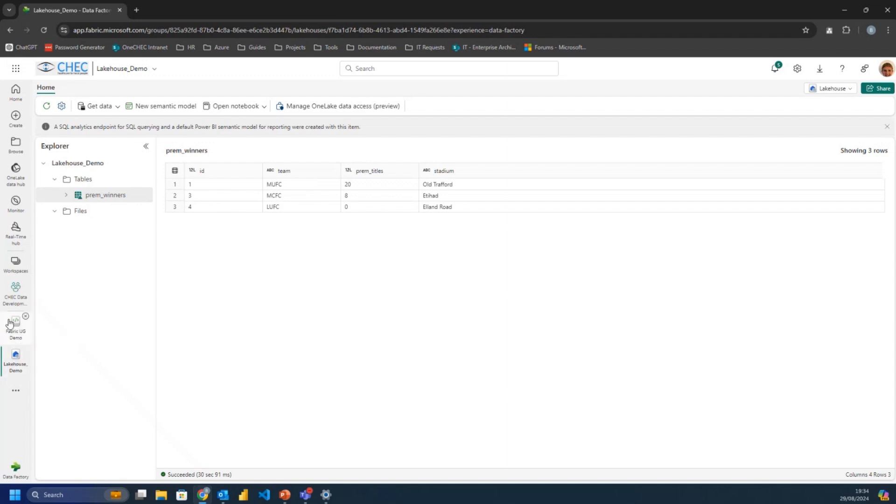
pyautogui.click(16, 323)
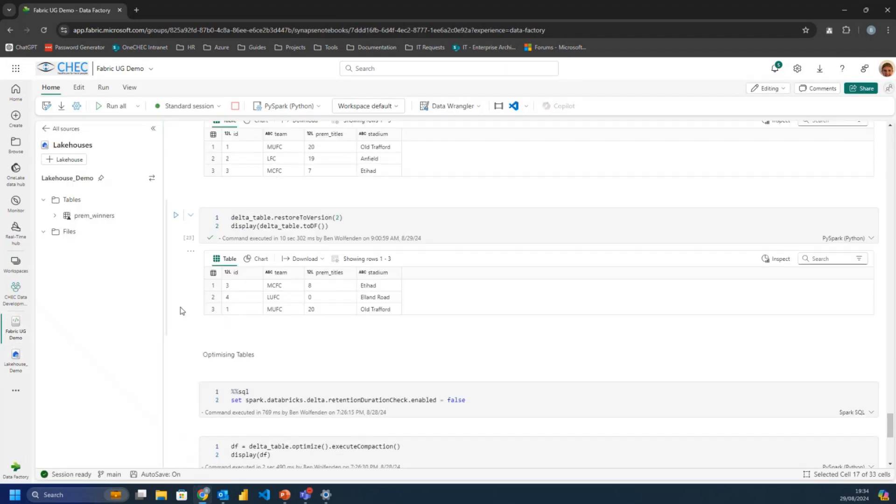
pyautogui.scroll(-3)
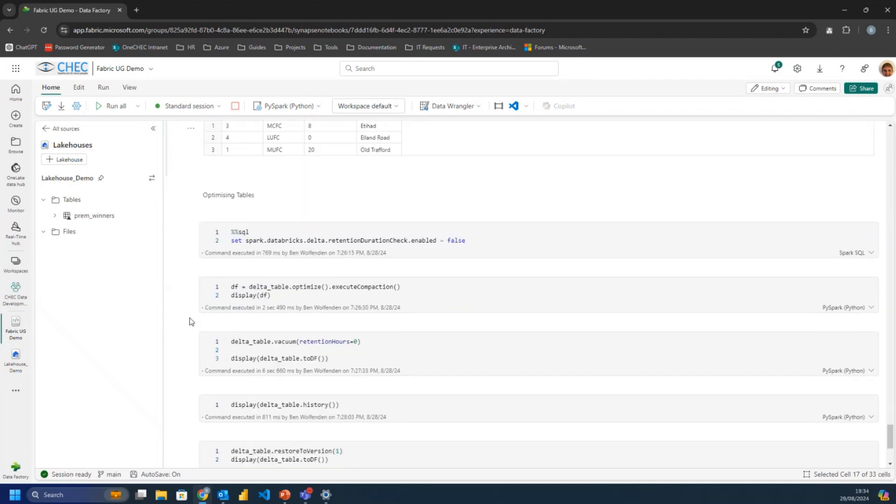
pyautogui.click(16, 360)
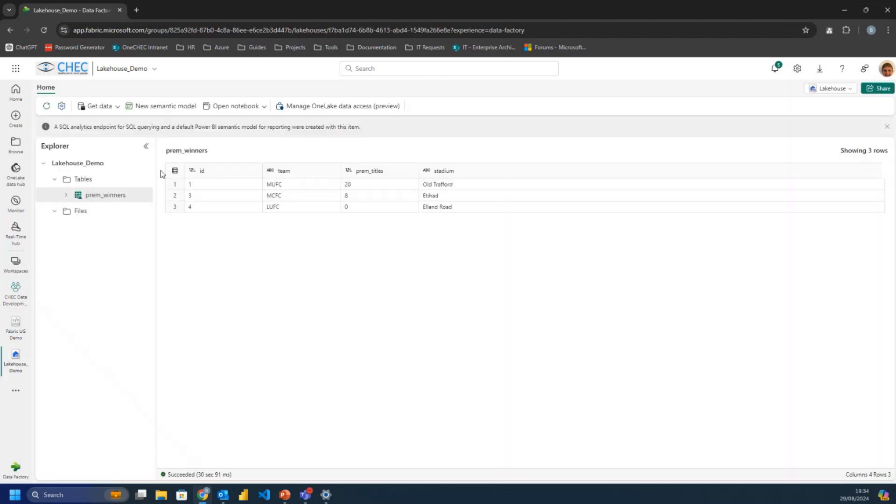
pyautogui.click(144, 195)
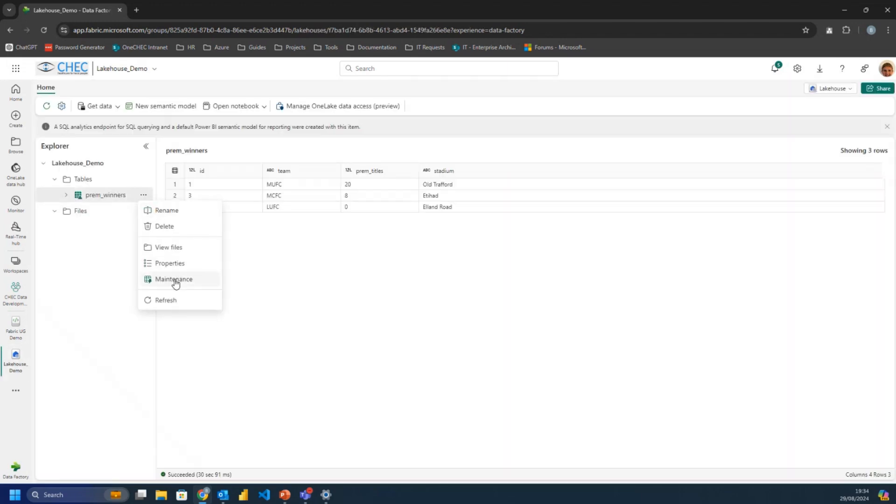
pyautogui.moveTo(193, 281)
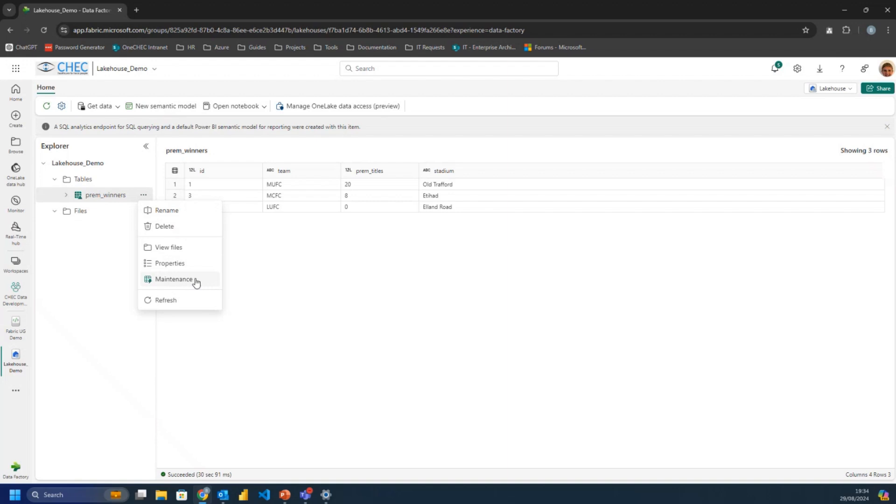
pyautogui.click(175, 279)
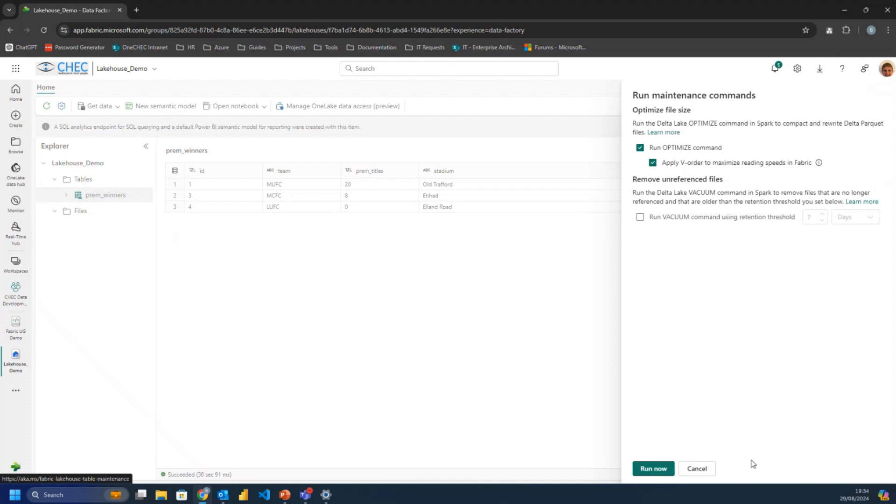
pyautogui.click(696, 467)
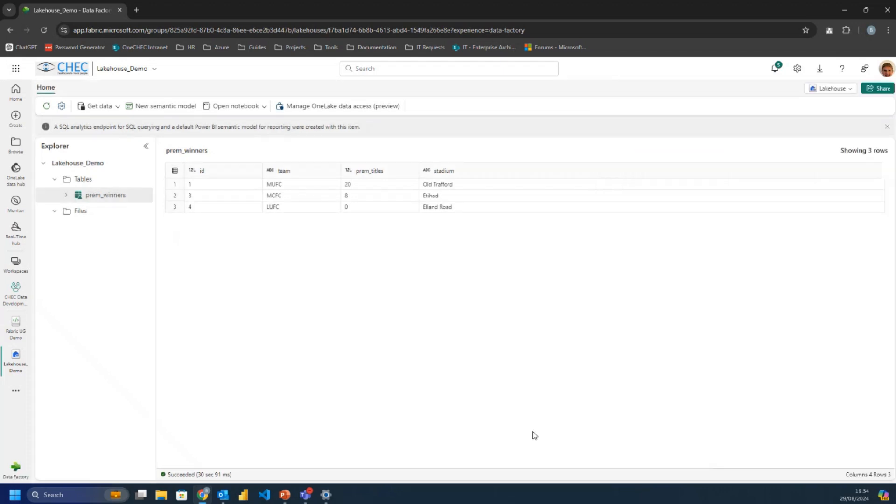
pyautogui.moveTo(209, 394)
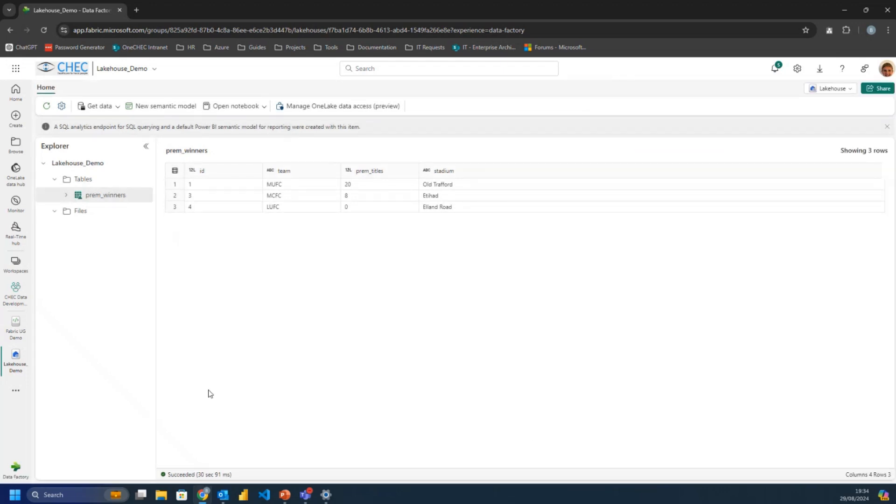
pyautogui.moveTo(201, 375)
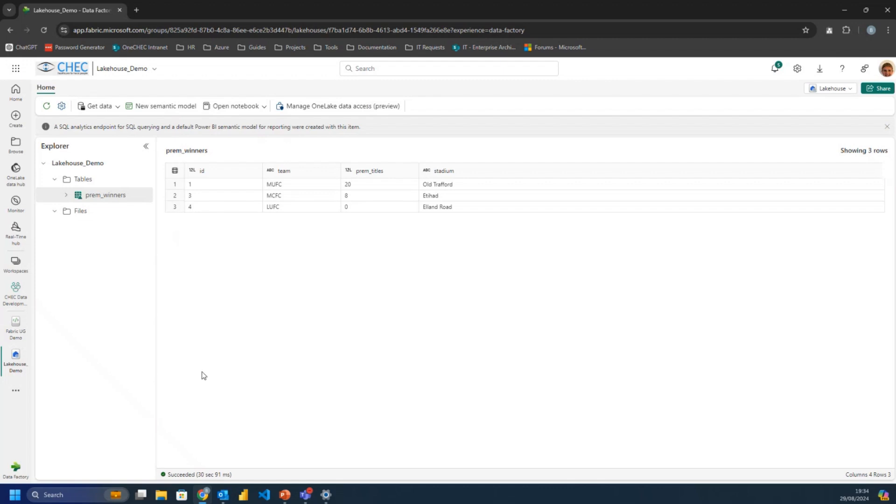
pyautogui.moveTo(45, 353)
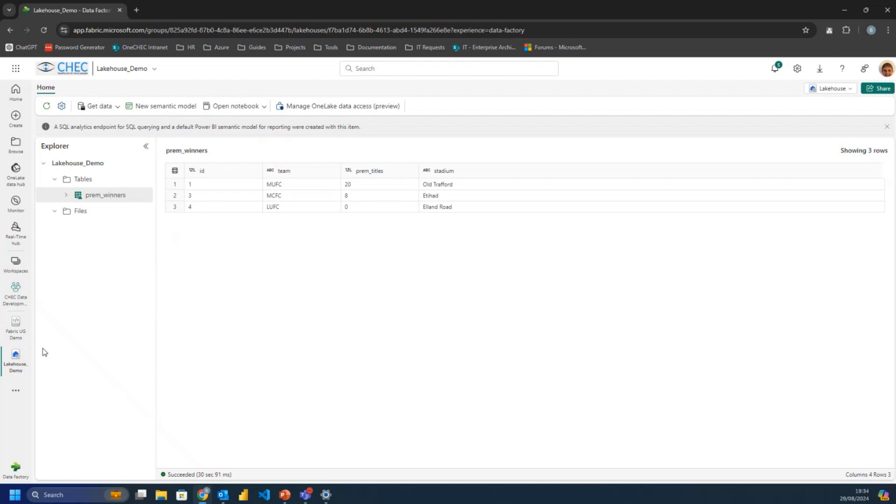
pyautogui.click(16, 328)
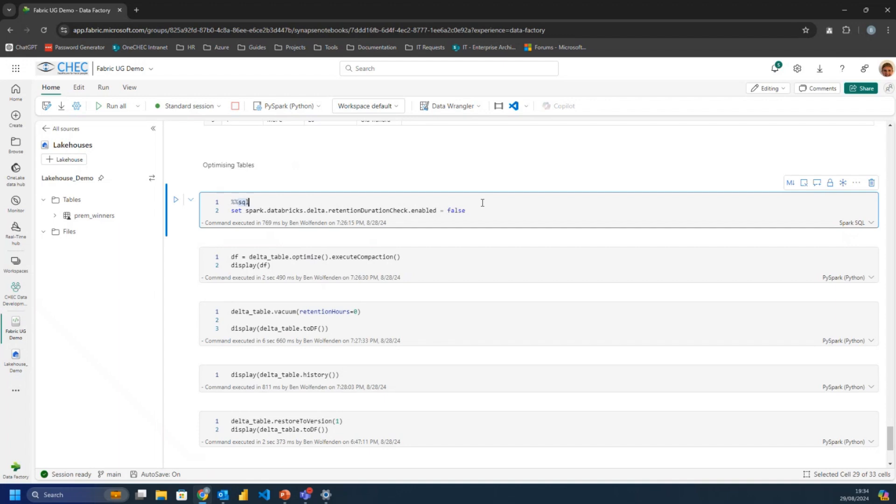
pyautogui.moveTo(483, 205)
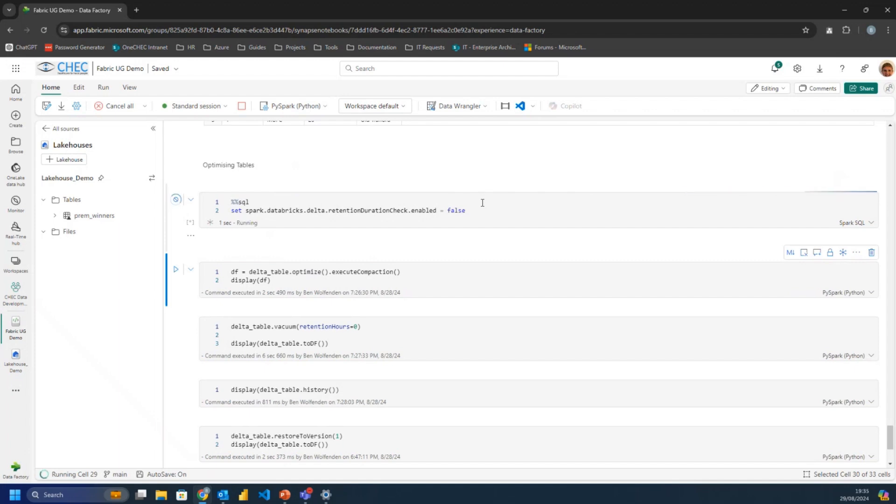
# Run the optimize().executeCompaction() cell, which fails with NameError: 'delta_table' is not defined.
pyautogui.scroll(3)
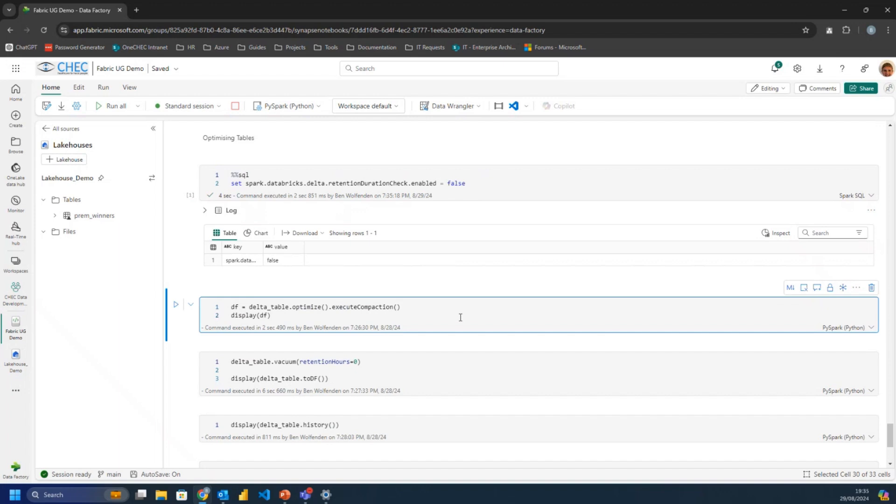
pyautogui.click(176, 304)
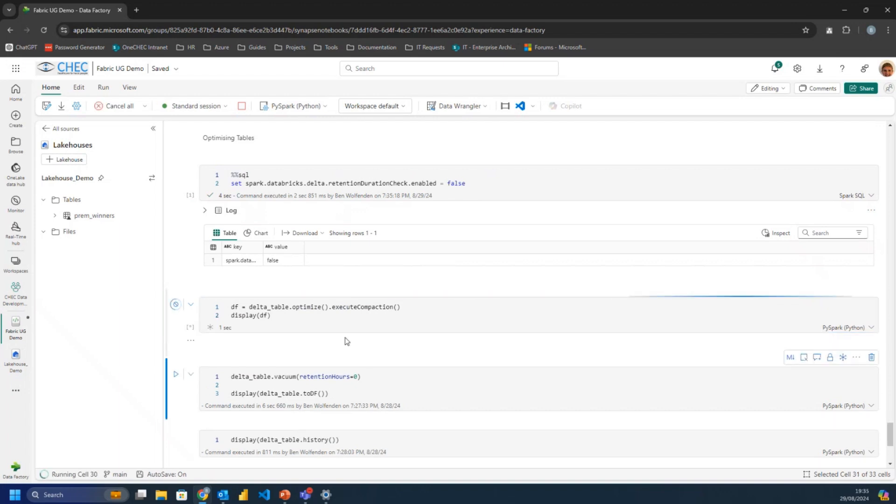
pyautogui.scroll(3)
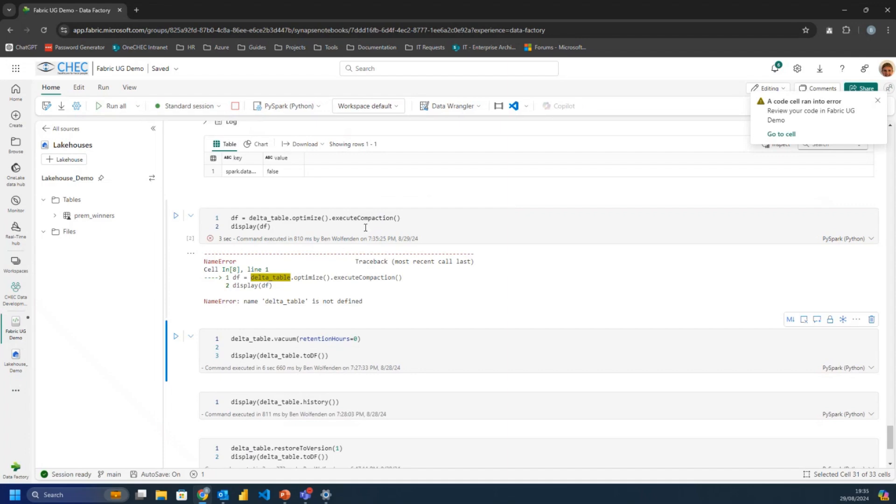
# Locate and select the delta_table_path assignment line in the Initialise Data cell.
pyautogui.scroll(-3)
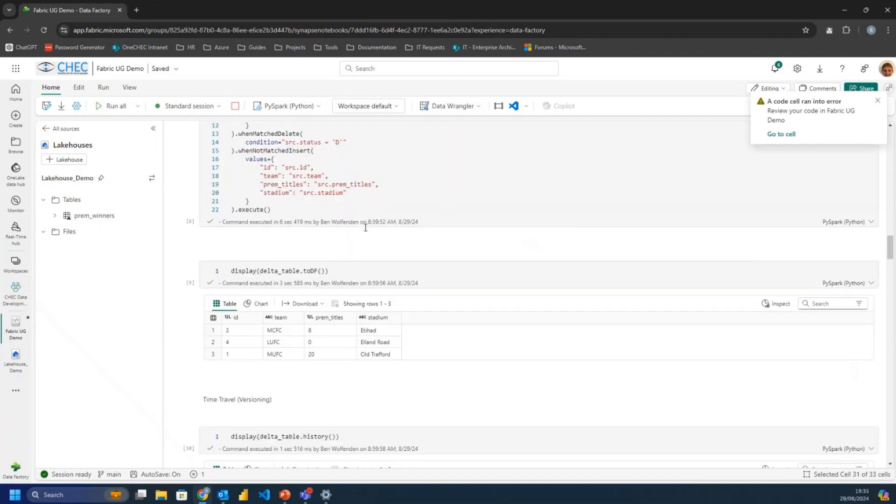
pyautogui.scroll(3)
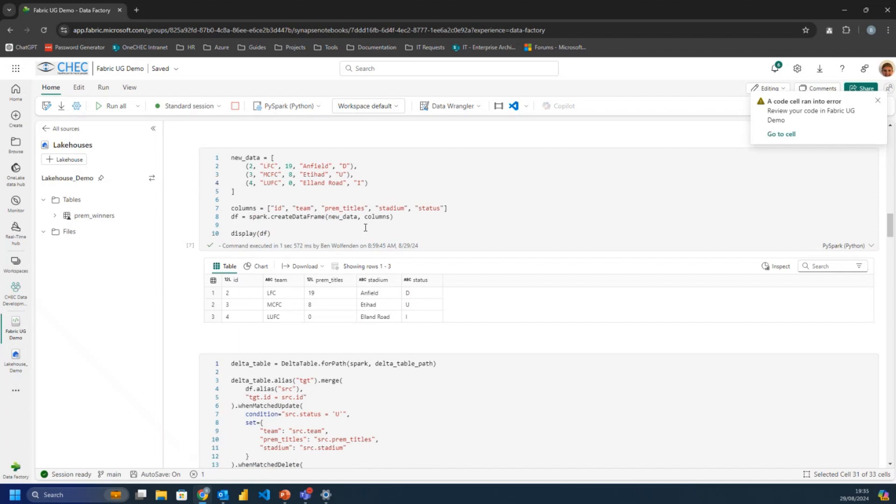
pyautogui.scroll(-3)
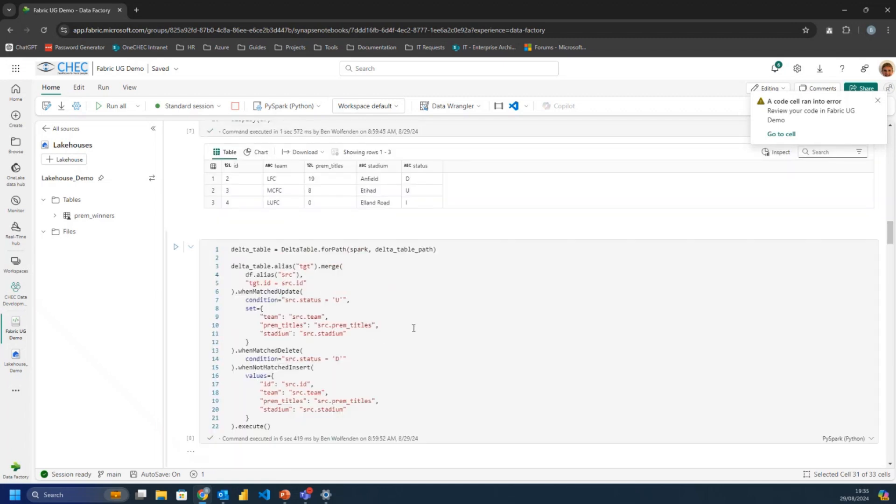
pyautogui.click(435, 249)
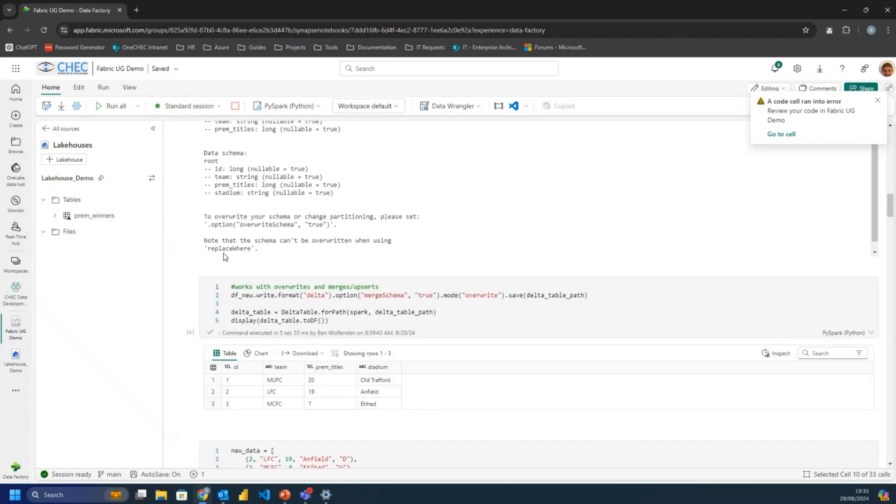
pyautogui.scroll(3)
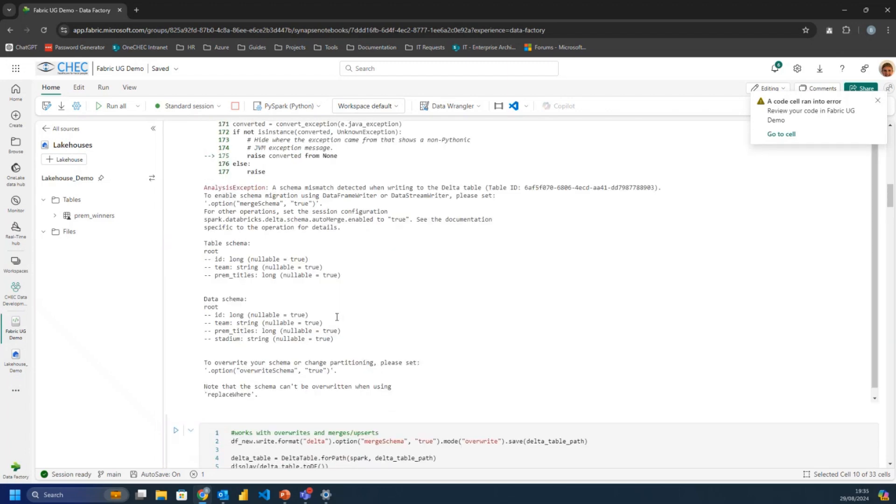
pyautogui.scroll(3)
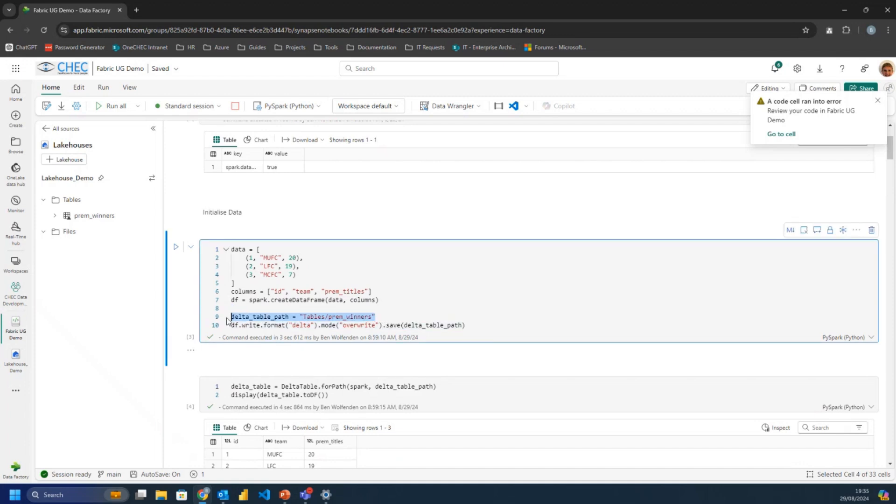
pyautogui.click(878, 101)
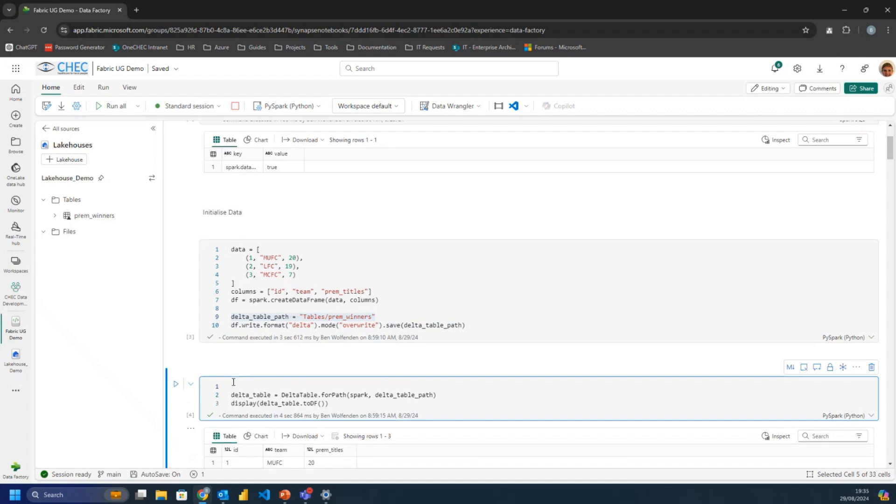
# Add delta_table_path to the DeltaTable.forPath cell and run it, raising NameError: 'DeltaTable' not defined.
pyautogui.click(175, 384)
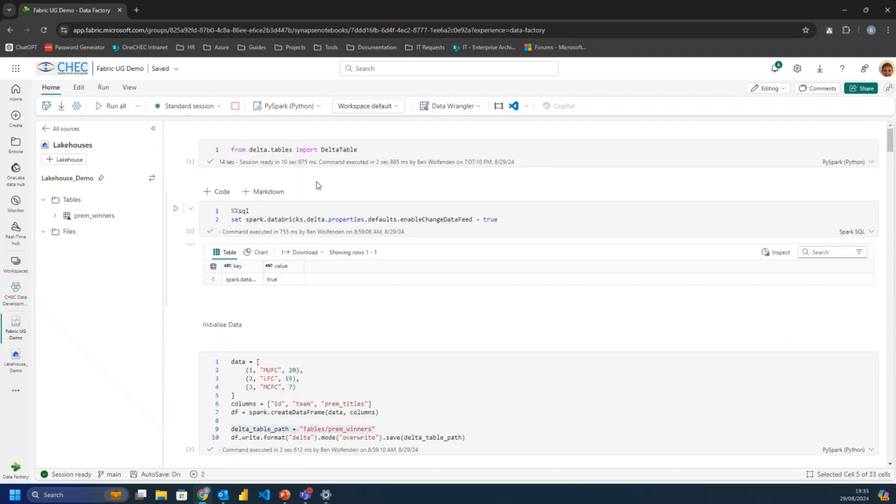
pyautogui.click(354, 149)
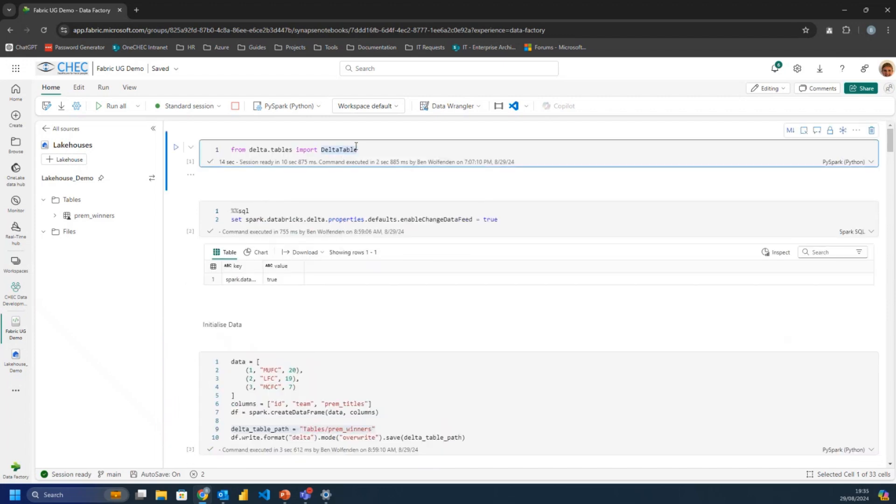
pyautogui.scroll(-3)
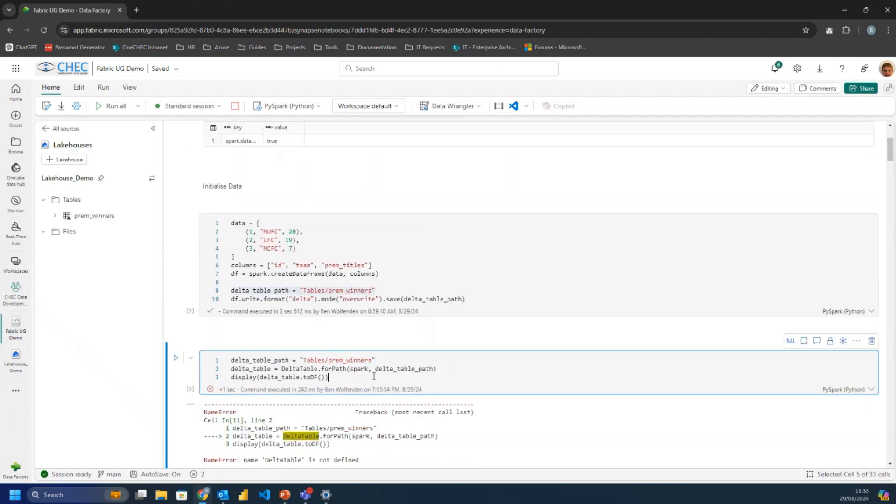
pyautogui.click(175, 357)
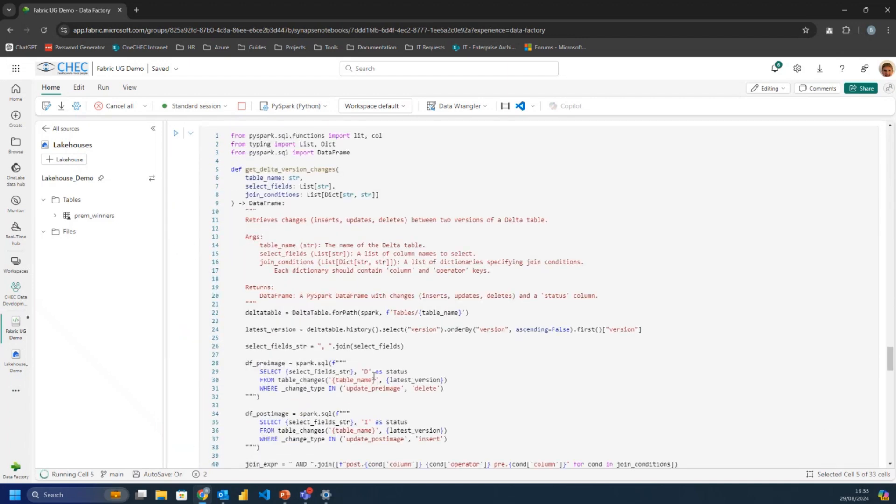
# Switch to Lakehouse_Demo and open the prem_winners table's three-row preview under Tables.
pyautogui.scroll(-3)
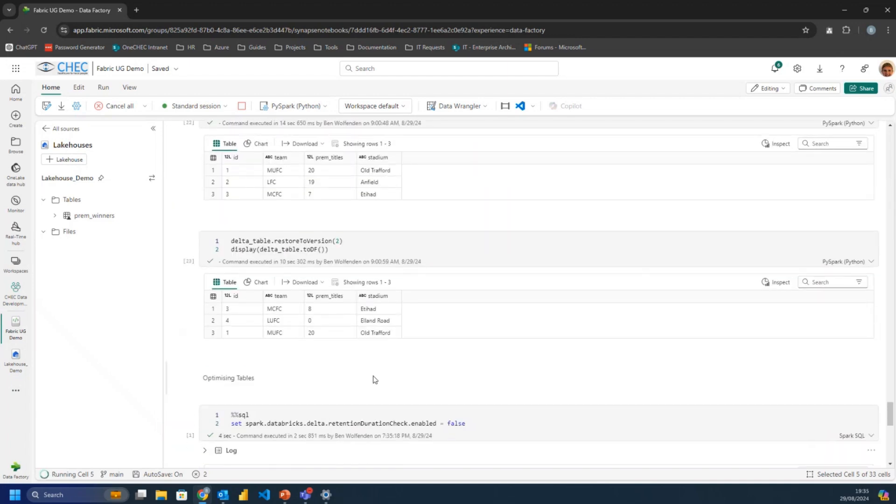
pyautogui.scroll(-3)
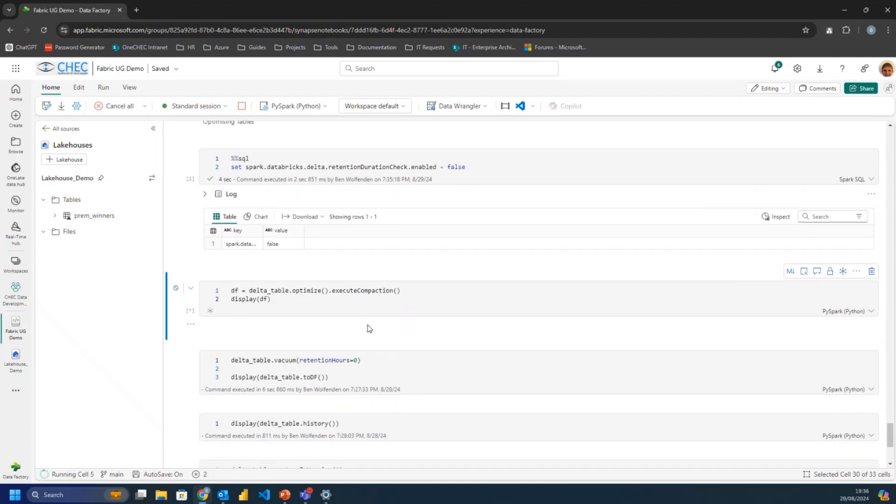
pyautogui.click(272, 298)
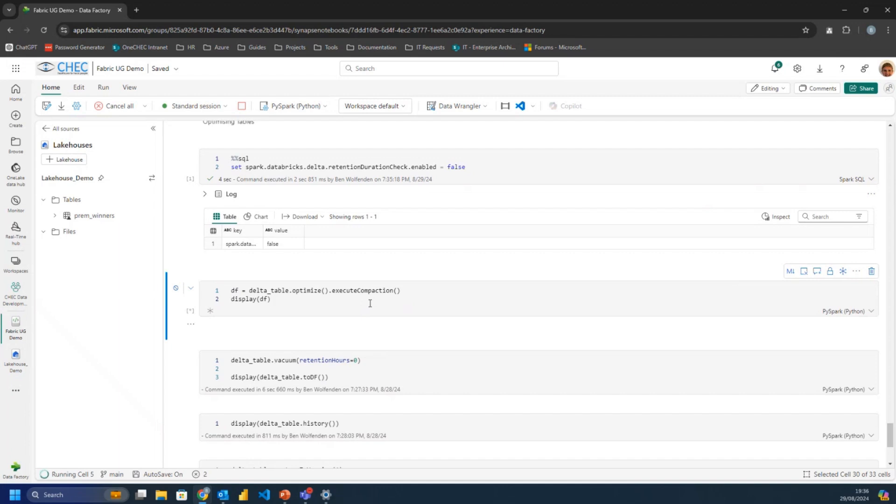
pyautogui.click(270, 299)
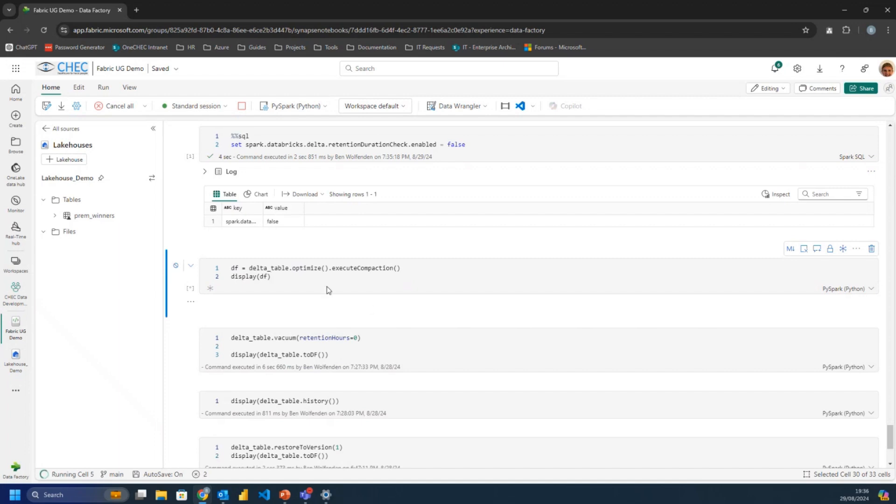
pyautogui.click(310, 277)
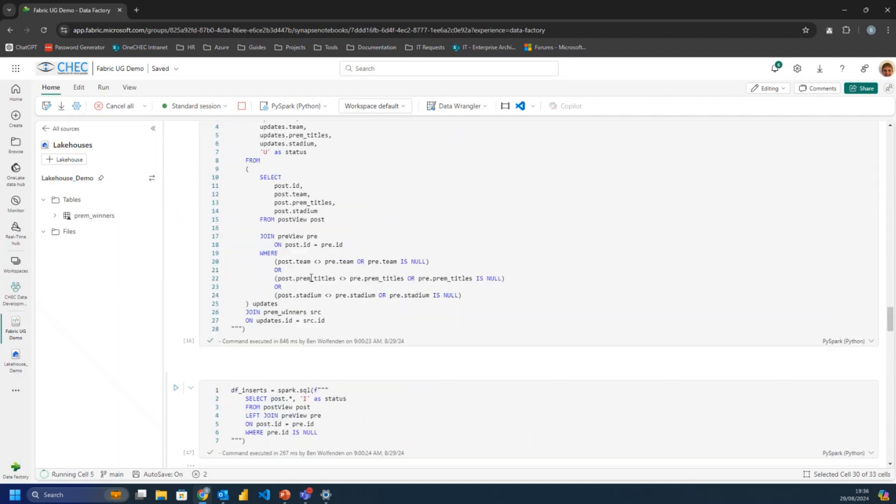
pyautogui.scroll(3)
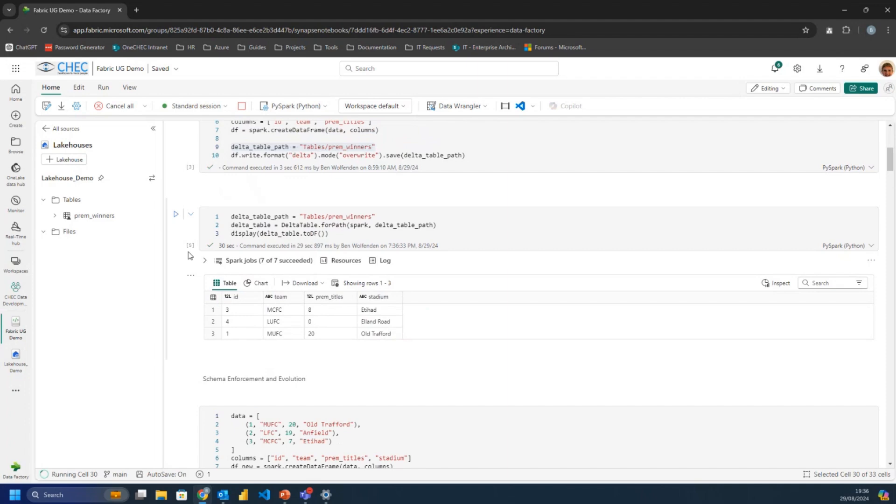
pyautogui.scroll(-3)
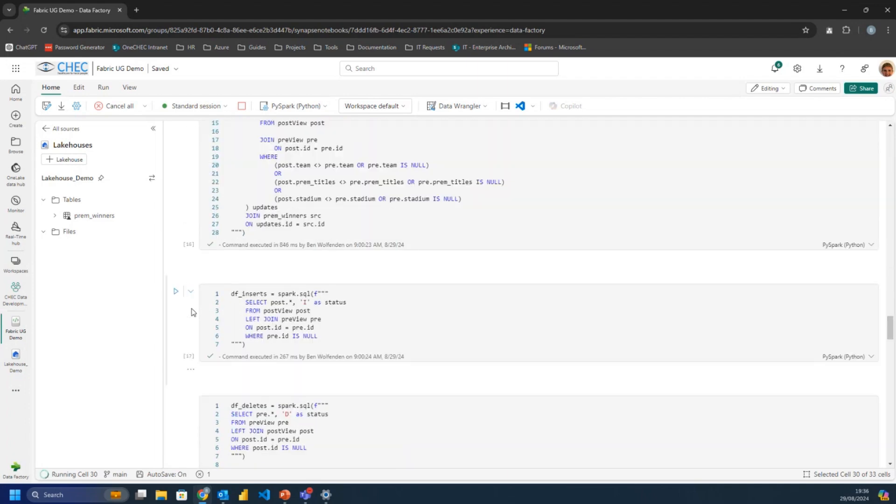
pyautogui.scroll(-3)
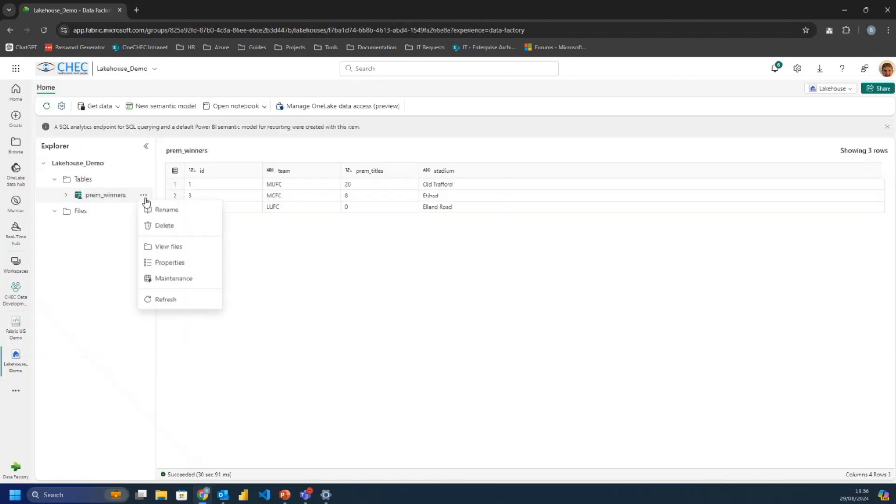
# Show prem_winners' underlying files and refresh to reveal the new 7:36 PM parquet file.
pyautogui.click(169, 246)
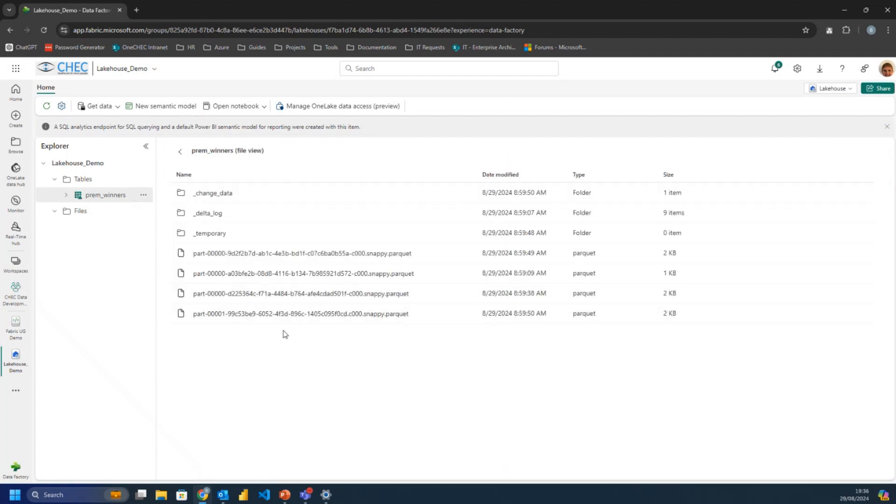
pyautogui.moveTo(503, 253)
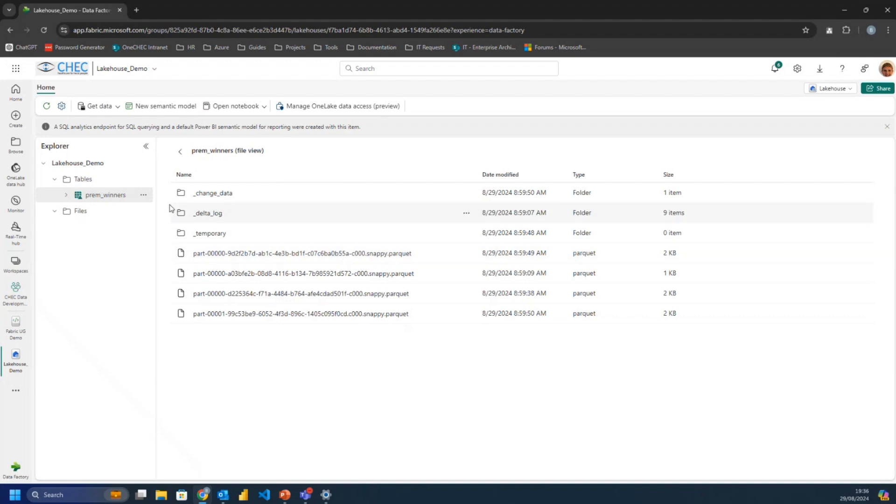
pyautogui.click(104, 195)
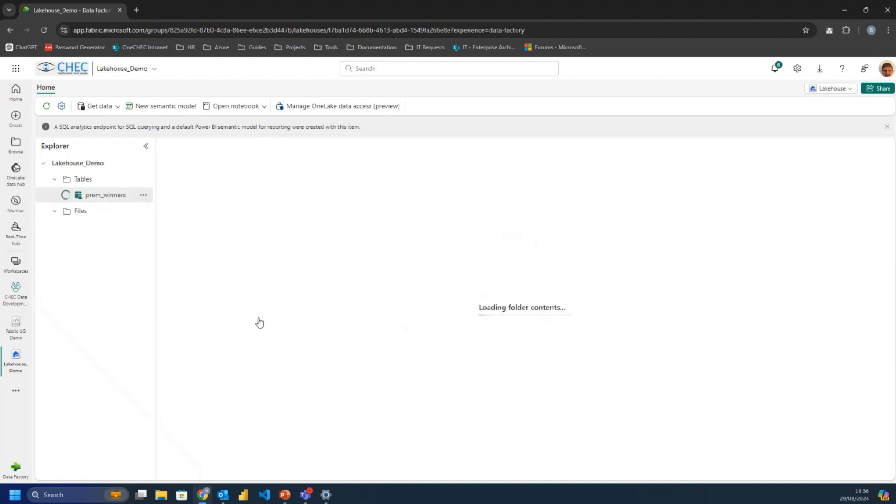
pyautogui.click(104, 195)
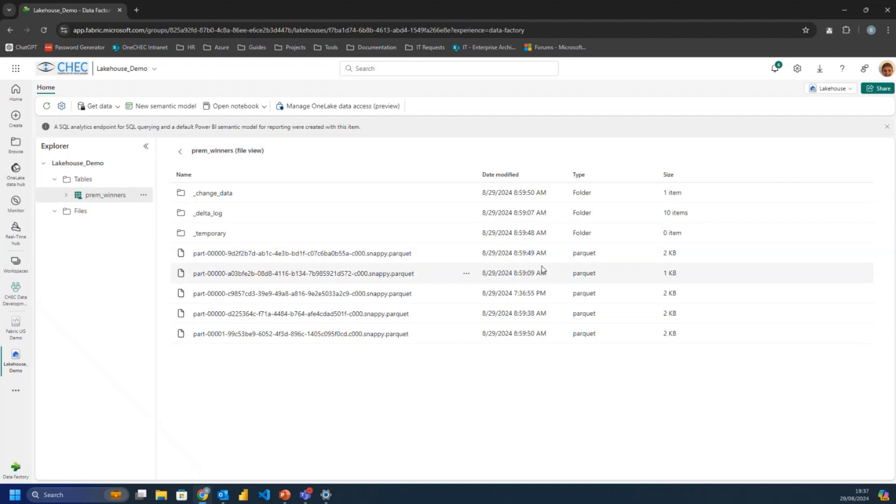
pyautogui.moveTo(541, 264)
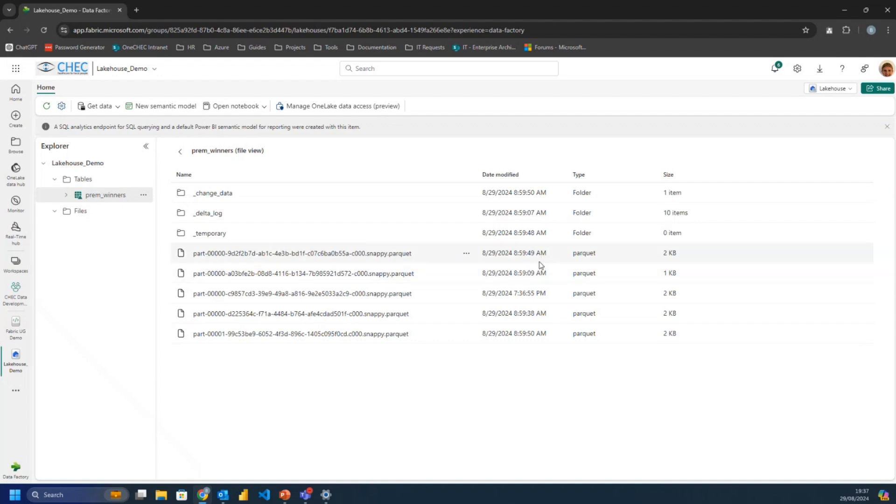
pyautogui.moveTo(538, 293)
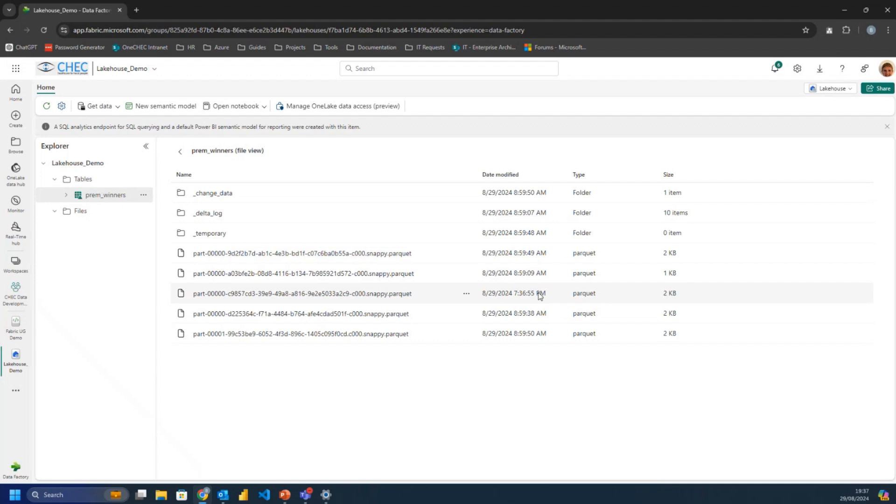
pyautogui.moveTo(516, 302)
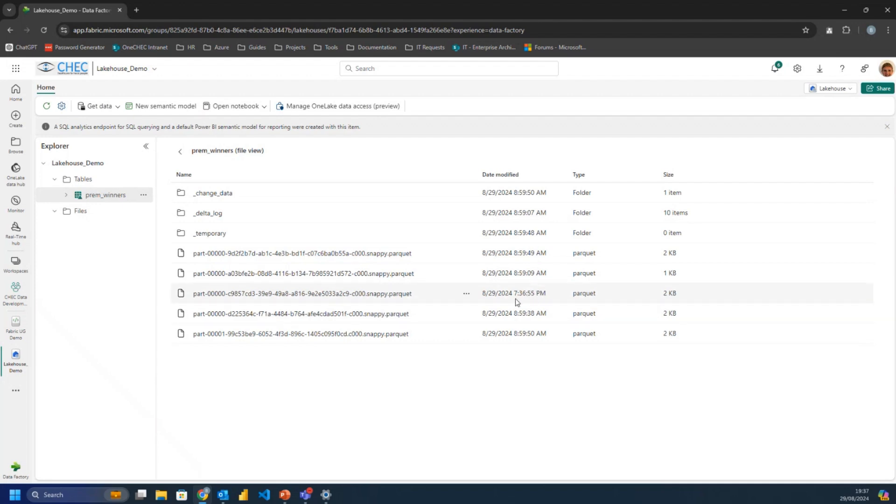
pyautogui.moveTo(493, 267)
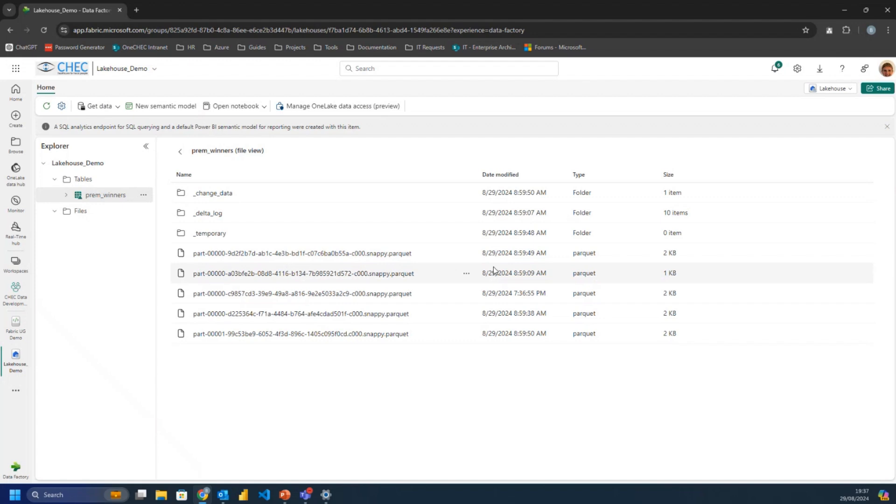
pyautogui.moveTo(495, 256)
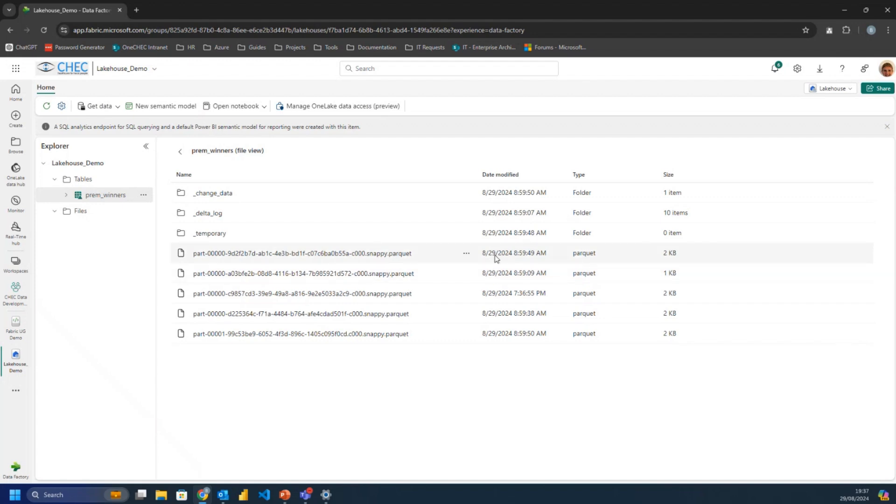
pyautogui.moveTo(379, 260)
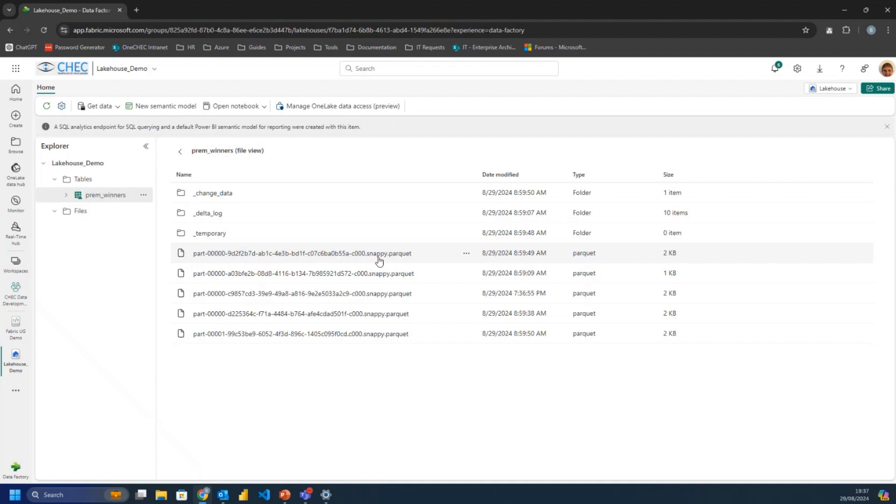
pyautogui.moveTo(361, 404)
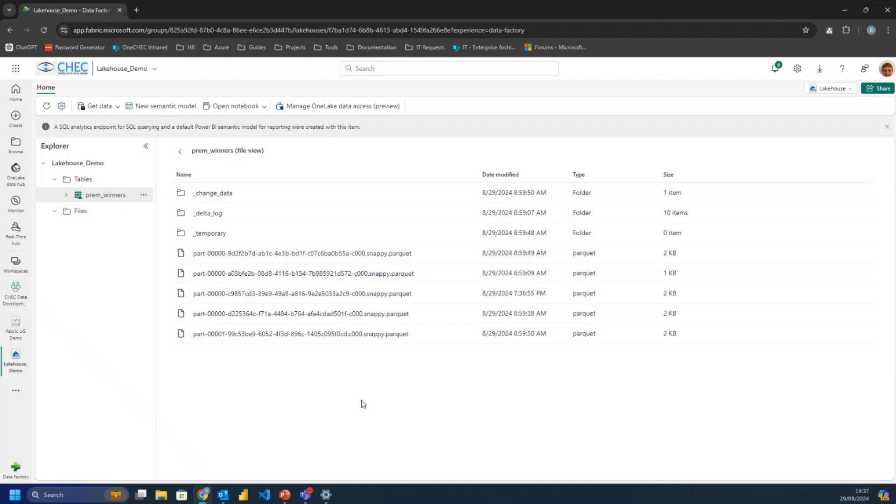
pyautogui.moveTo(348, 398)
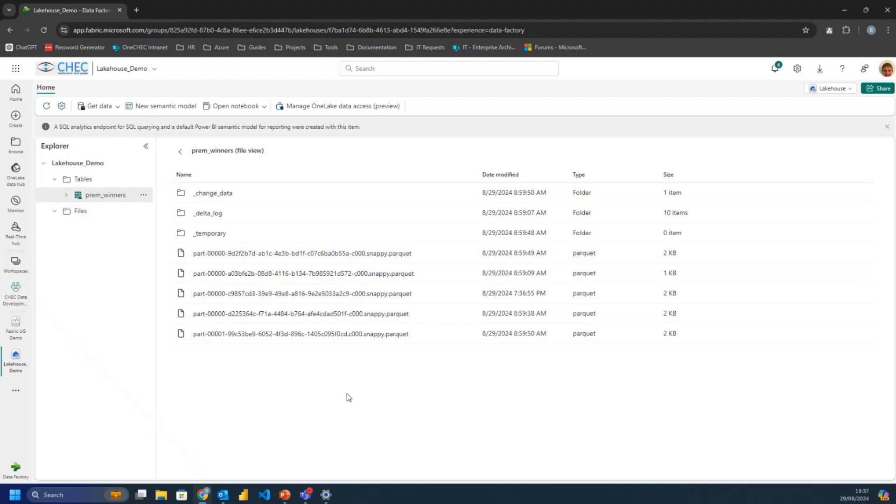
pyautogui.moveTo(365, 293)
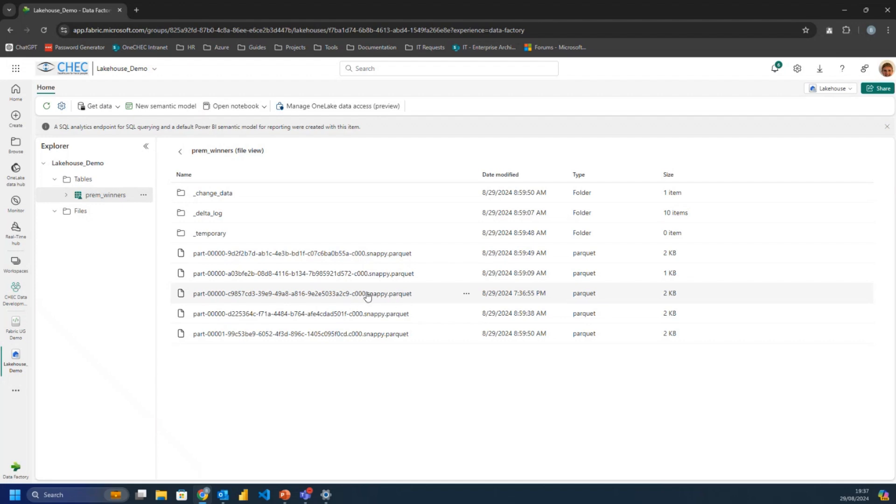
pyautogui.moveTo(16, 358)
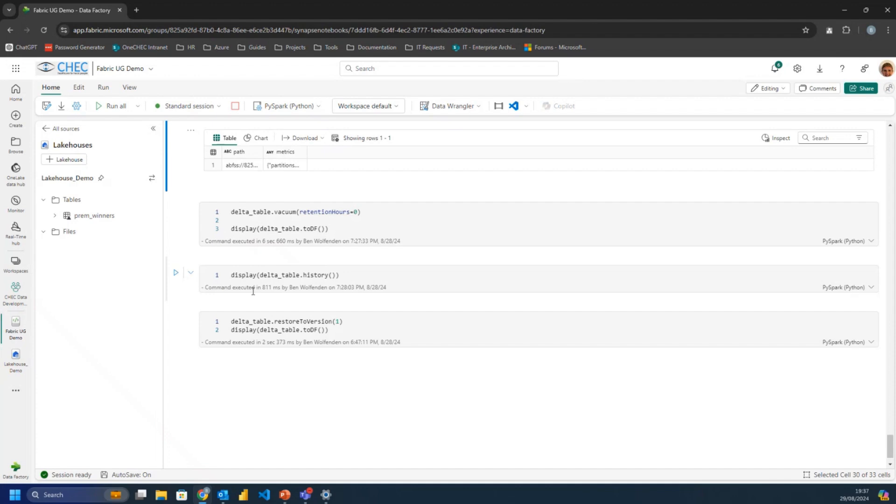
# Run delta_table.vacuum(retentionHours=0) and return to the Lakehouse file listing.
pyautogui.scroll(3)
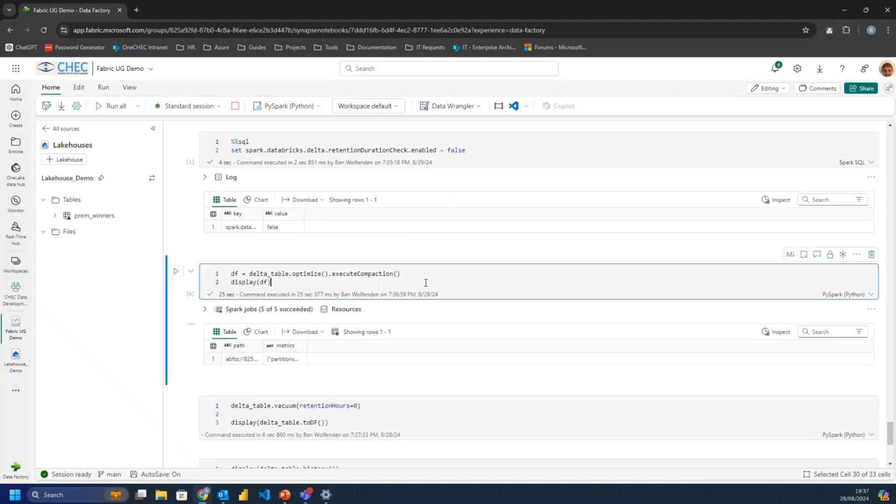
pyautogui.scroll(-3)
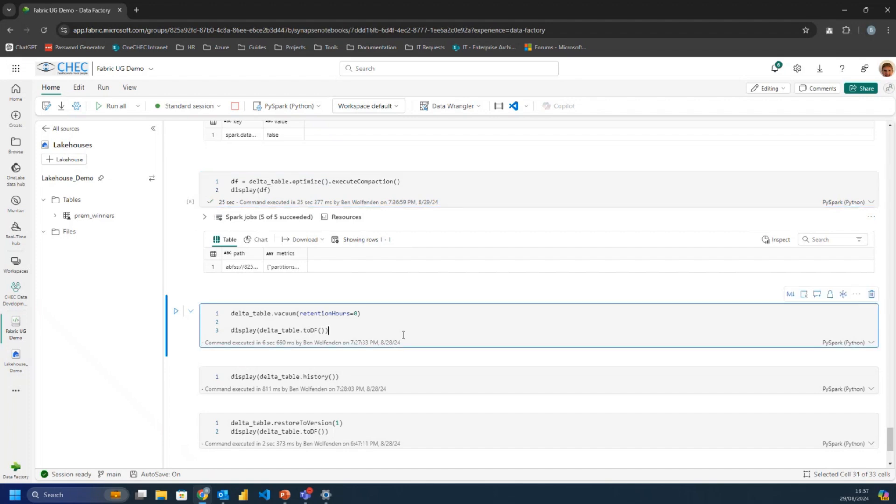
pyautogui.click(175, 311)
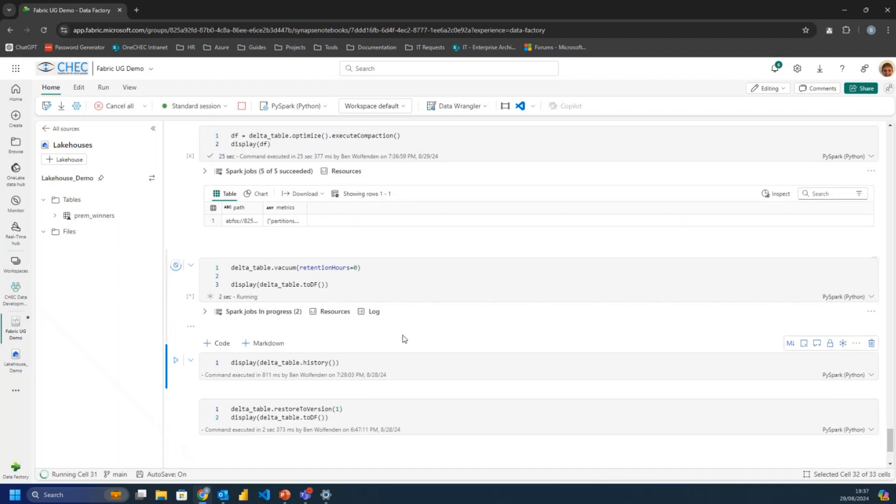
pyautogui.click(381, 362)
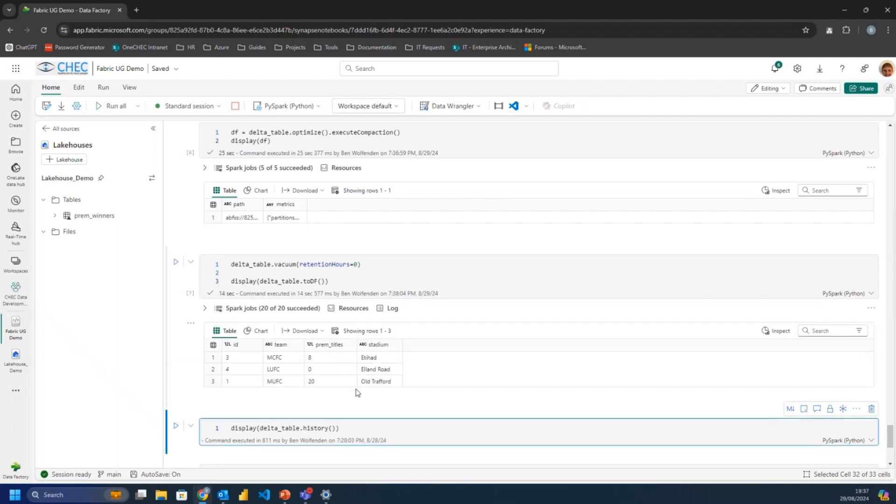
pyautogui.scroll(-3)
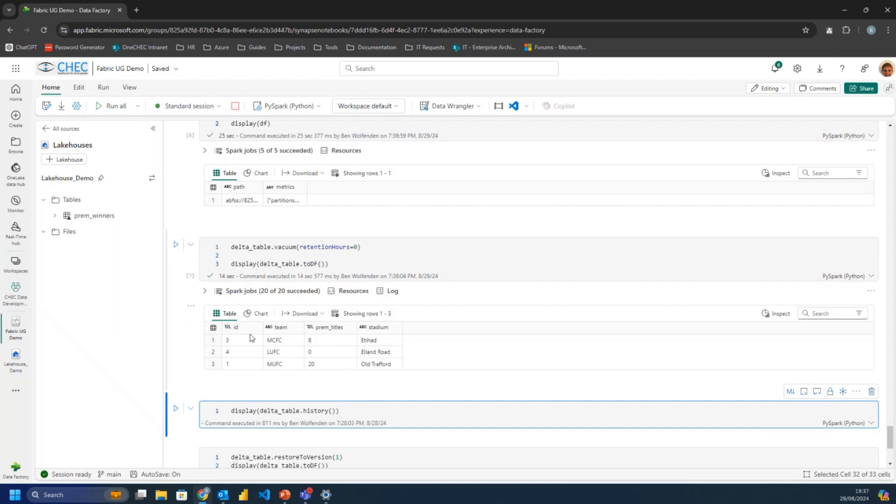
pyautogui.click(16, 360)
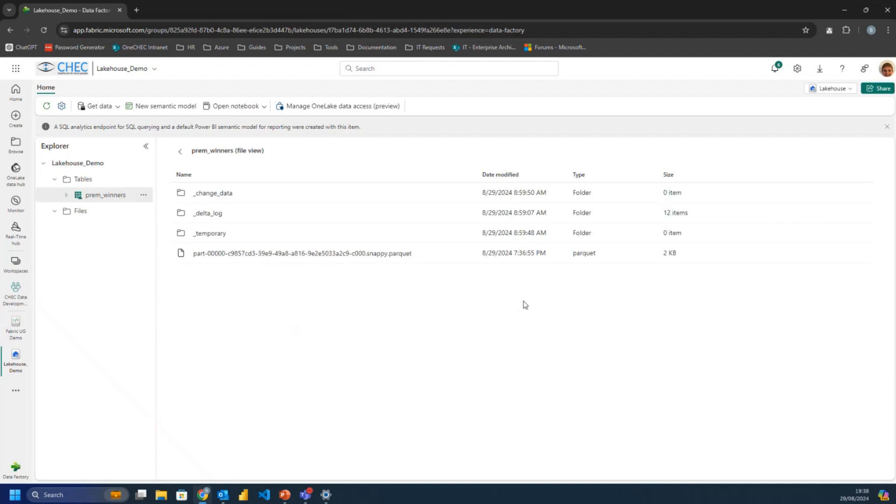
pyautogui.moveTo(624, 281)
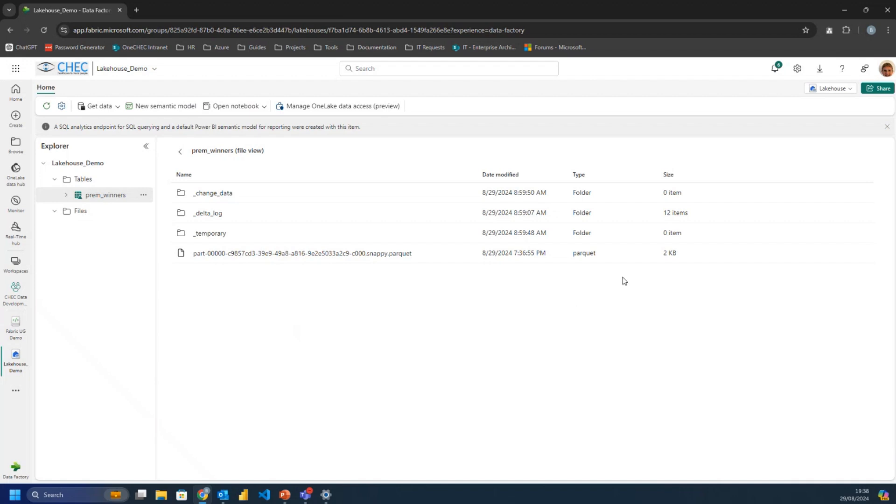
pyautogui.moveTo(625, 305)
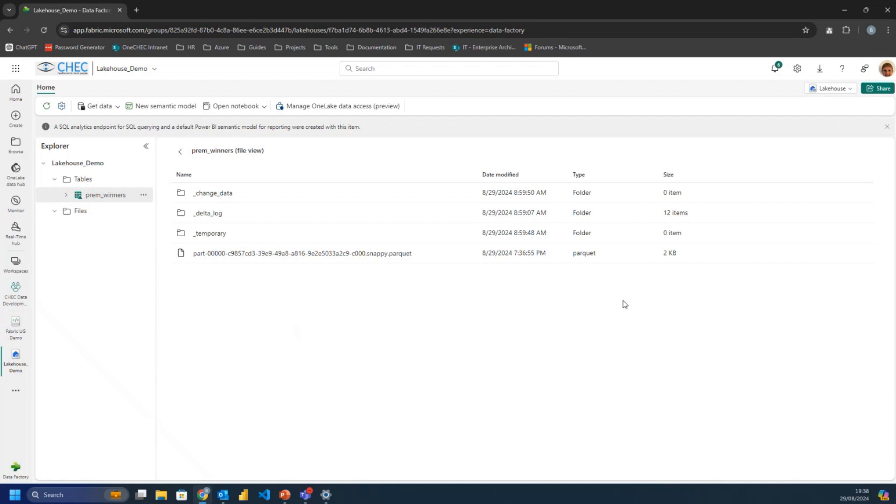
pyautogui.moveTo(567, 331)
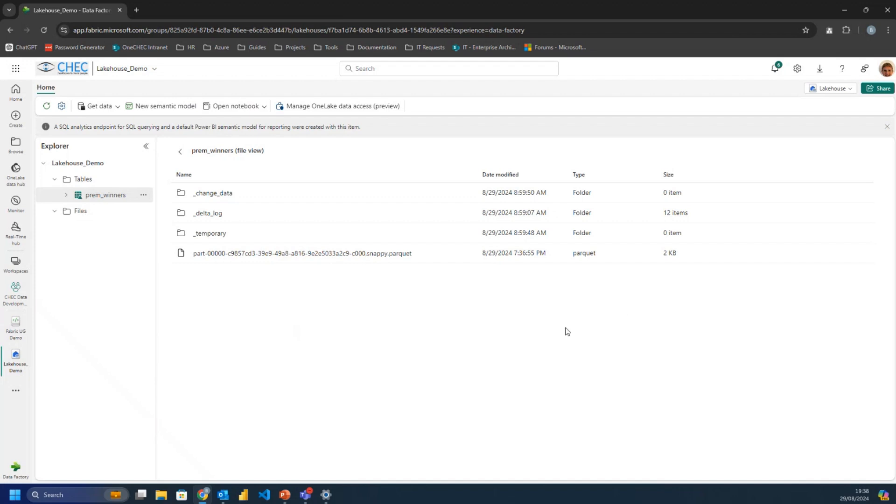
pyautogui.moveTo(384, 241)
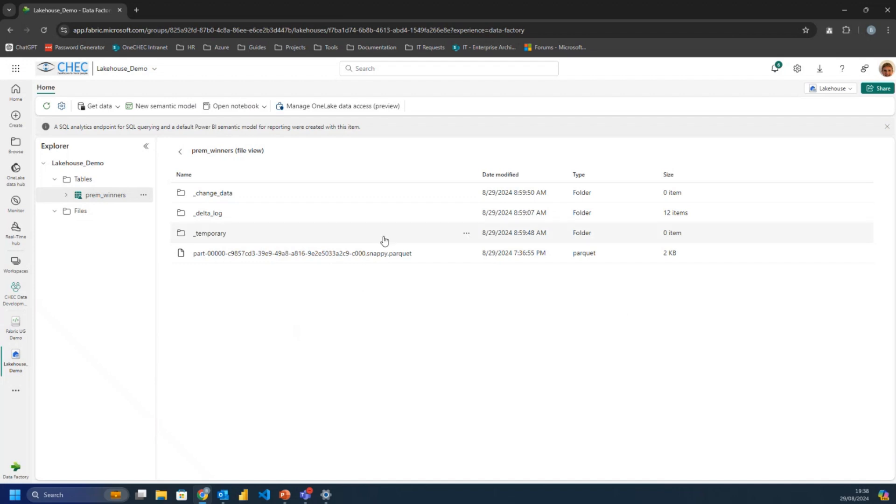
# Run restoreToVersion(1) on prem_winners in the notebook and review the IllegalArgumentException traceback.
pyautogui.click(16, 328)
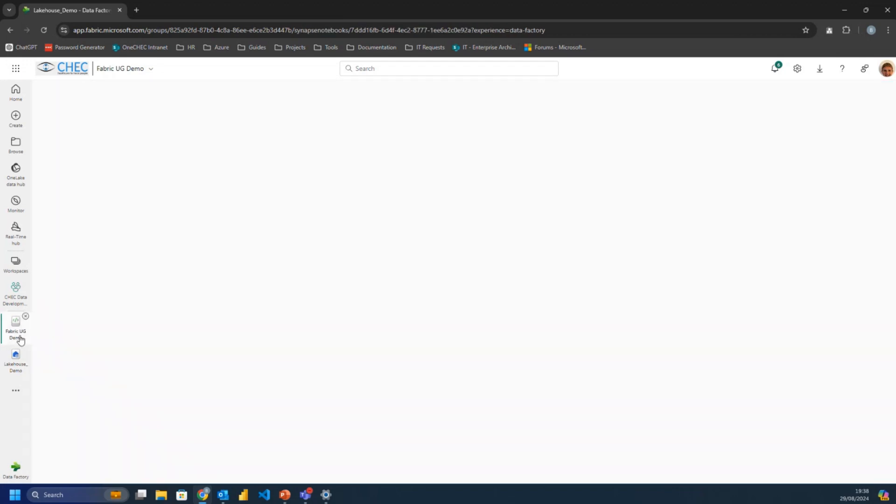
pyautogui.click(15, 329)
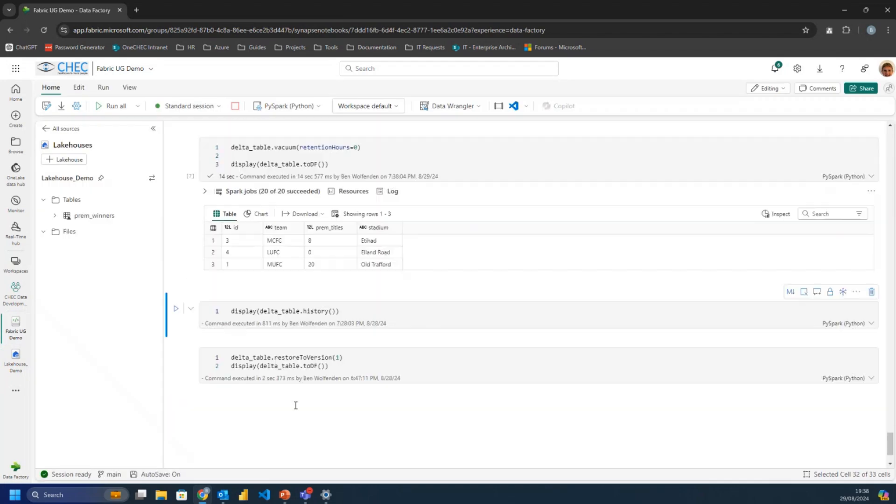
pyautogui.click(342, 357)
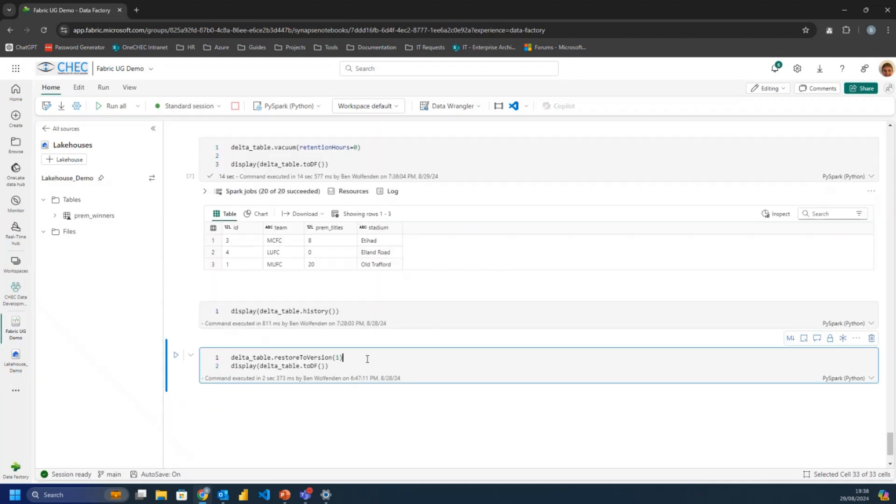
pyautogui.click(176, 354)
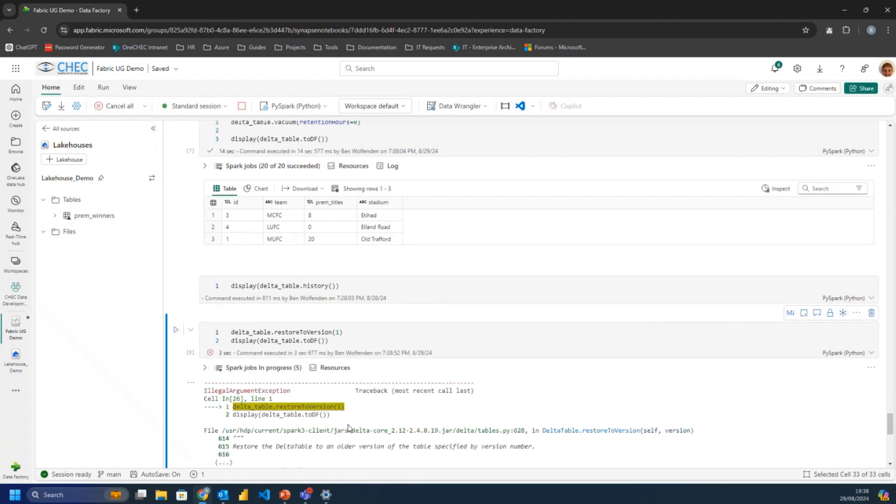
pyautogui.scroll(-3)
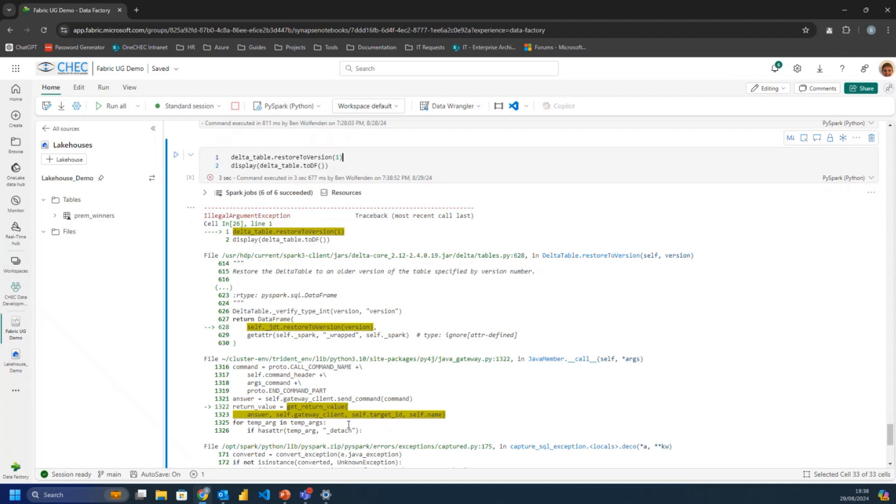
pyautogui.scroll(3)
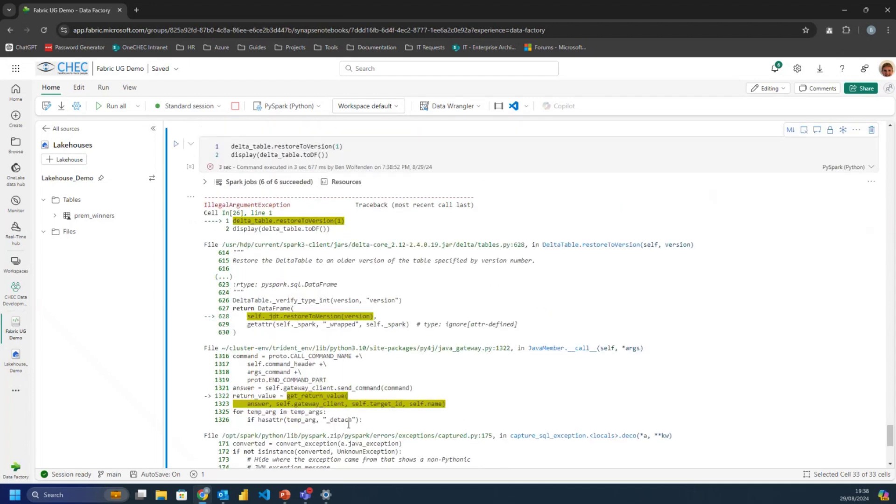